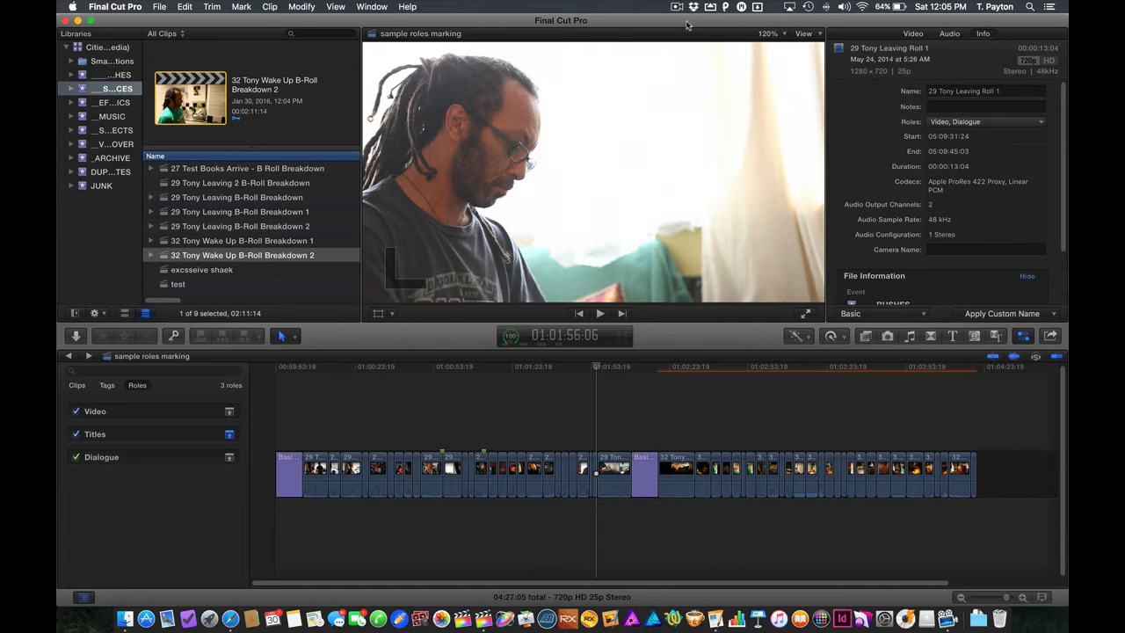
pyautogui.moveTo(889, 186)
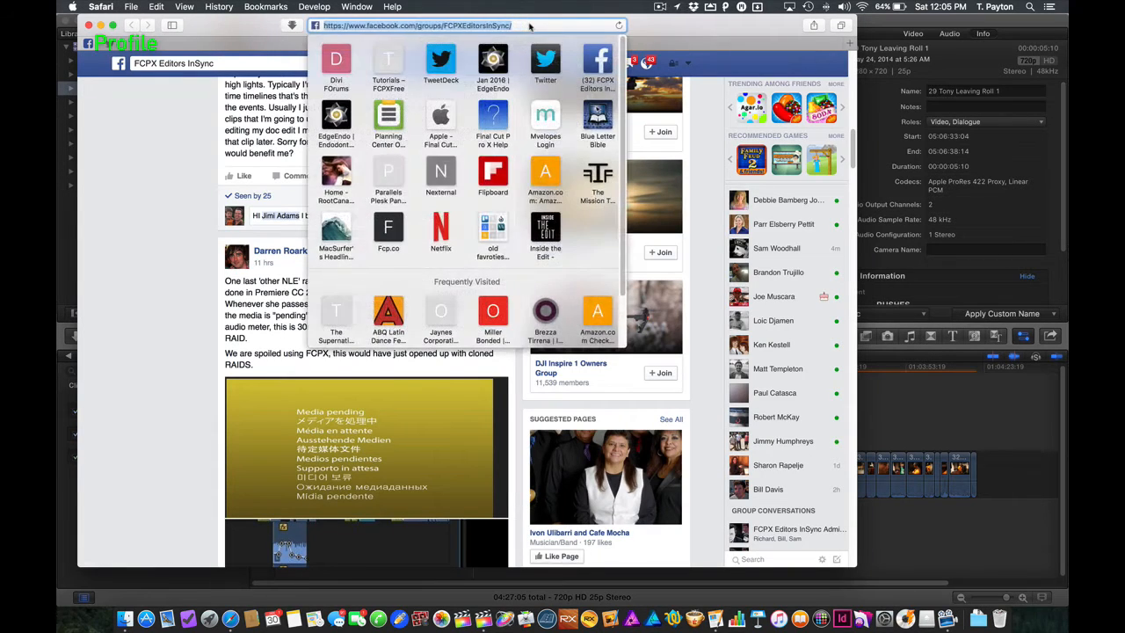
# Step: Browse the Inside The Edit course site before returning to the project
pyautogui.click(545, 232)
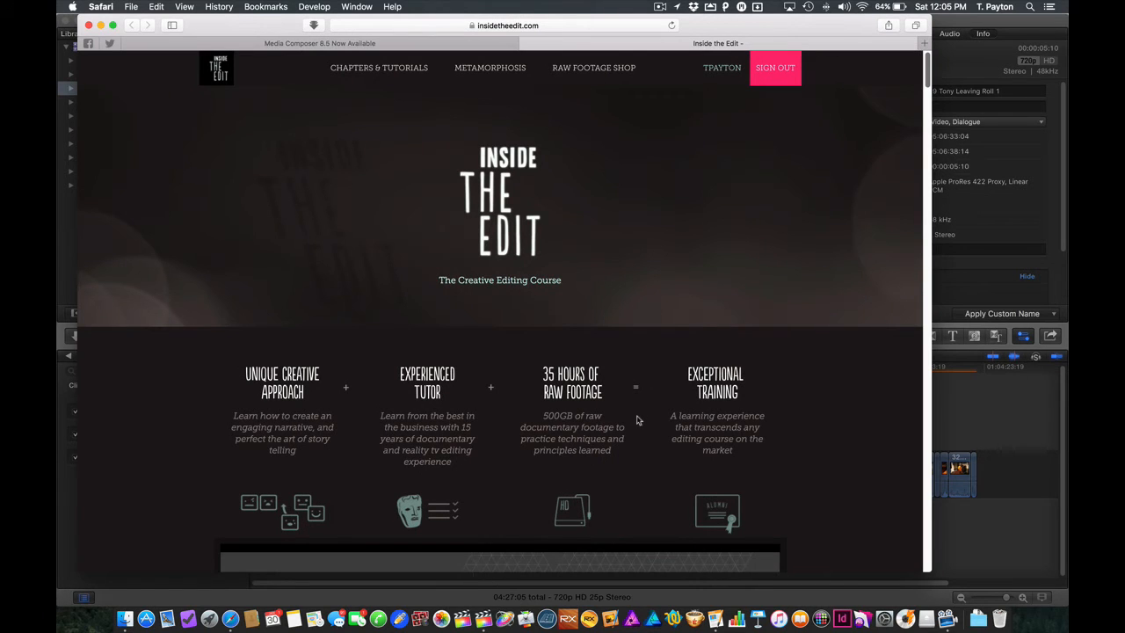
pyautogui.moveTo(594, 67)
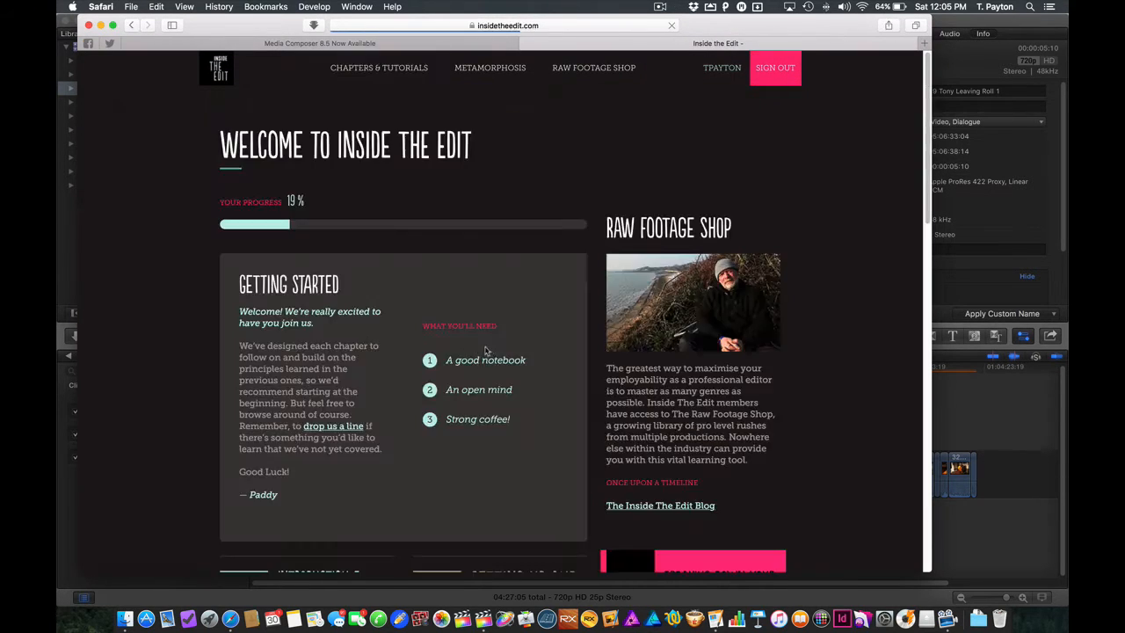
pyautogui.scroll(-3)
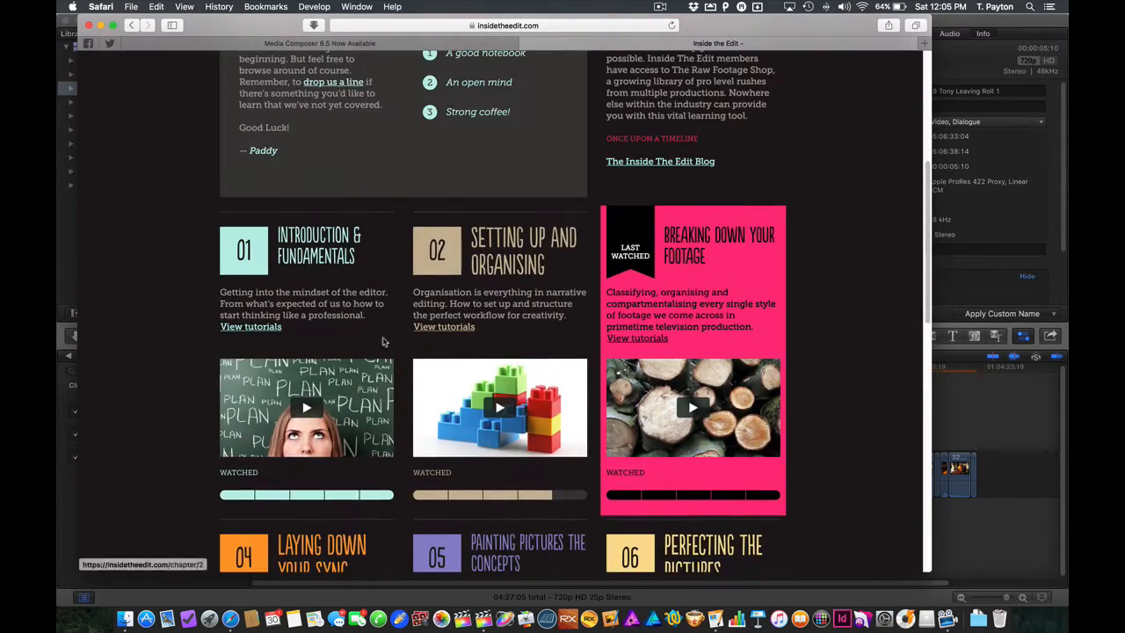
pyautogui.scroll(-3)
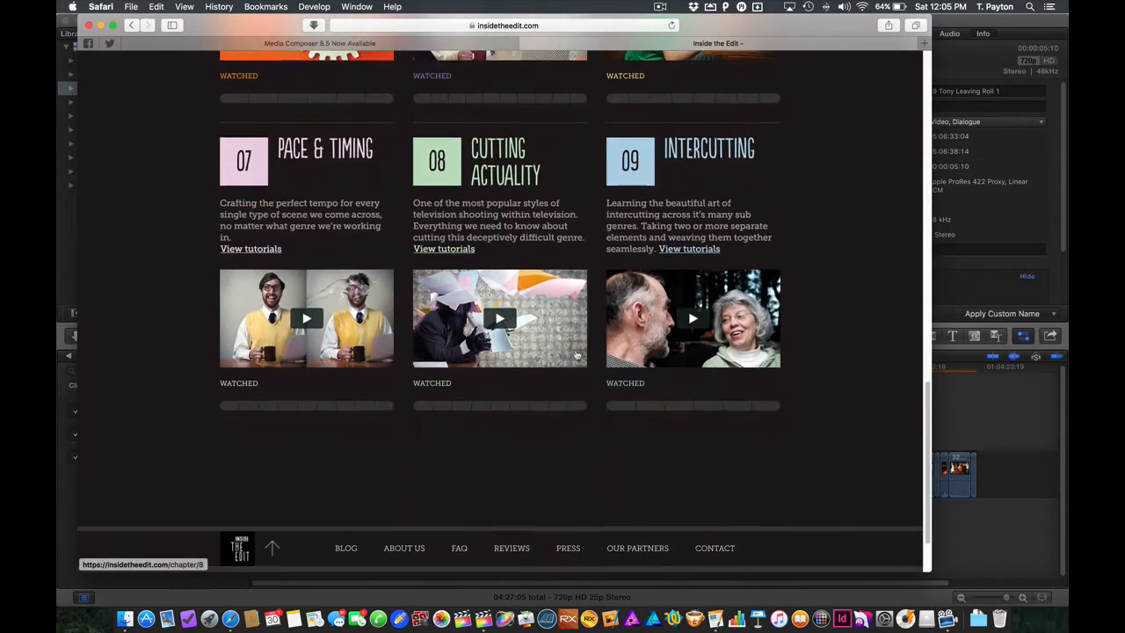
pyautogui.scroll(3)
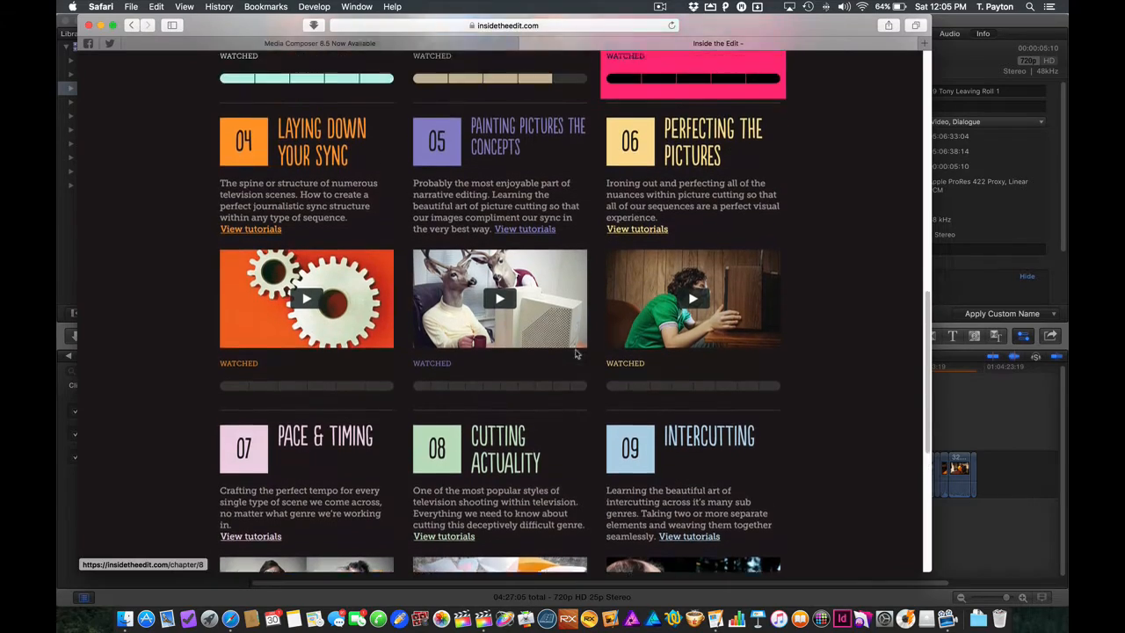
pyautogui.scroll(3)
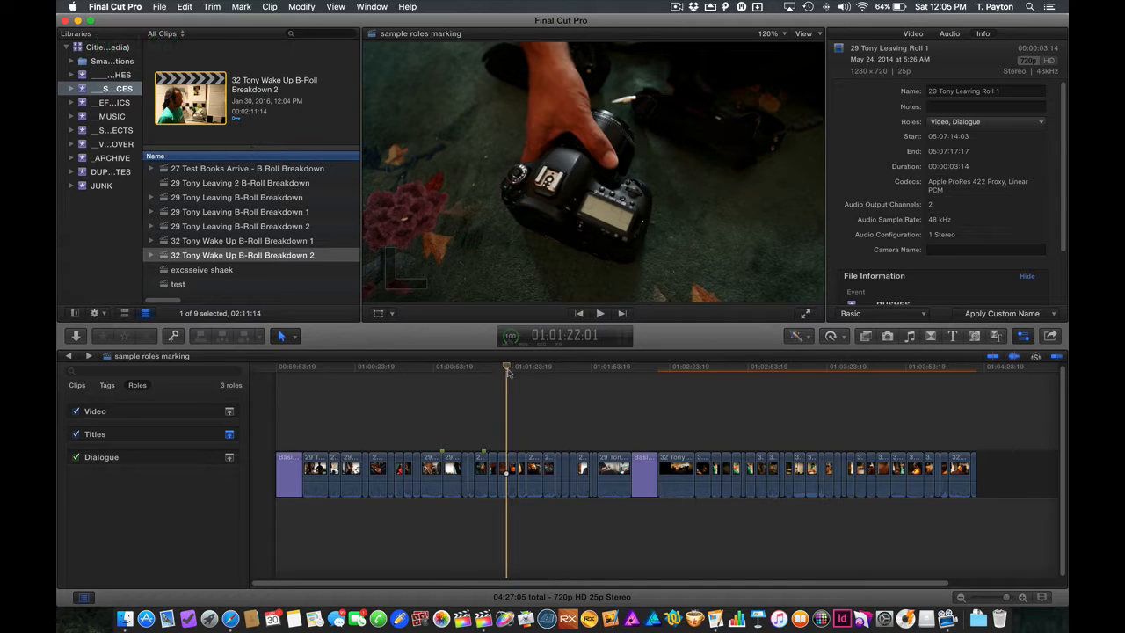
# Step: List every clip with roles in the Timeline Index and rename the two selected clips 'Best'
pyautogui.click(489, 367)
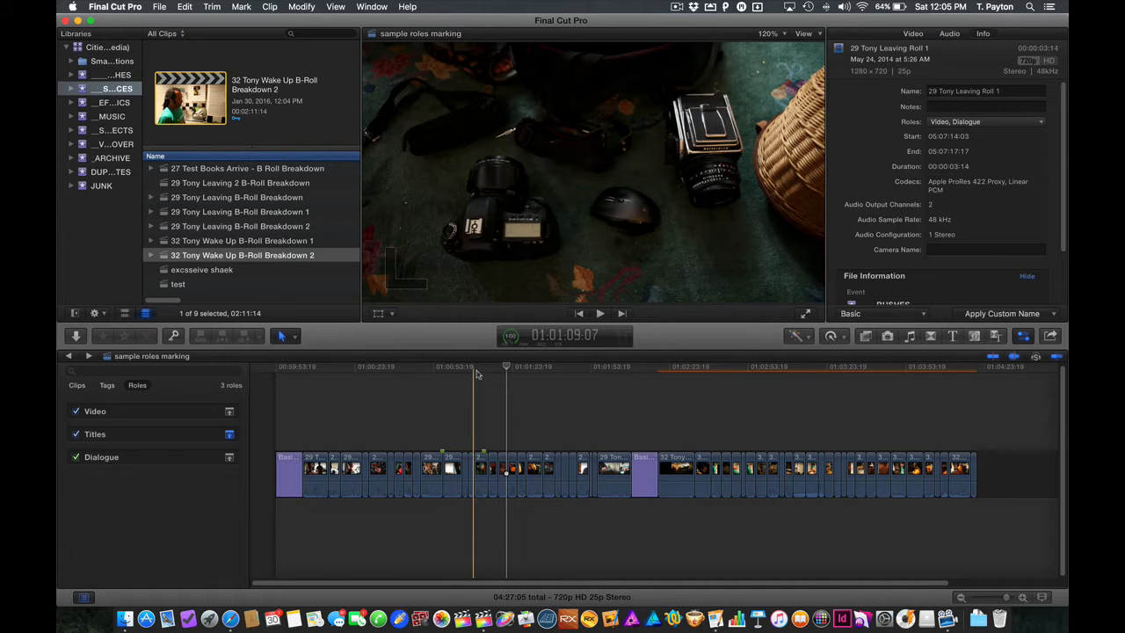
pyautogui.moveTo(474, 377)
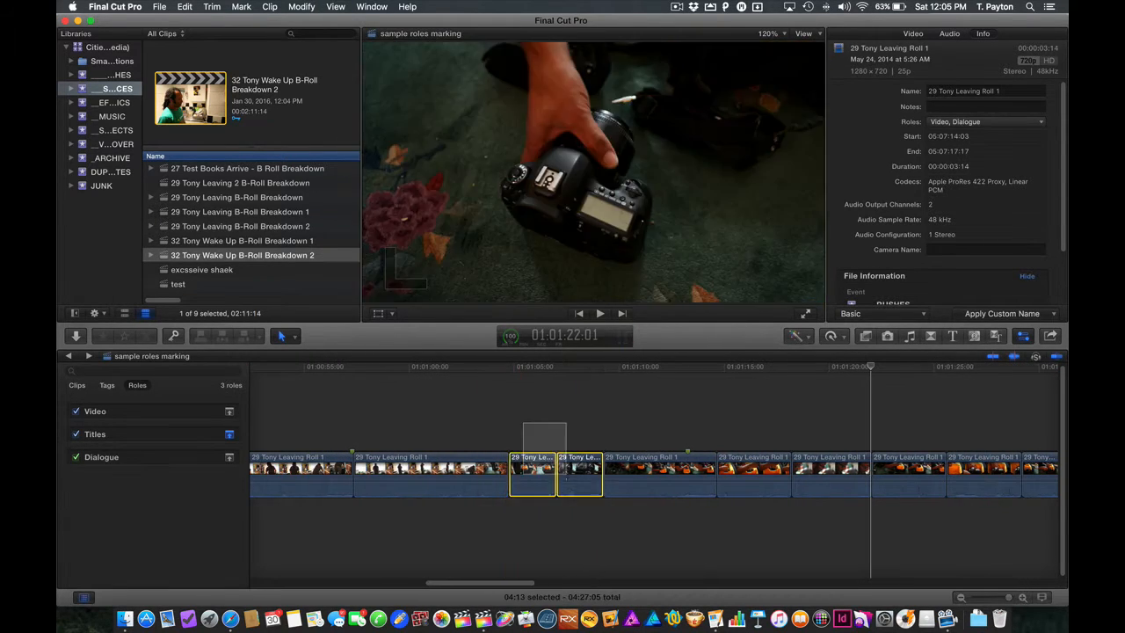
pyautogui.click(137, 385)
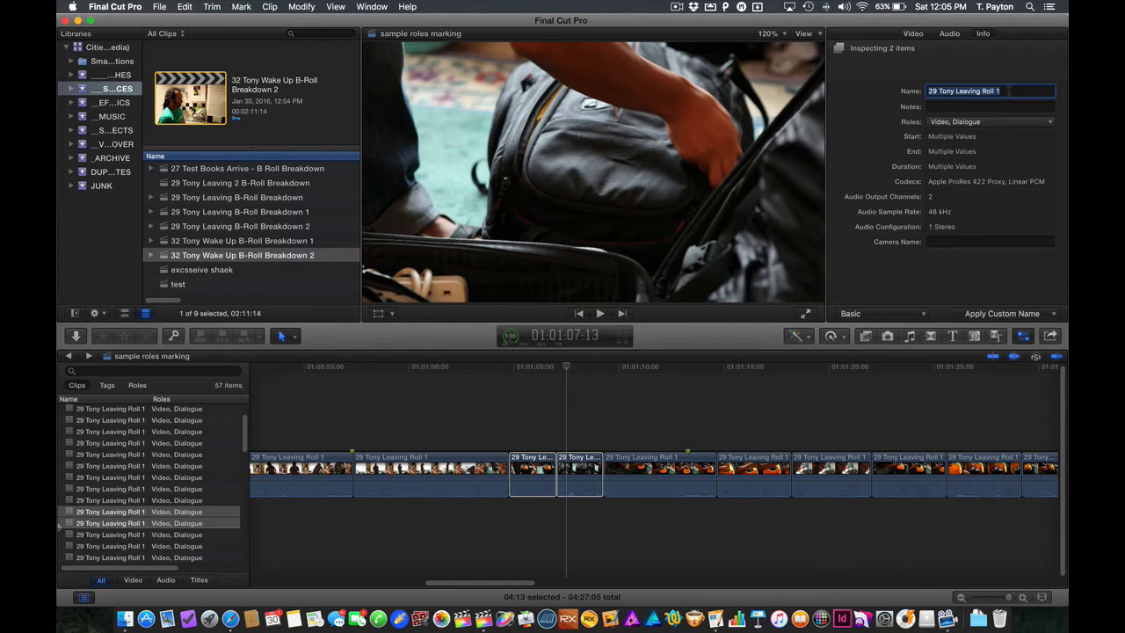
pyautogui.write('B')
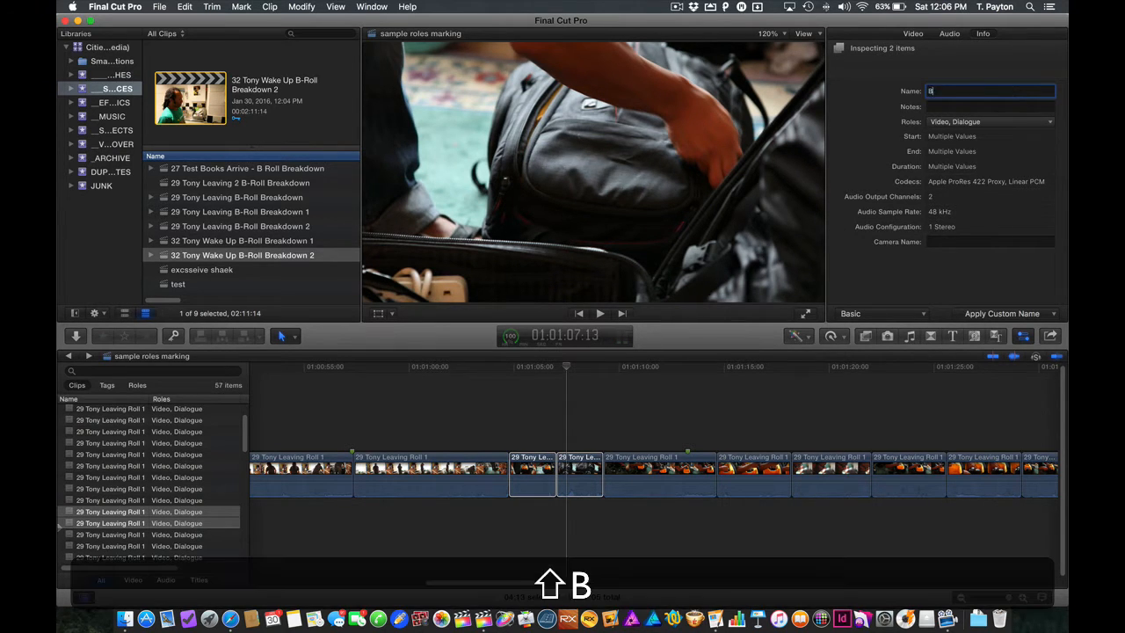
pyautogui.write('est')
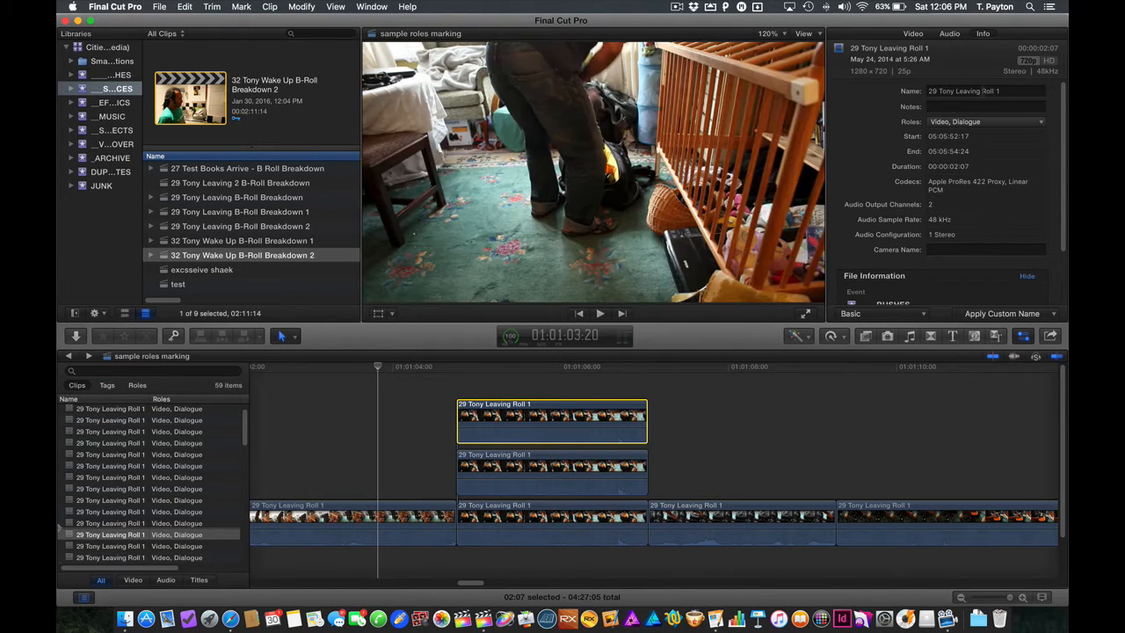
# Step: Rename the stacked clips hold matt and plate, then select and deselect the three clips
pyautogui.write('hold matt')
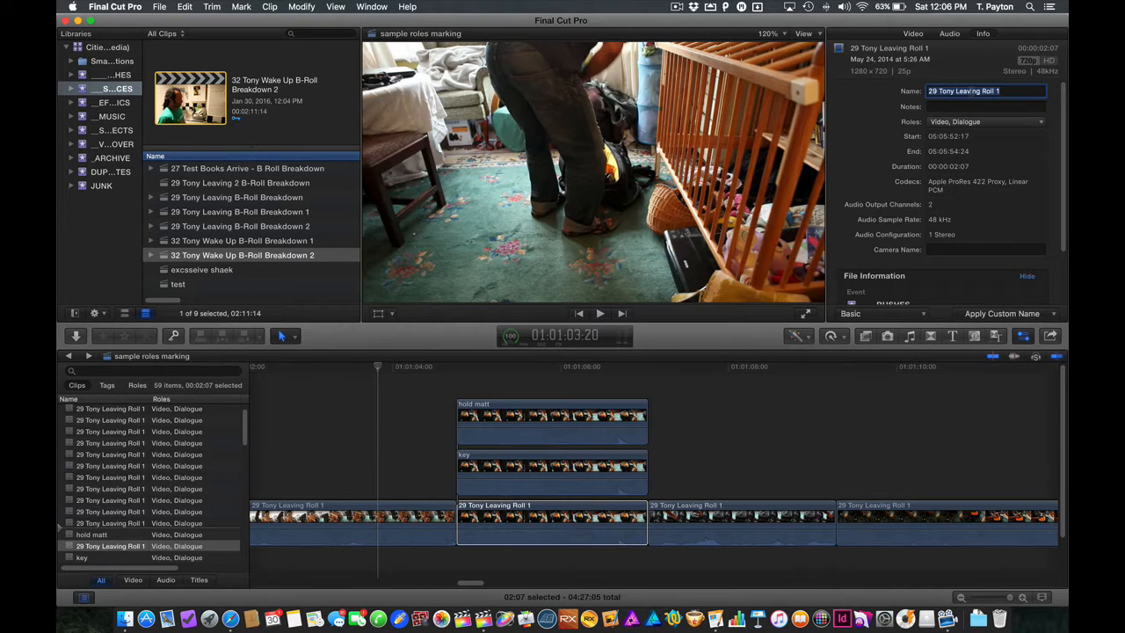
pyautogui.write('plate')
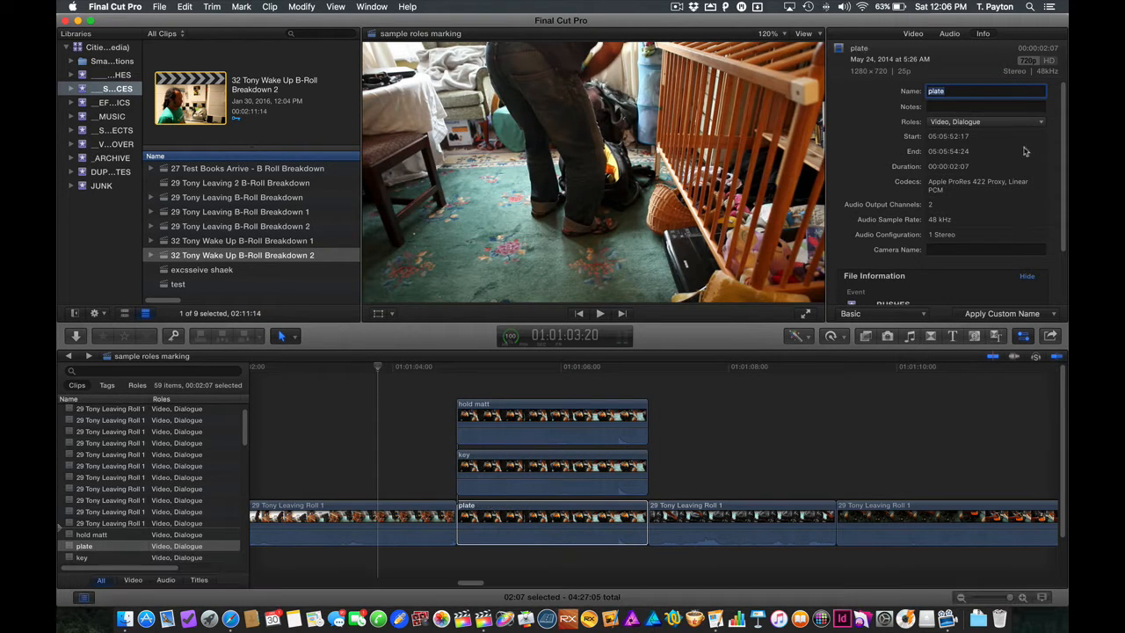
pyautogui.click(517, 391)
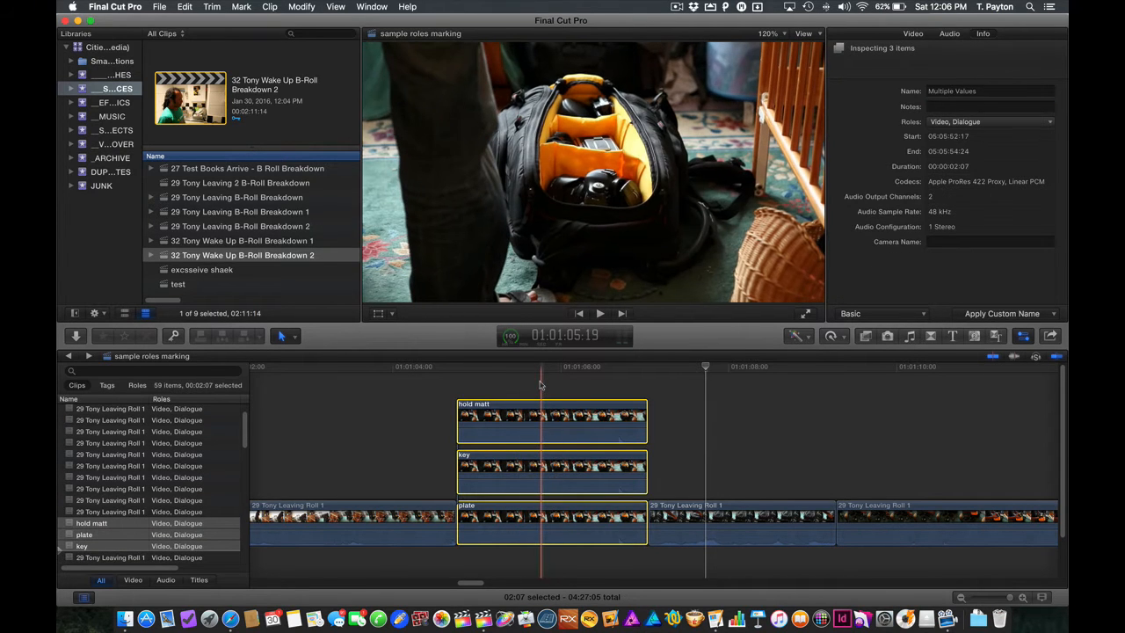
pyautogui.click(552, 415)
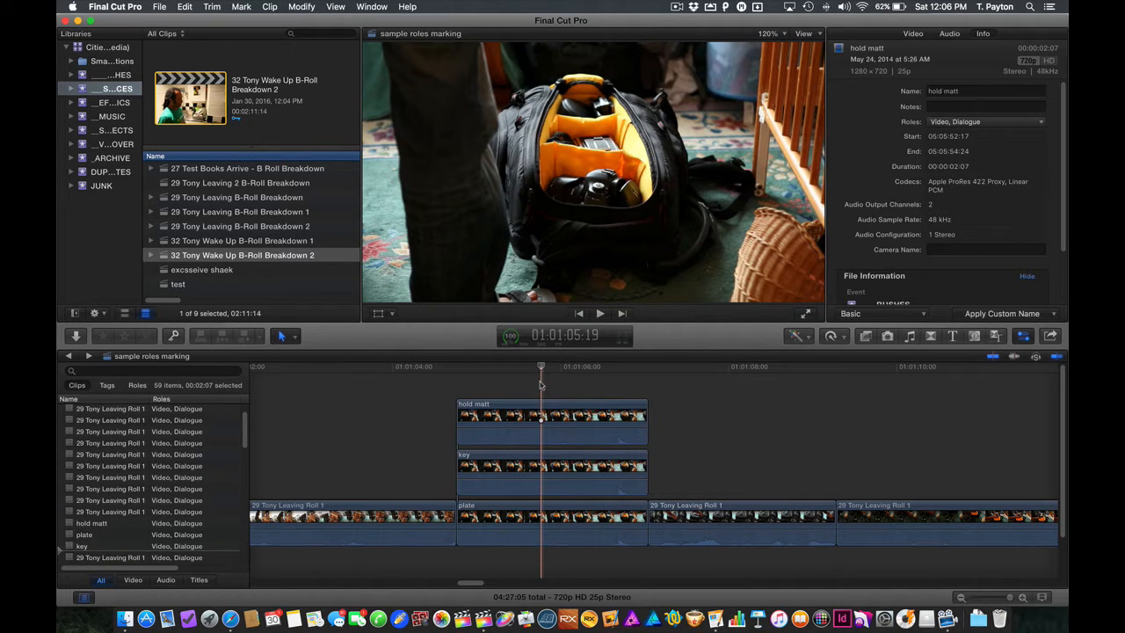
pyautogui.press('cmd+z')
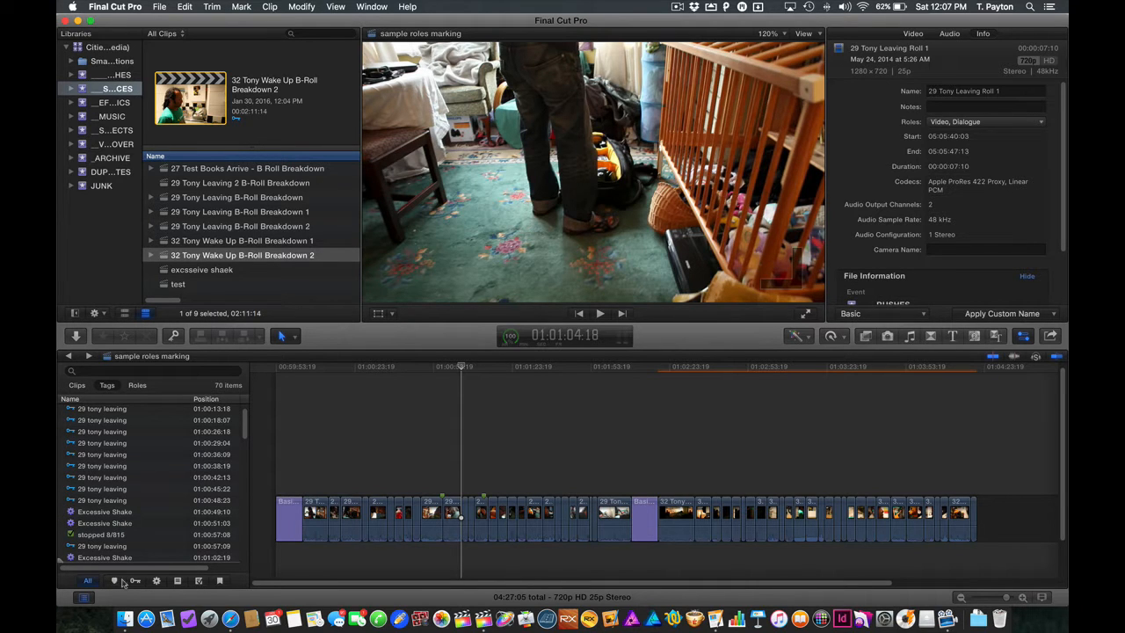
pyautogui.moveTo(116, 580)
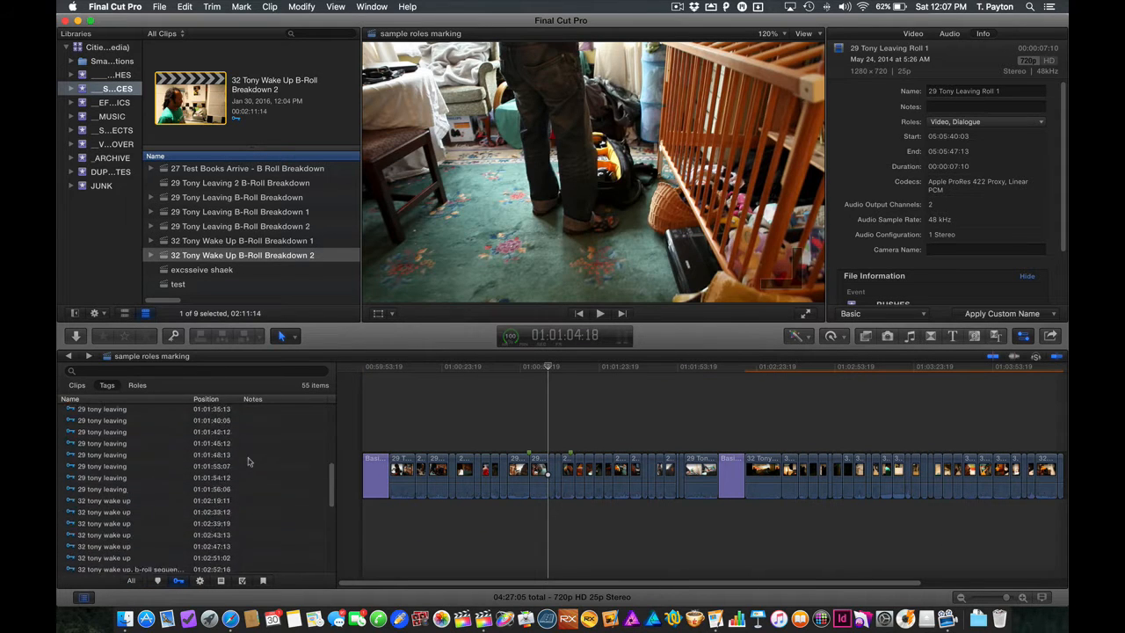
# Step: Jump to a tony wake up marker from the Tags list, then move the playhead later in the clip
pyautogui.click(132, 476)
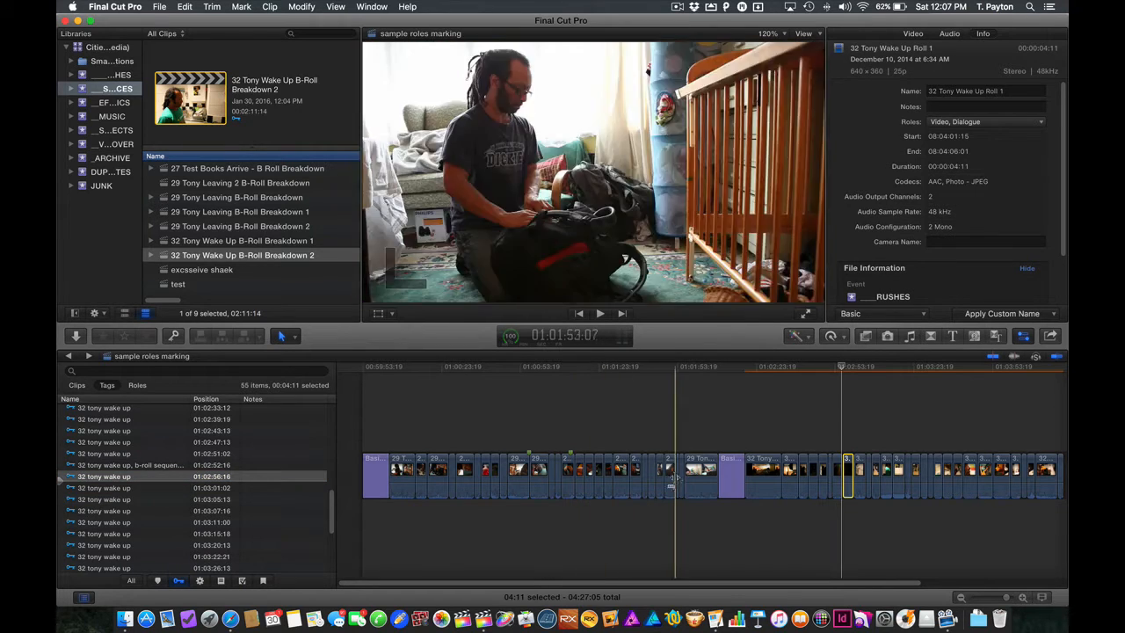
pyautogui.click(699, 474)
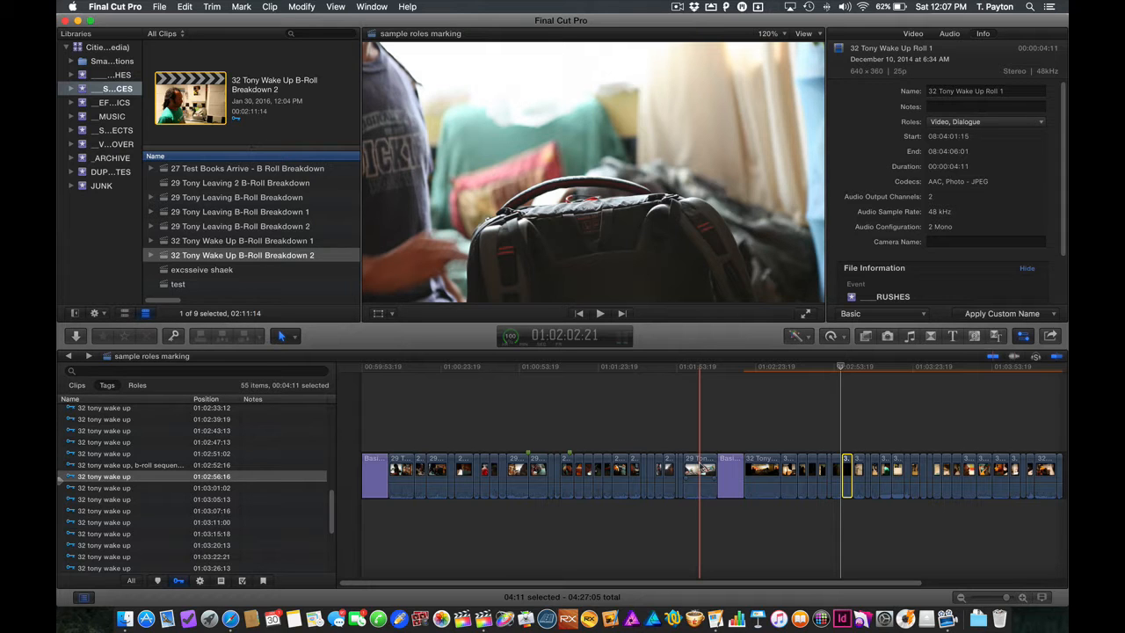
pyautogui.click(682, 472)
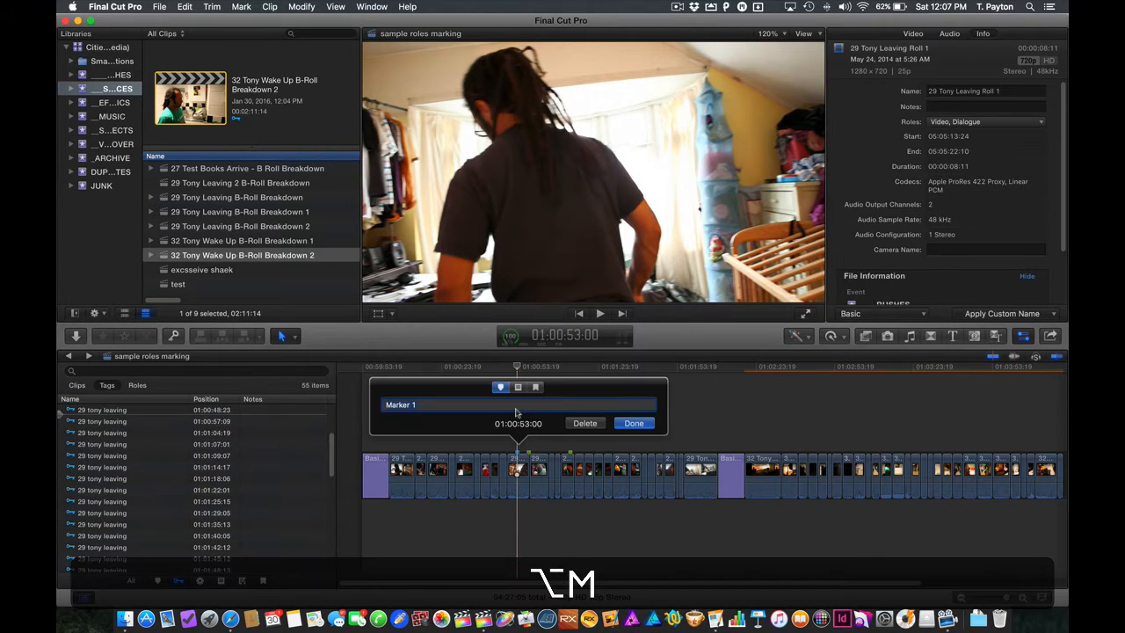
# Step: Name the marker 'make you marker', make it a Chapter marker and pick it in the chapter list
pyautogui.write('make you m')
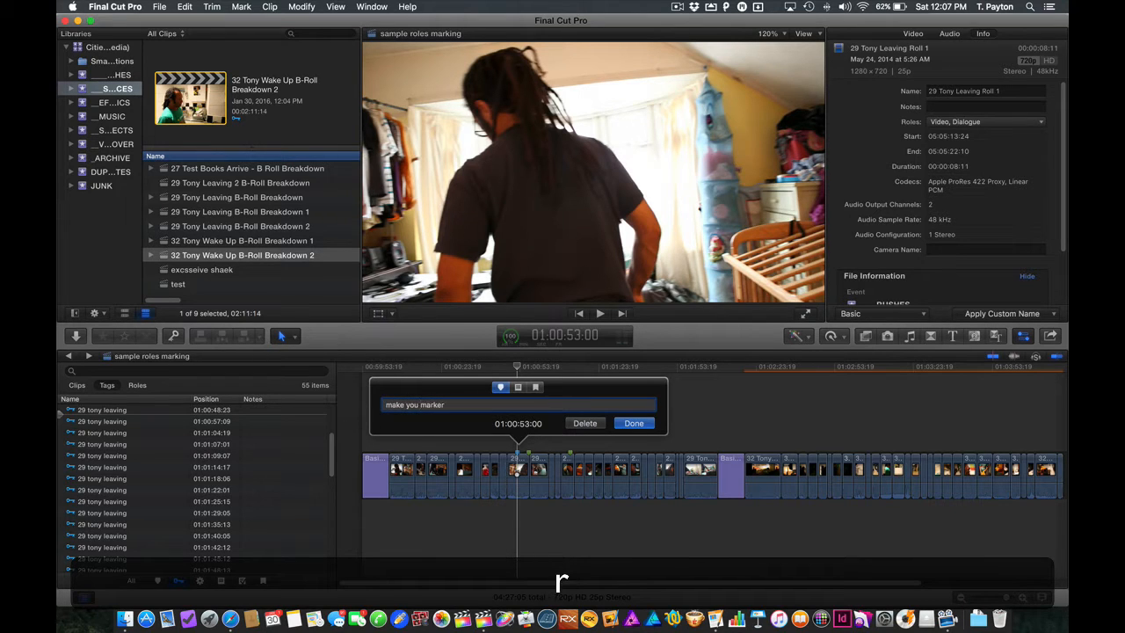
pyautogui.click(516, 388)
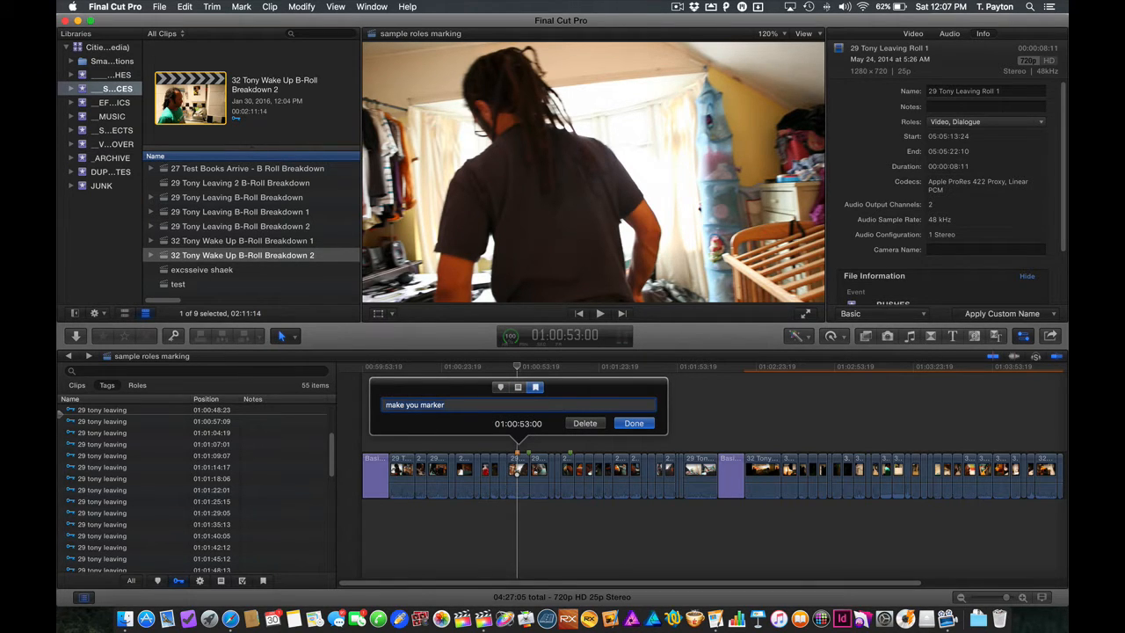
pyautogui.click(633, 422)
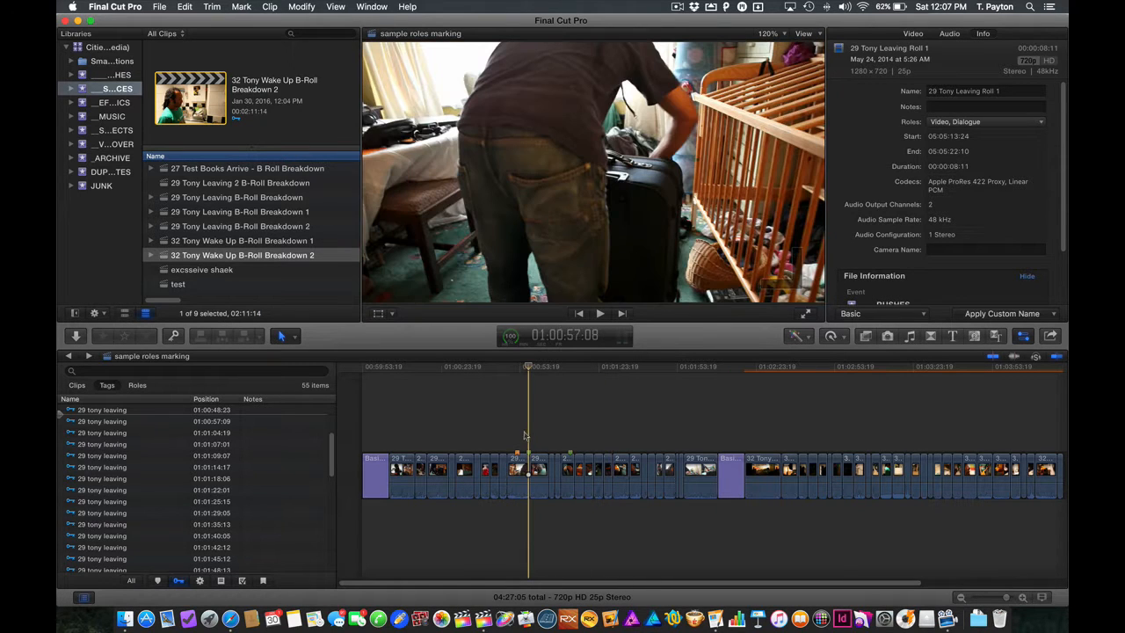
pyautogui.press('cmd+=')
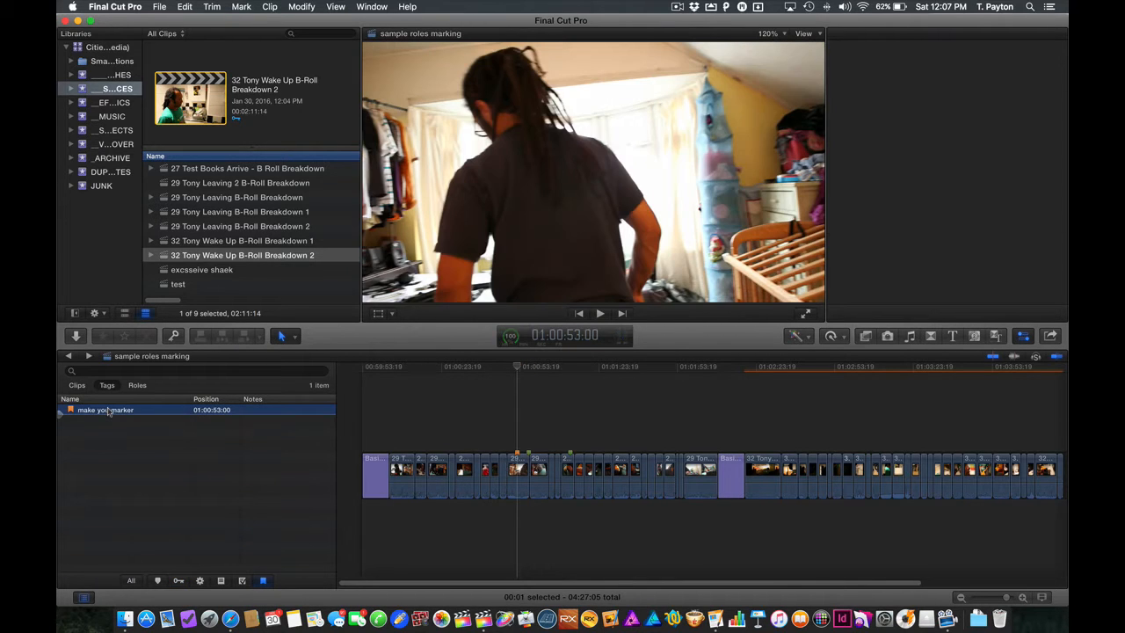
pyautogui.click(675, 367)
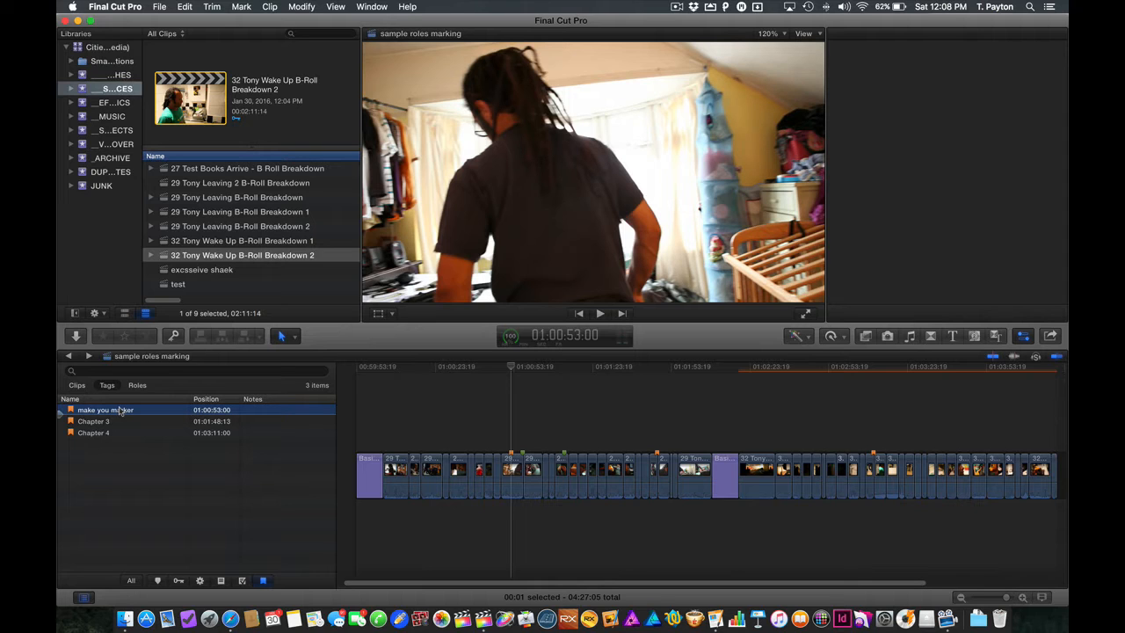
# Step: Jump to the Chapter 4 and Chapter 5 markers, then select a clip to inspect its roles
pyautogui.click(95, 432)
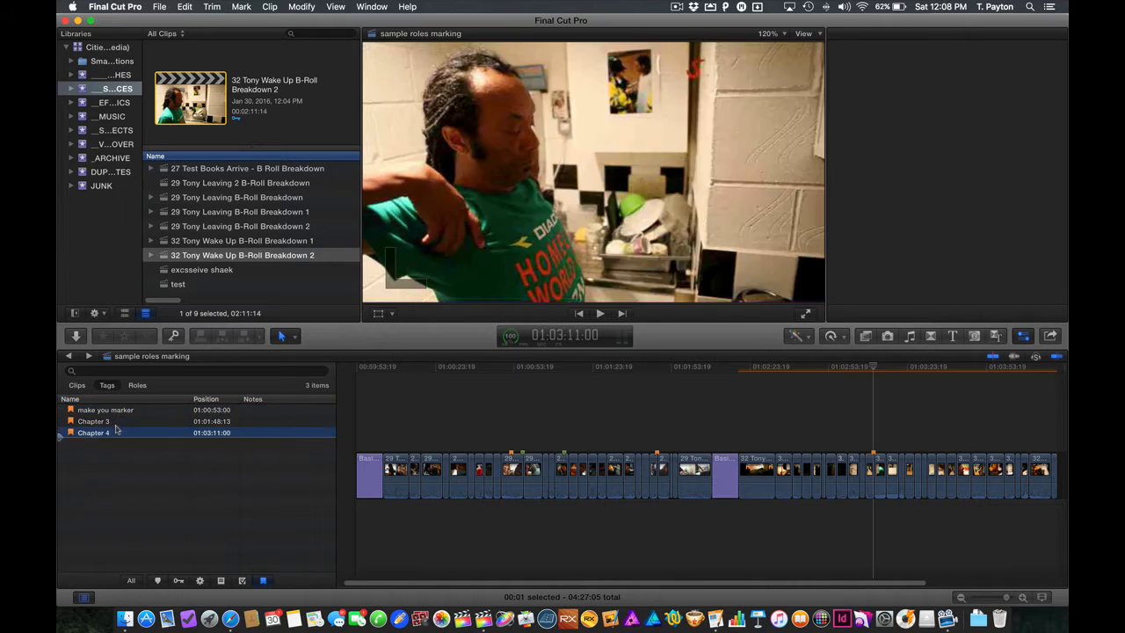
pyautogui.click(94, 422)
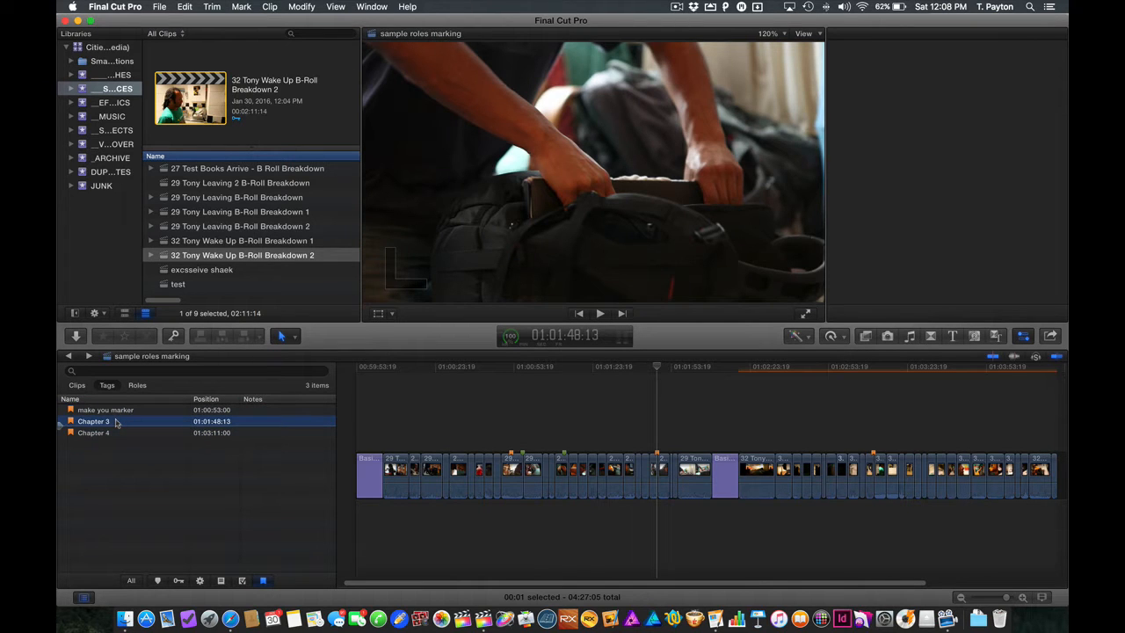
pyautogui.click(106, 409)
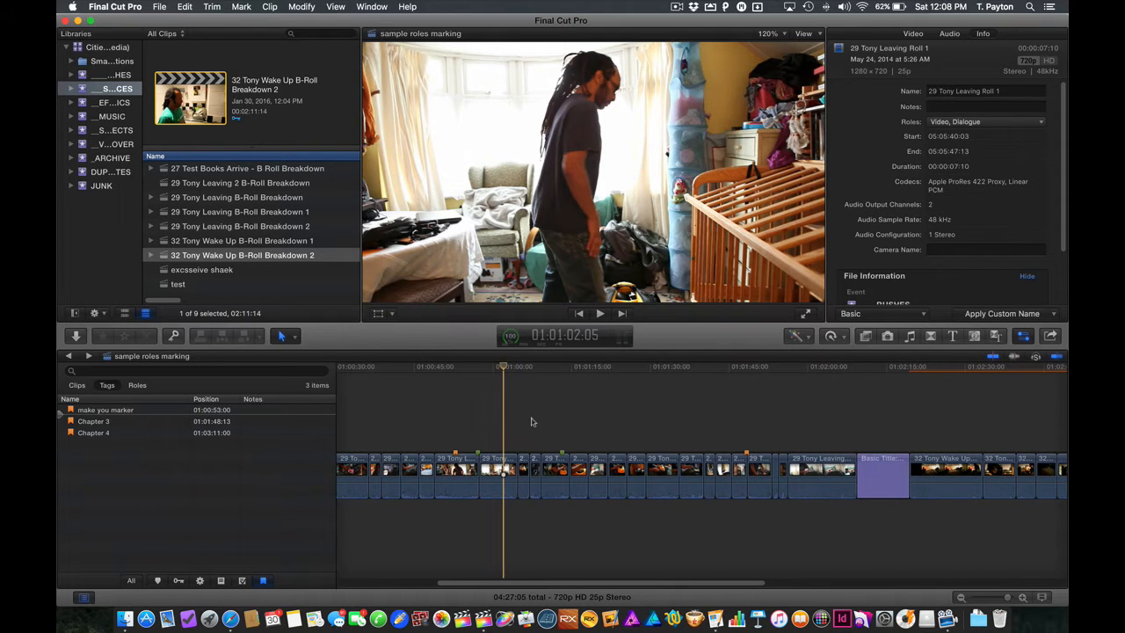
pyautogui.moveTo(496, 424)
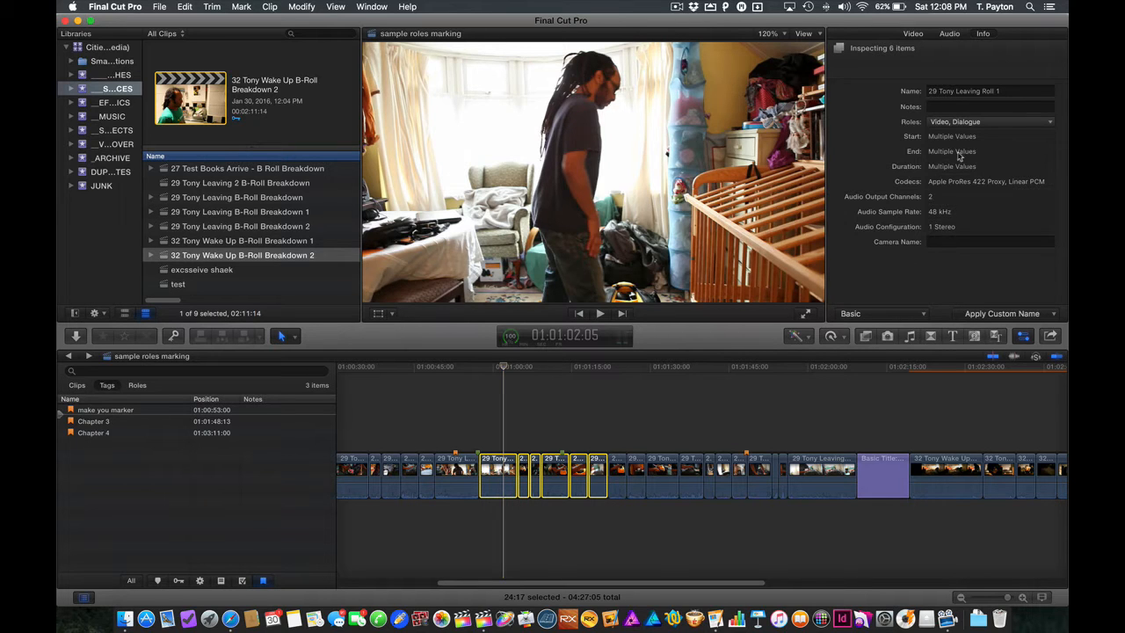
# Step: Add Need VFX and VFX Added subroles under the Video role via Edit Roles
pyautogui.click(988, 121)
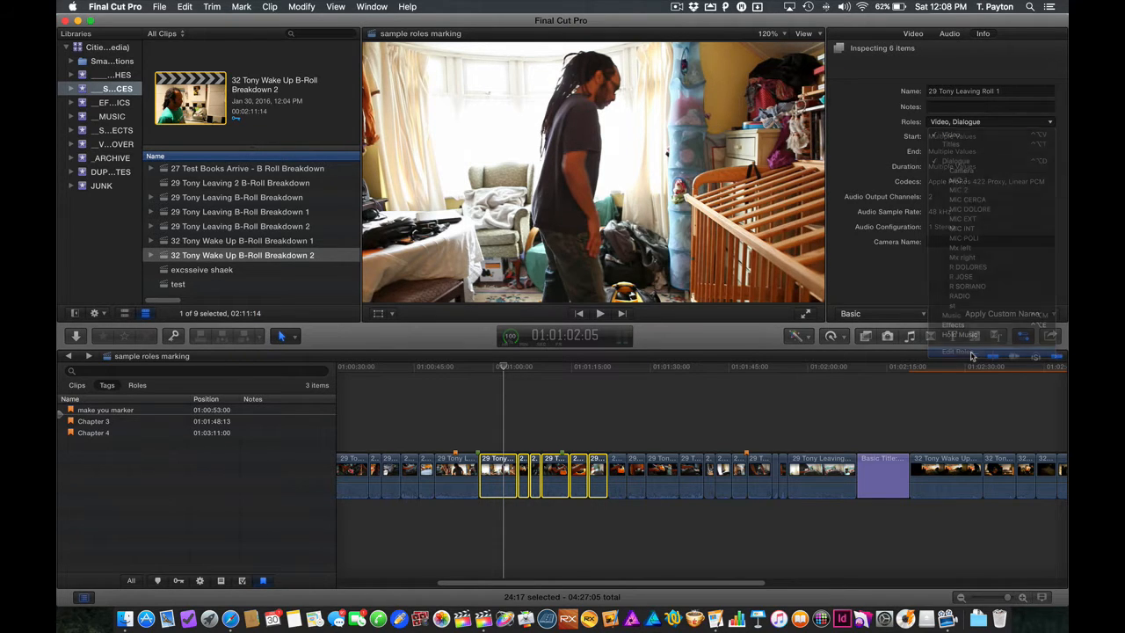
pyautogui.click(958, 351)
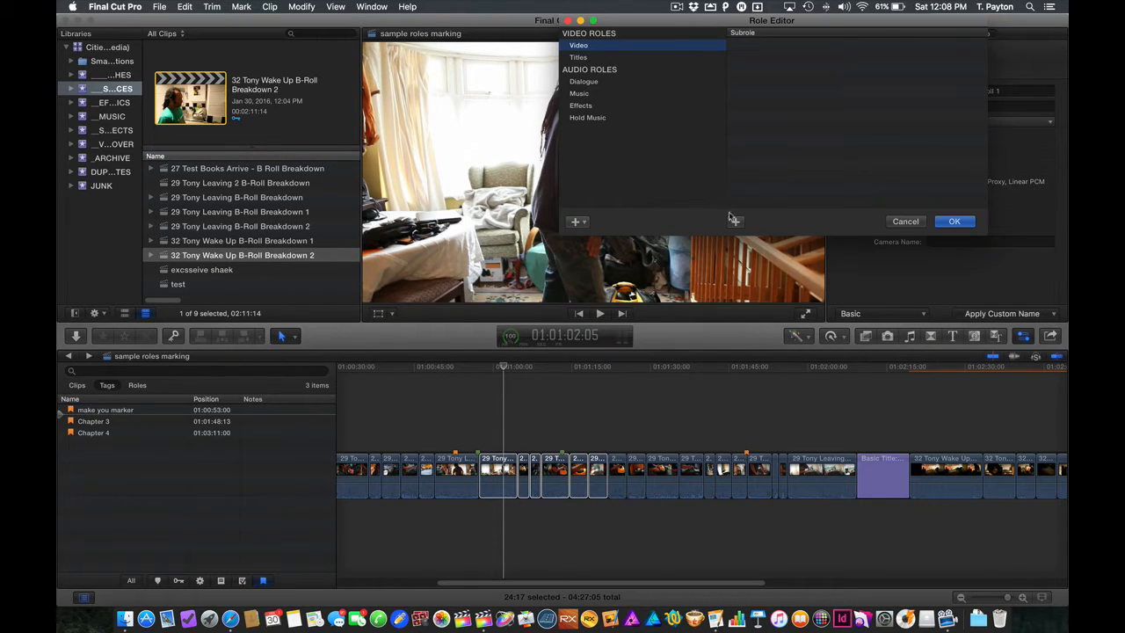
pyautogui.write('Need VFX')
pyautogui.write('VFX Added')
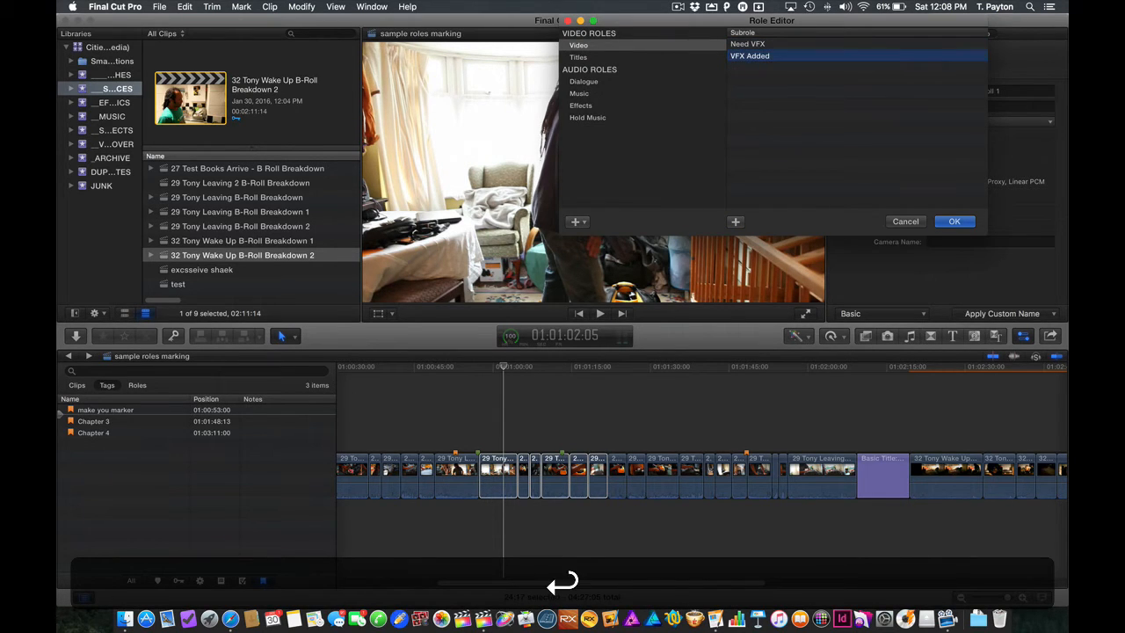
pyautogui.click(952, 222)
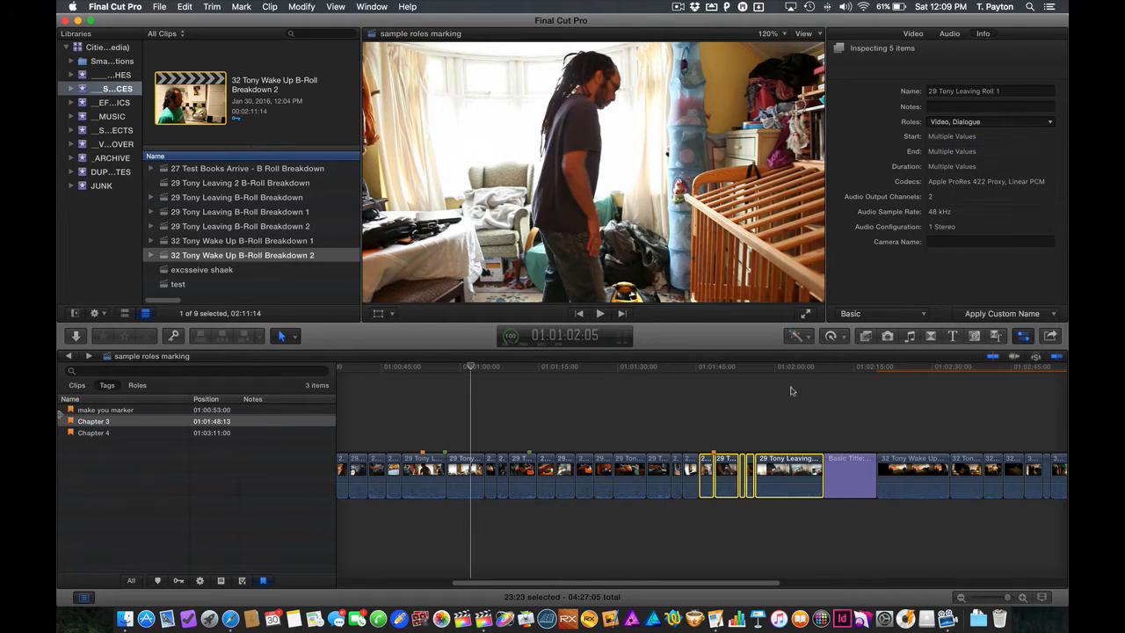
# Step: Tag the five clips with the Need VFX subrole and show the project's roles in the Timeline Index
pyautogui.click(720, 368)
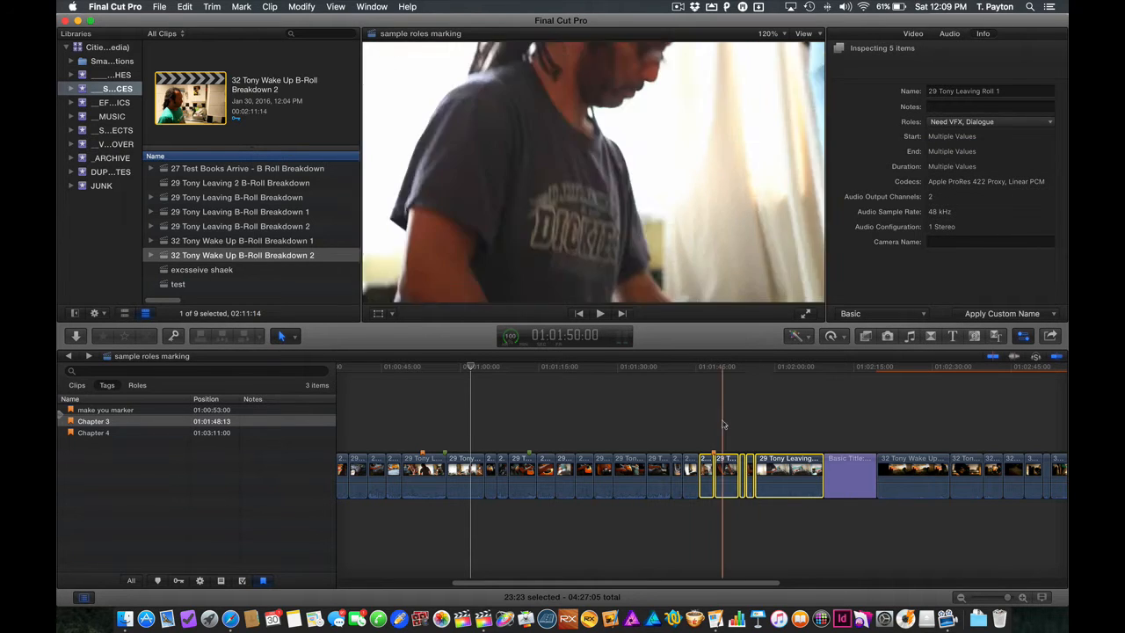
pyautogui.click(137, 385)
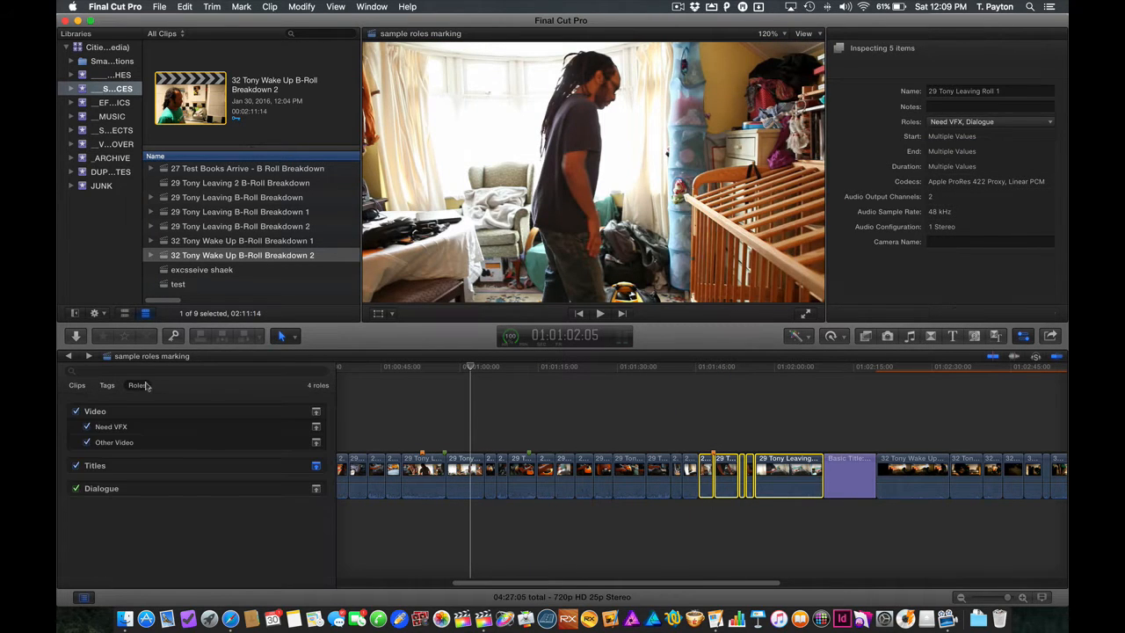
pyautogui.click(111, 427)
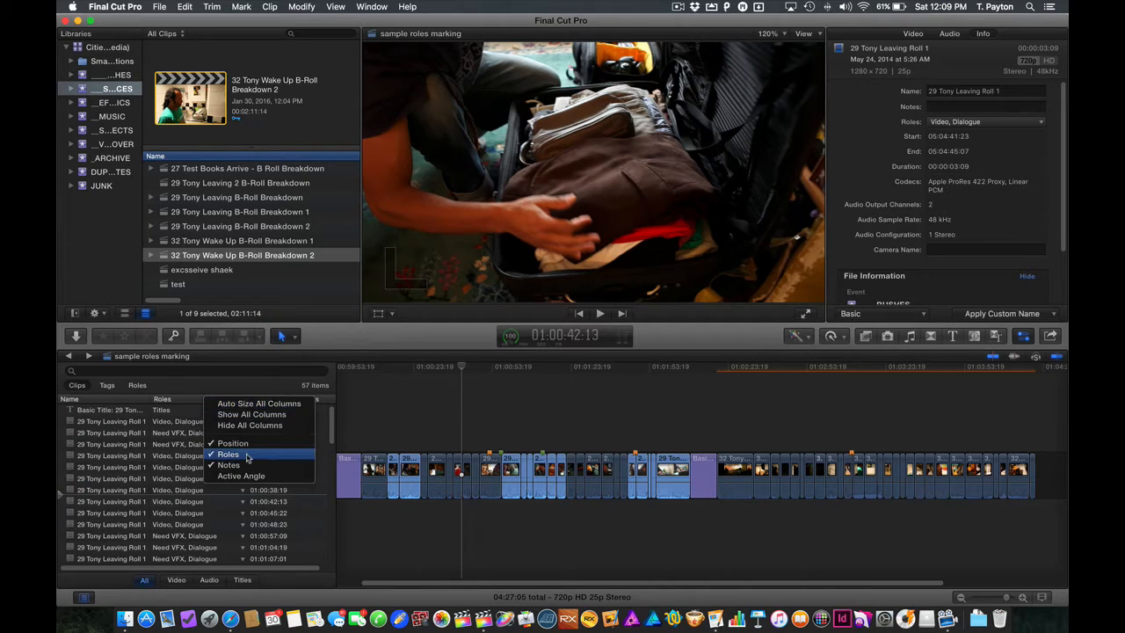
# Step: Filter the clip list by 'need vfx' to find the 13 tagged clips, then show the project roles
pyautogui.click(228, 454)
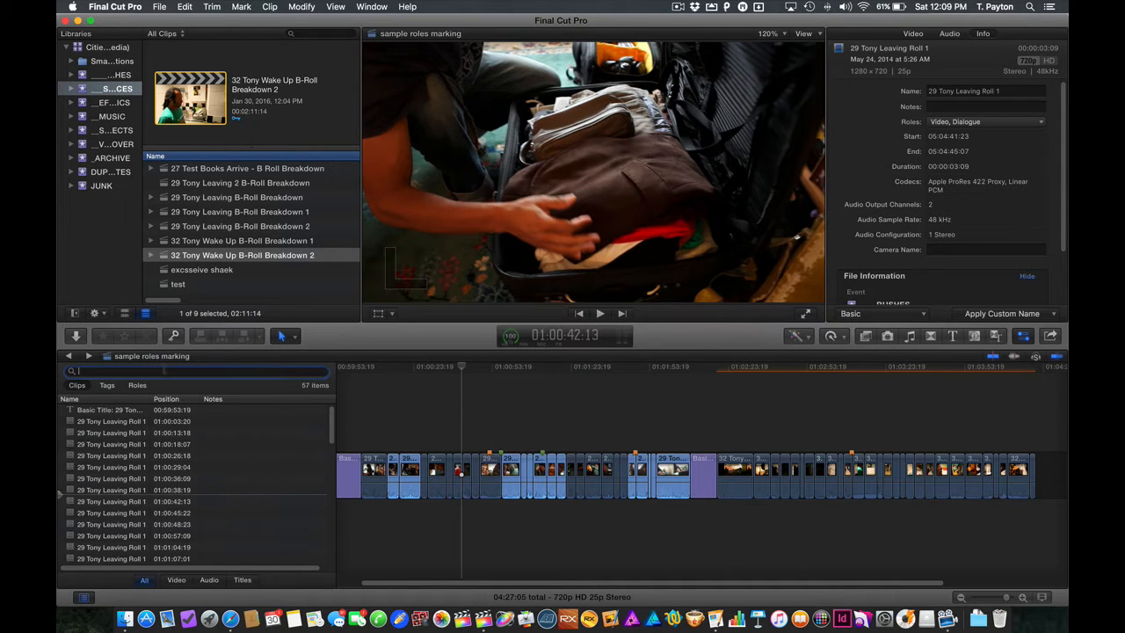
pyautogui.write('n')
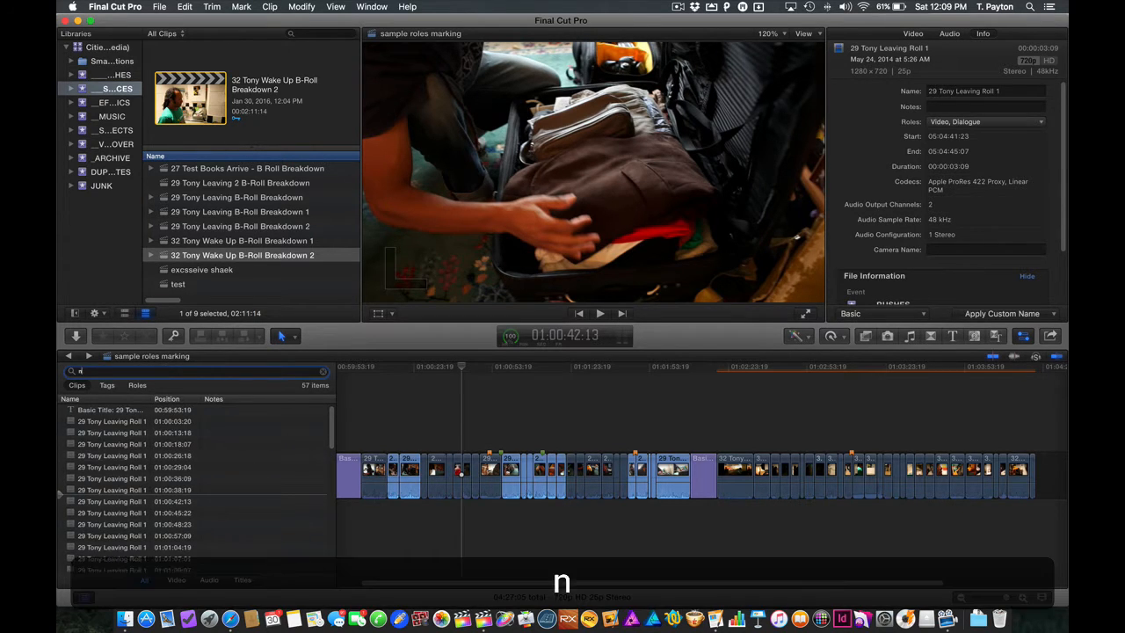
pyautogui.write('eed')
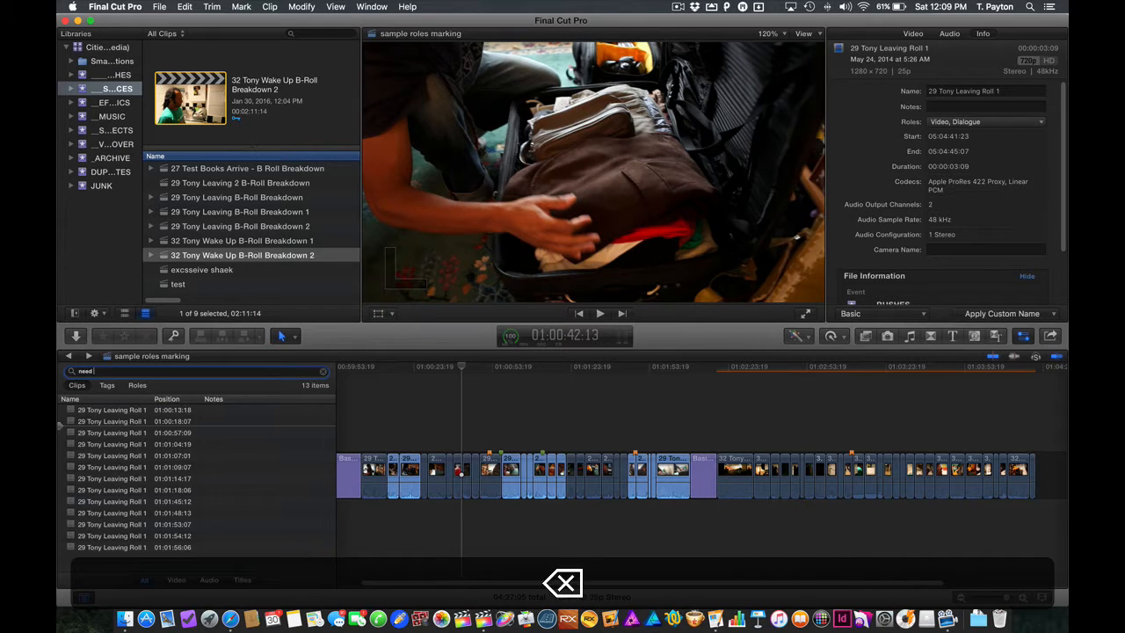
pyautogui.write('vfx')
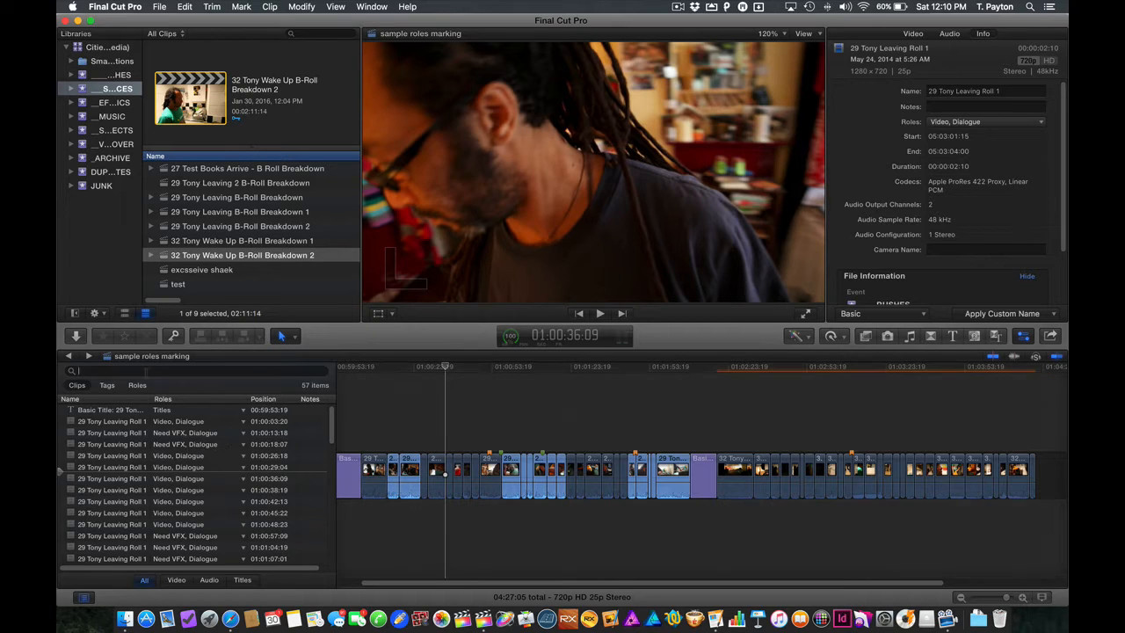
pyautogui.write('need f')
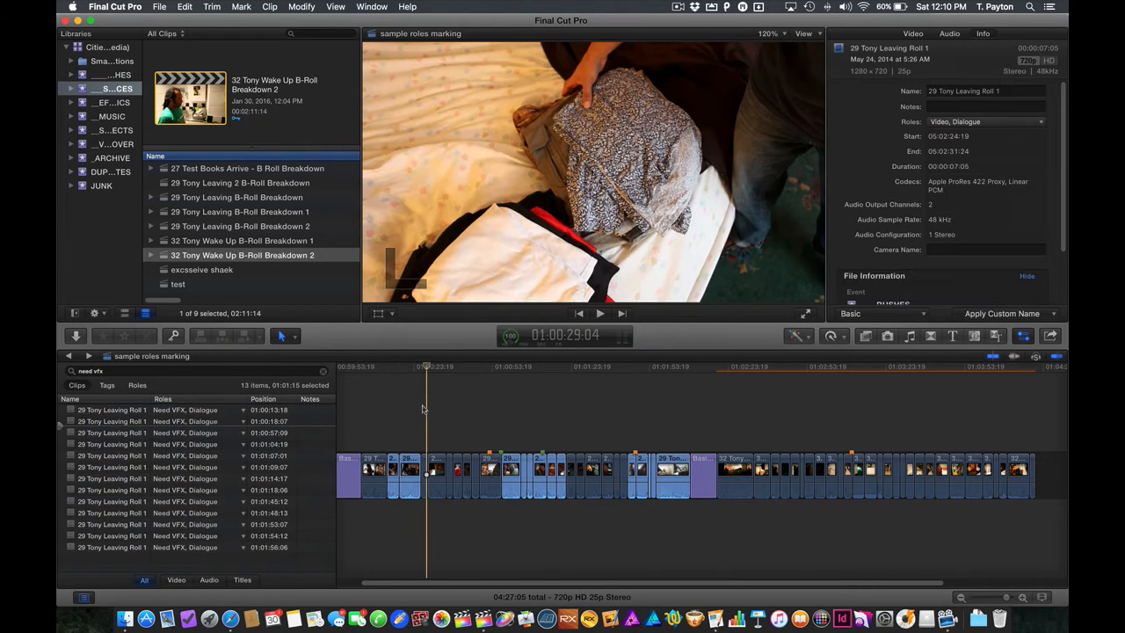
pyautogui.click(137, 385)
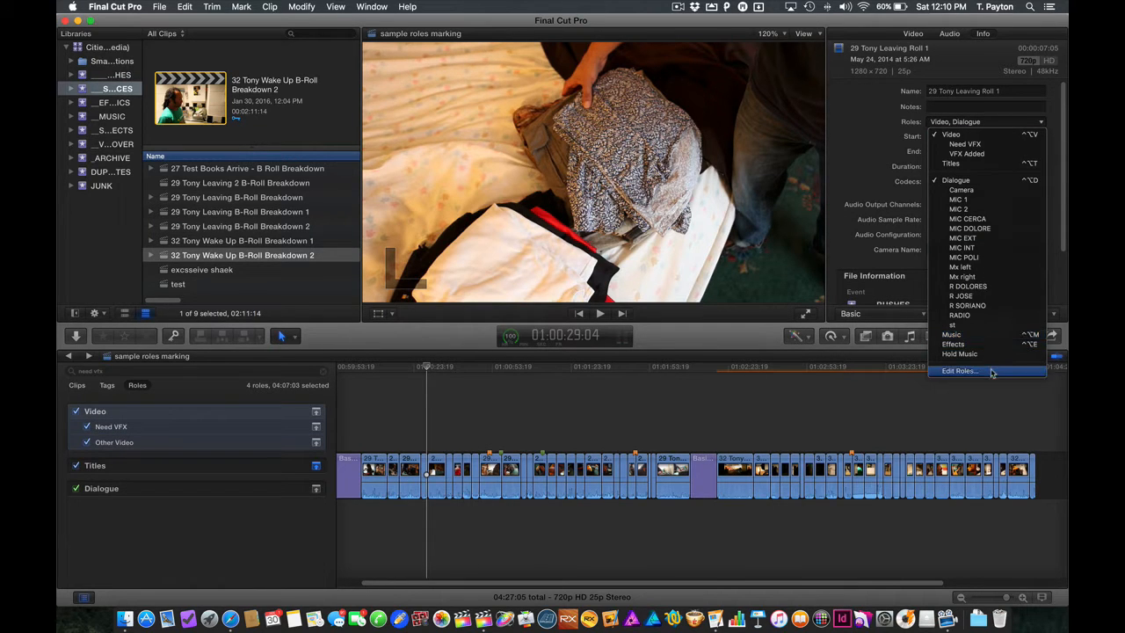
# Step: Add a For Trailer subrole under Video in the role editor and confirm it
pyautogui.click(960, 369)
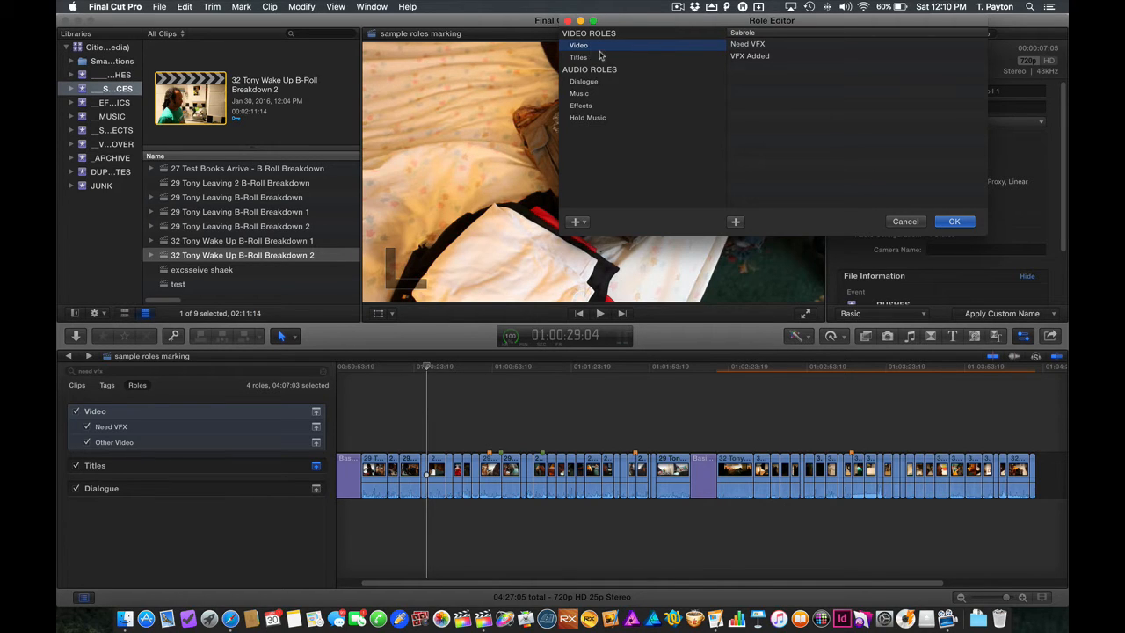
pyautogui.click(735, 221)
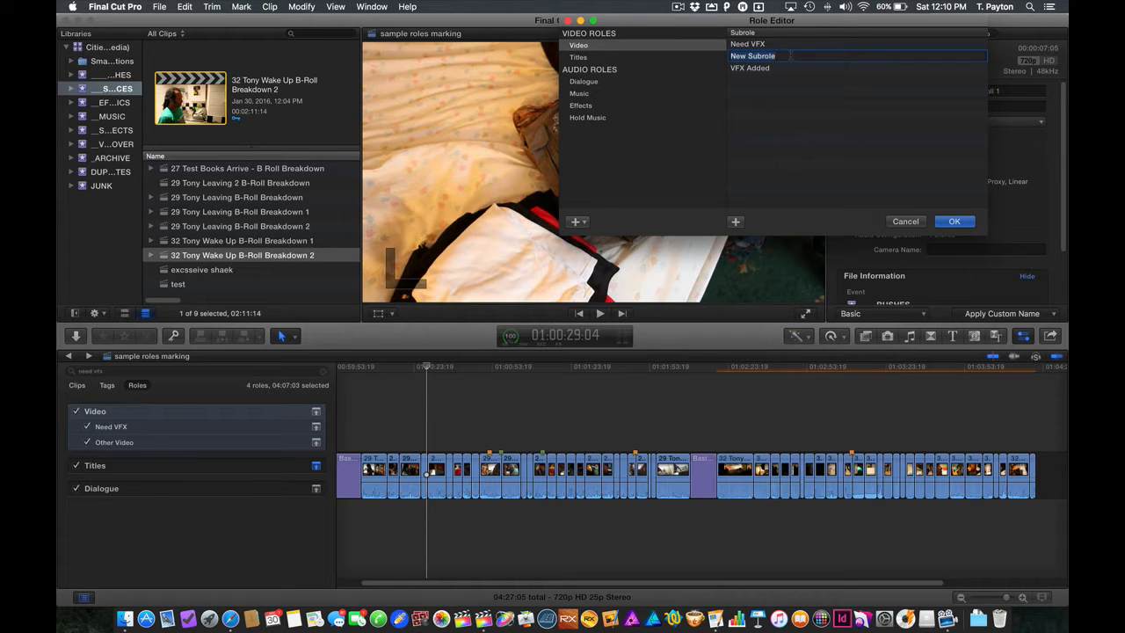
pyautogui.write('For Trailer')
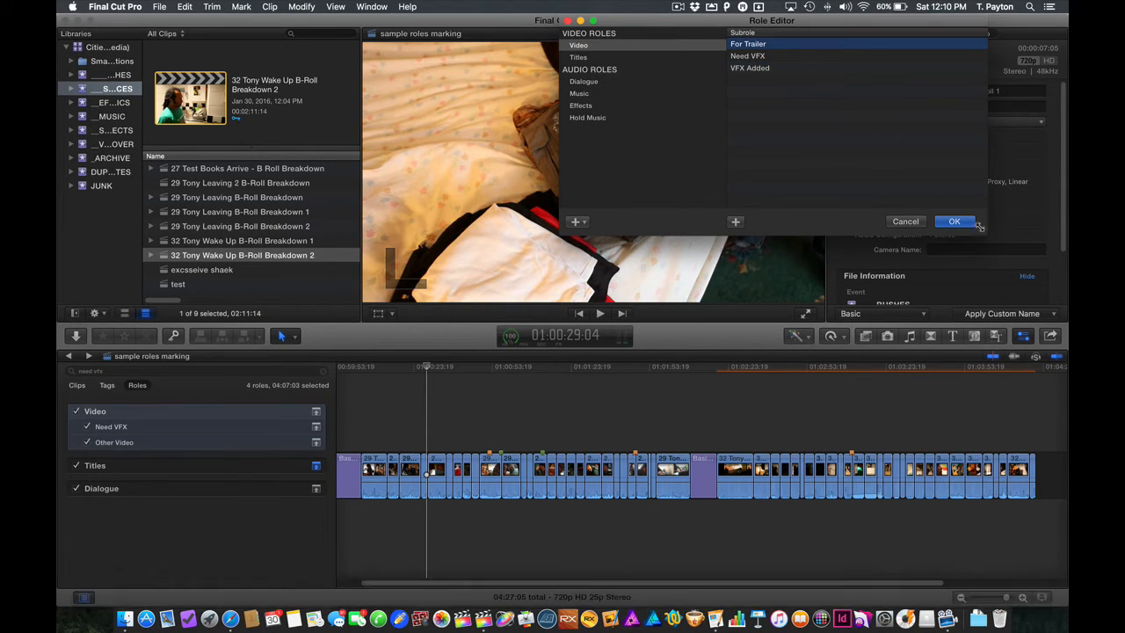
pyautogui.click(953, 221)
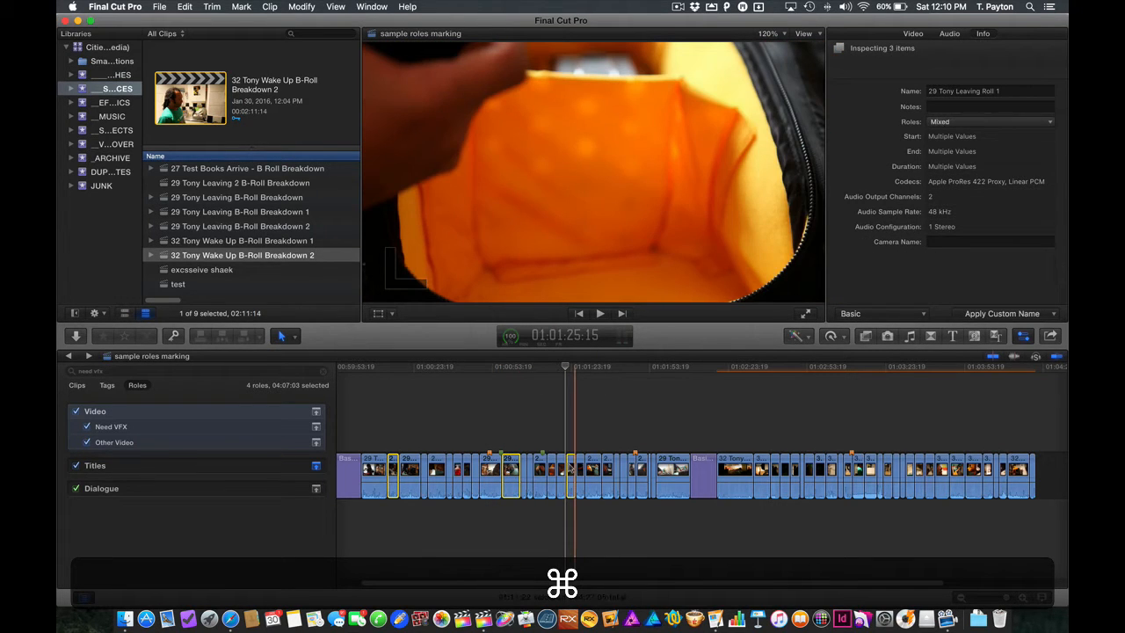
# Step: Tag three selected clips as For Trailer and review them in the roles list
pyautogui.click(833, 471)
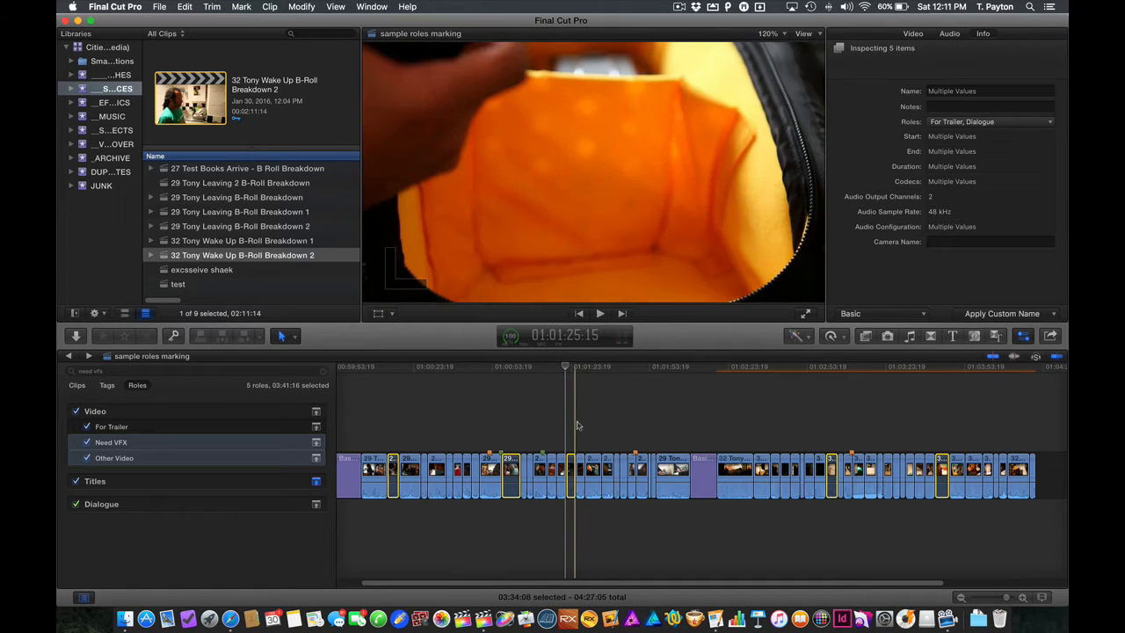
pyautogui.click(574, 474)
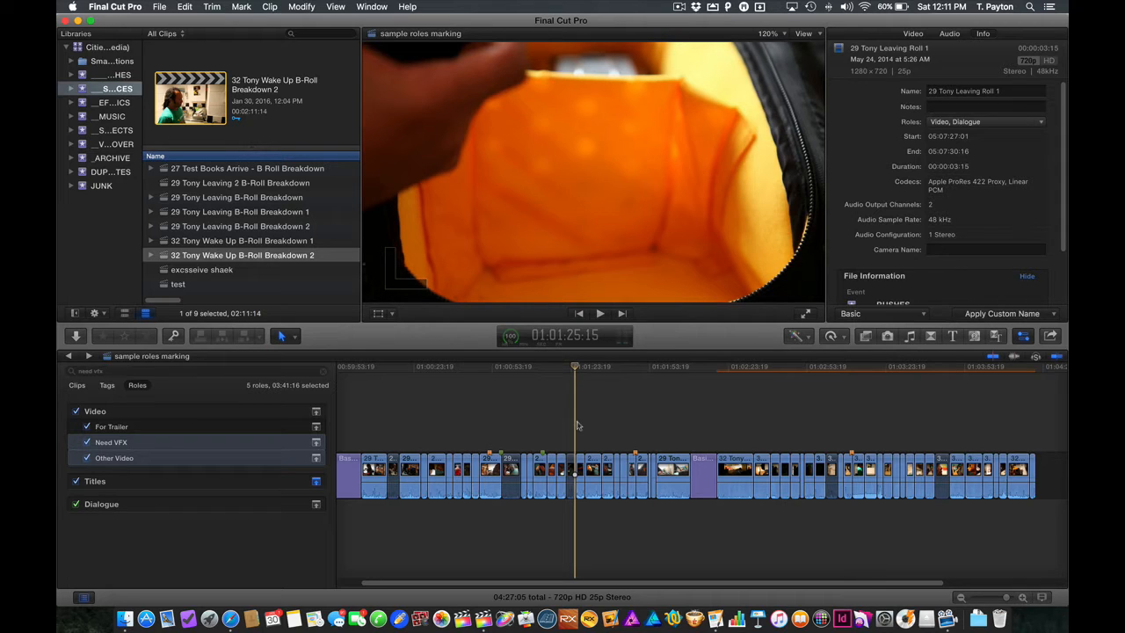
pyautogui.click(113, 427)
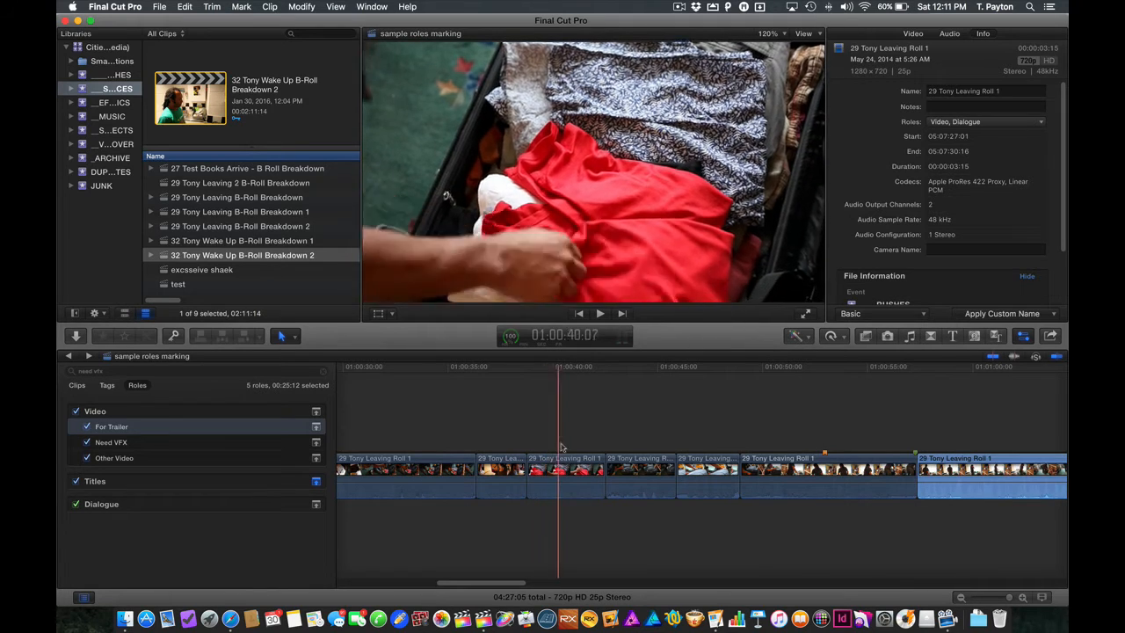
# Step: Tag the red cloth clip and another clip with the For Trailer role from the Roles pop-up
pyautogui.click(566, 471)
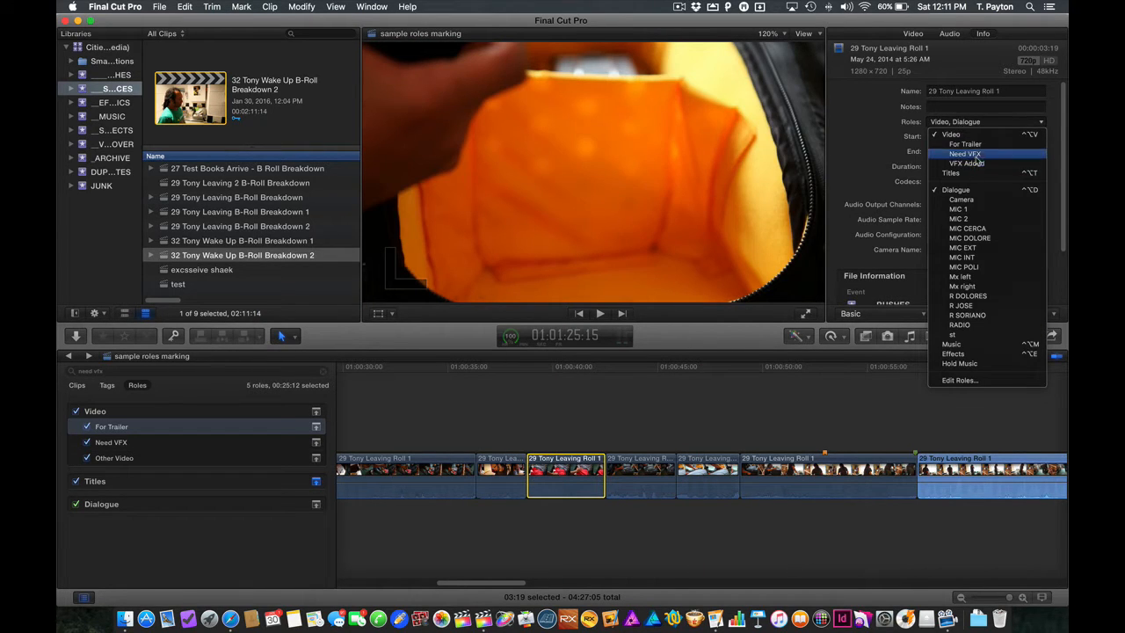
pyautogui.click(965, 144)
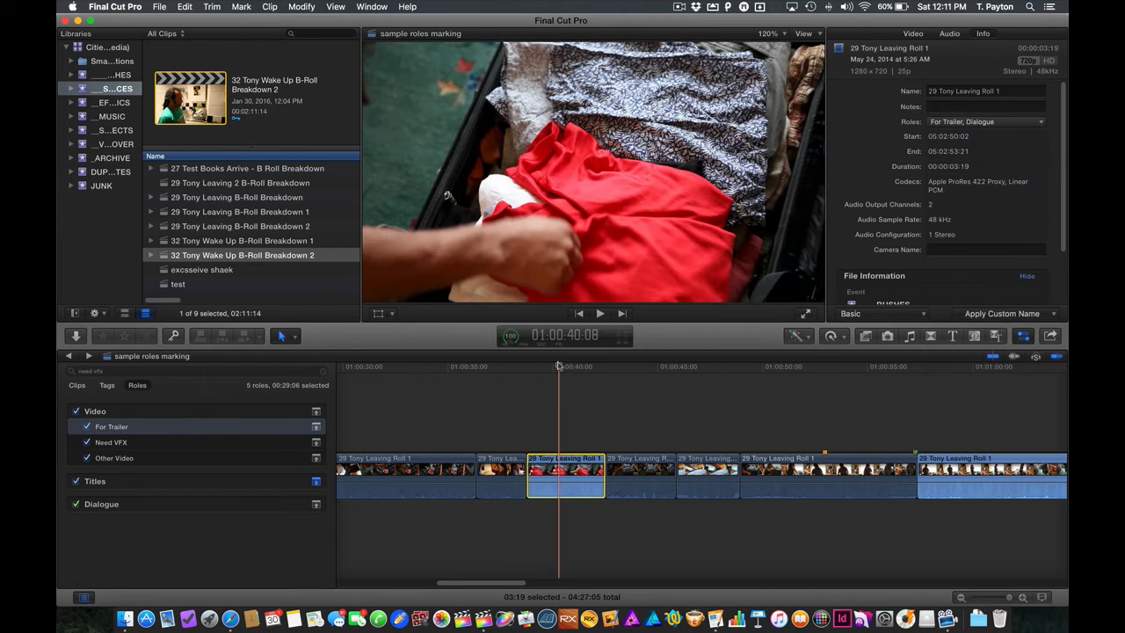
pyautogui.click(761, 368)
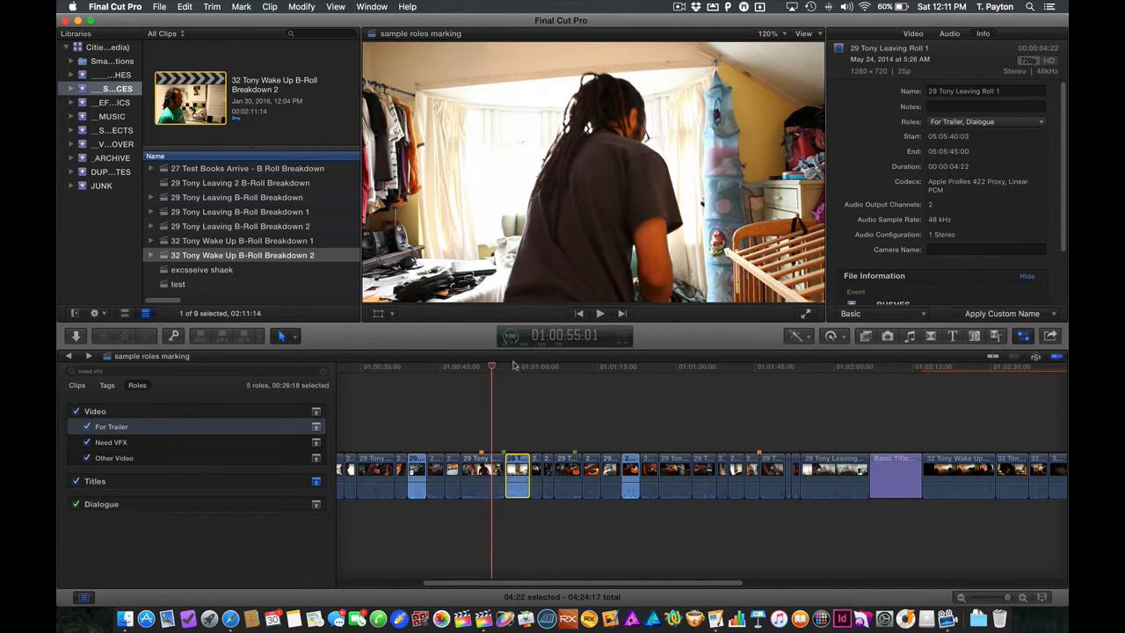
pyautogui.click(984, 121)
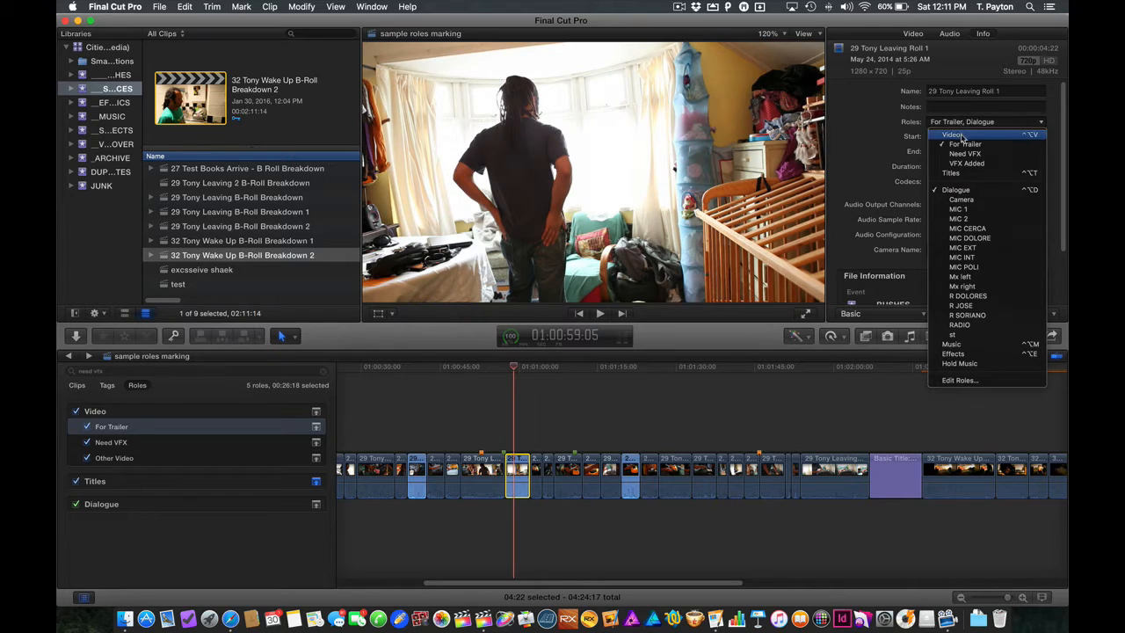
pyautogui.click(953, 133)
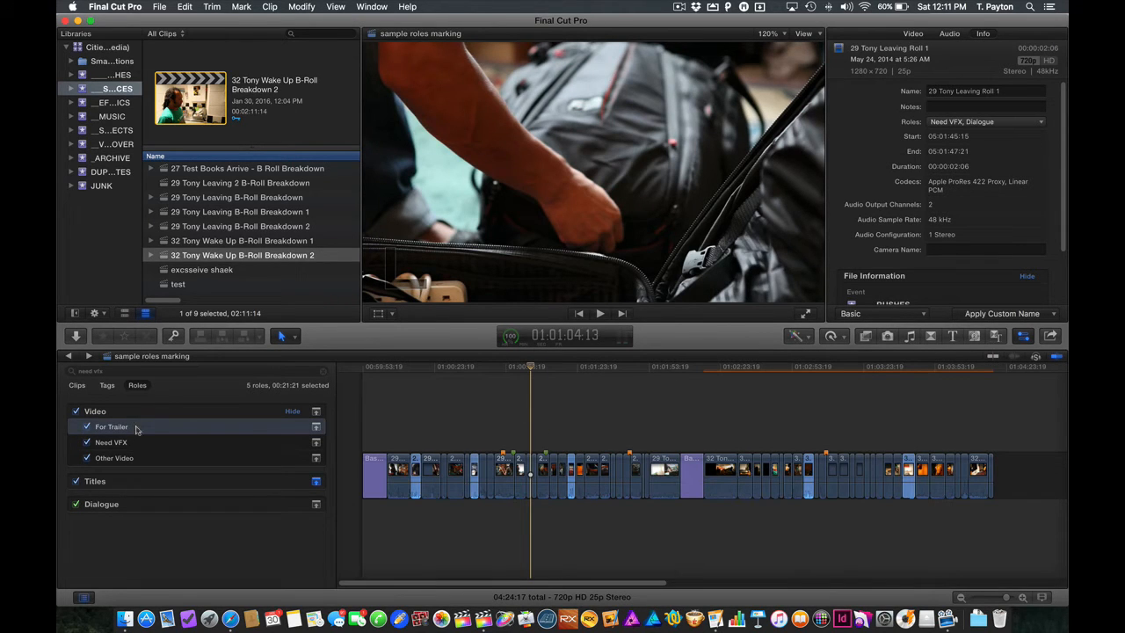
pyautogui.moveTo(105, 429)
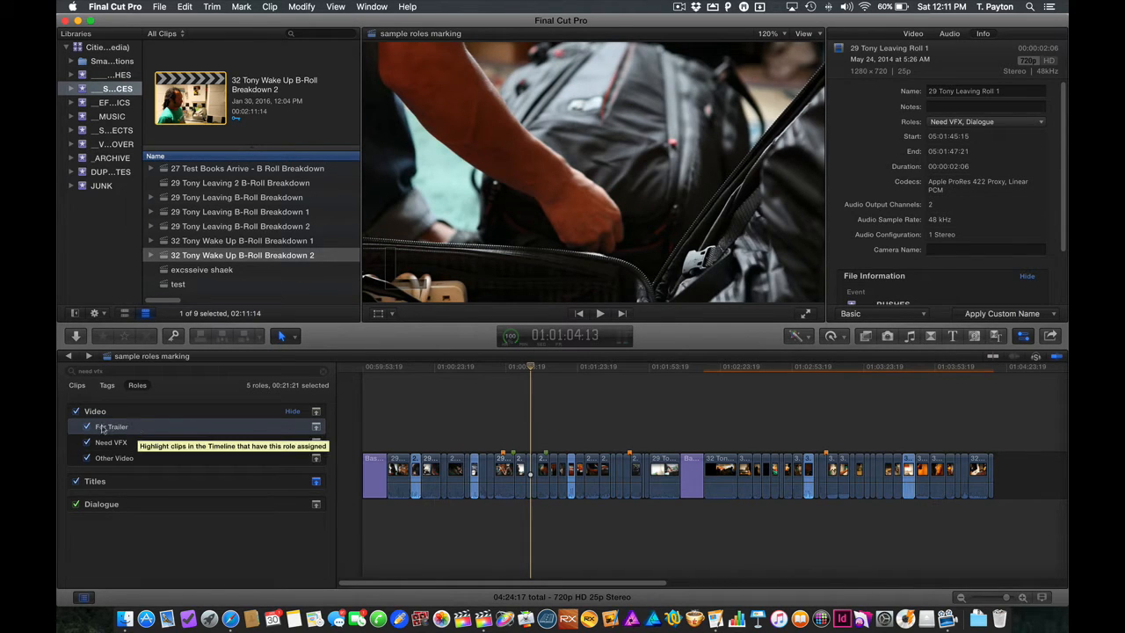
# Step: Filter the timeline index clip list for 'trailer' and select all five For Trailer clips
pyautogui.click(77, 385)
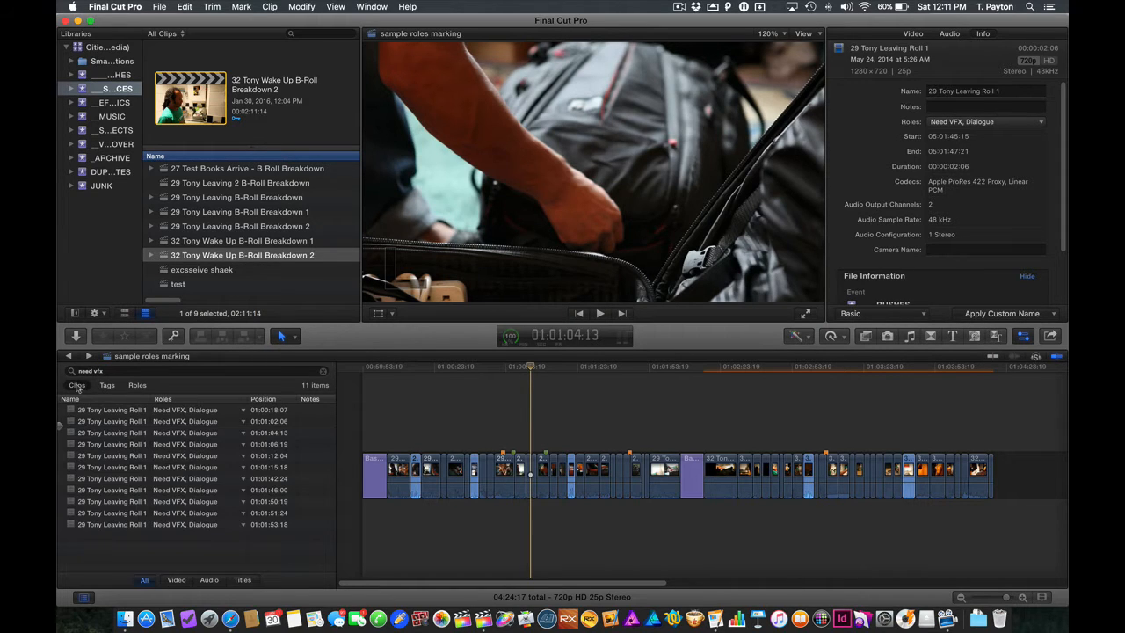
pyautogui.write('tal')
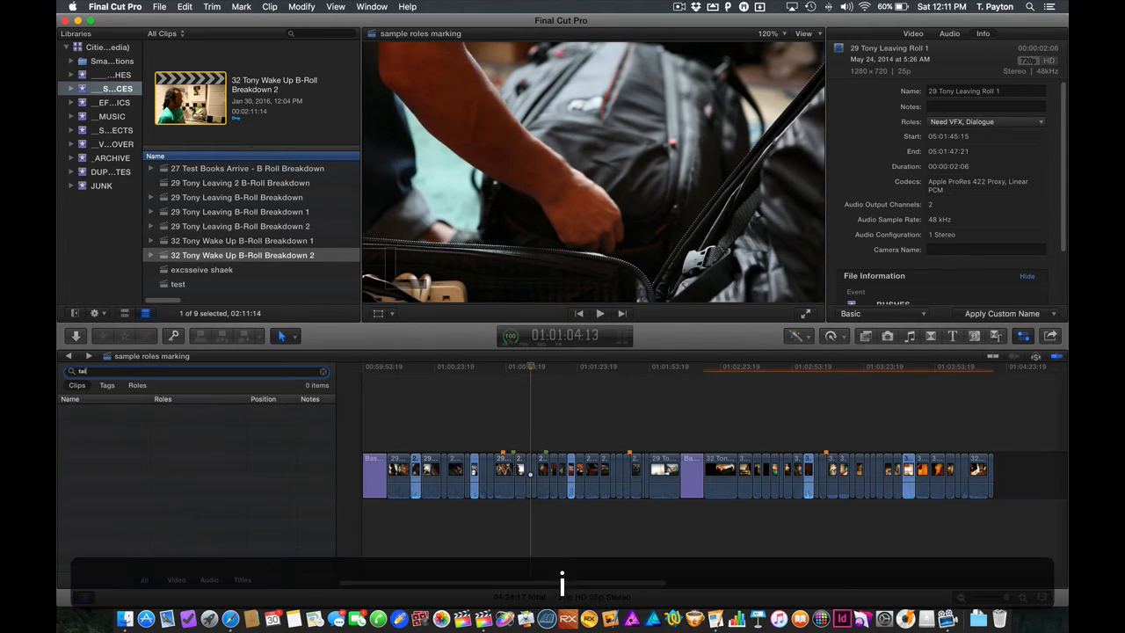
pyautogui.write('ra')
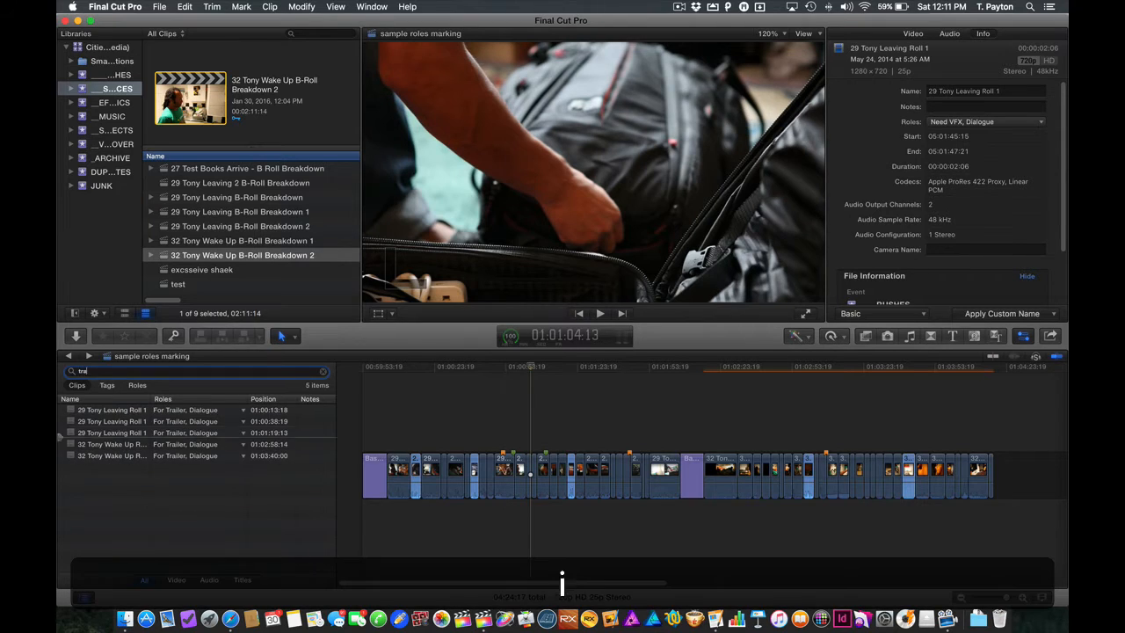
pyautogui.click(113, 409)
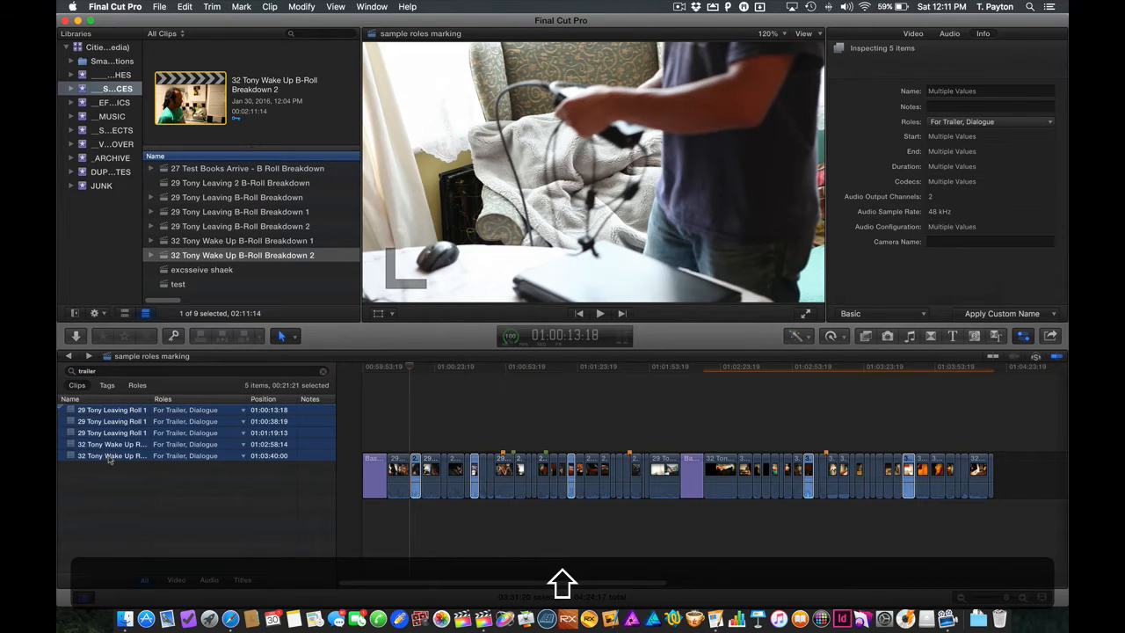
pyautogui.press('cmd+2')
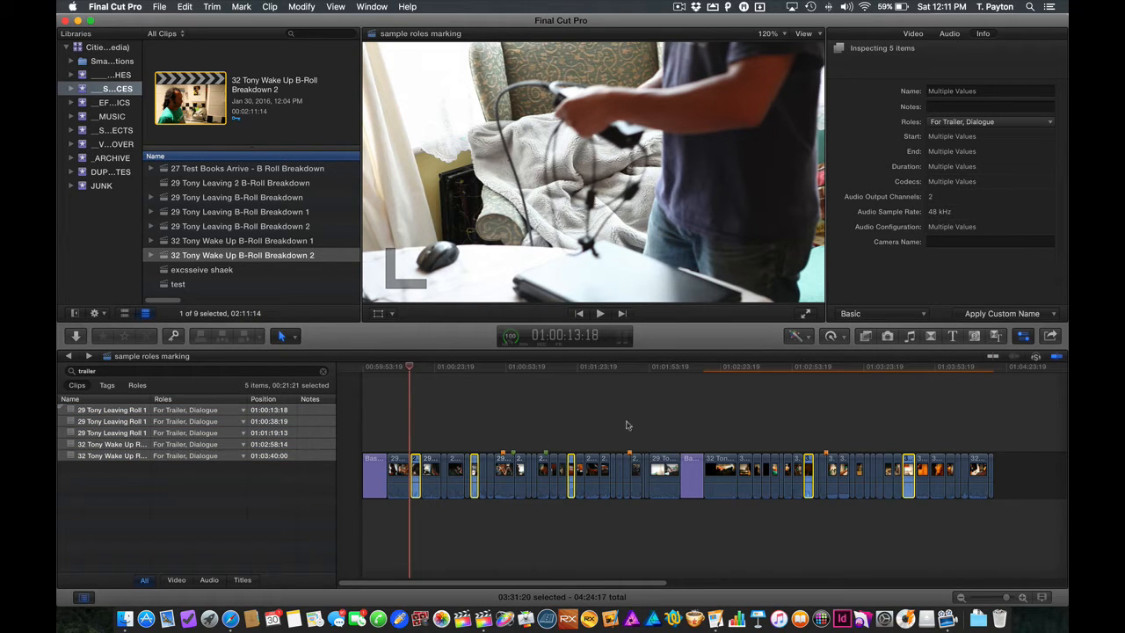
pyautogui.press('cmd+c')
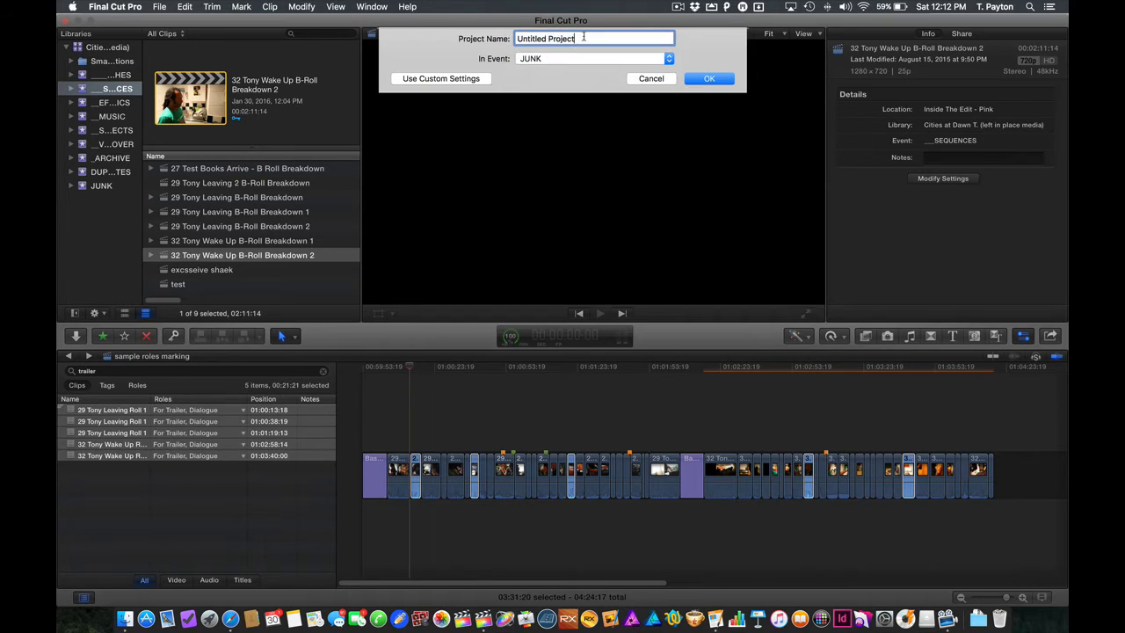
# Step: Name the new project 'trailer' and create it with the five selected clips
pyautogui.doubleClick(545, 39)
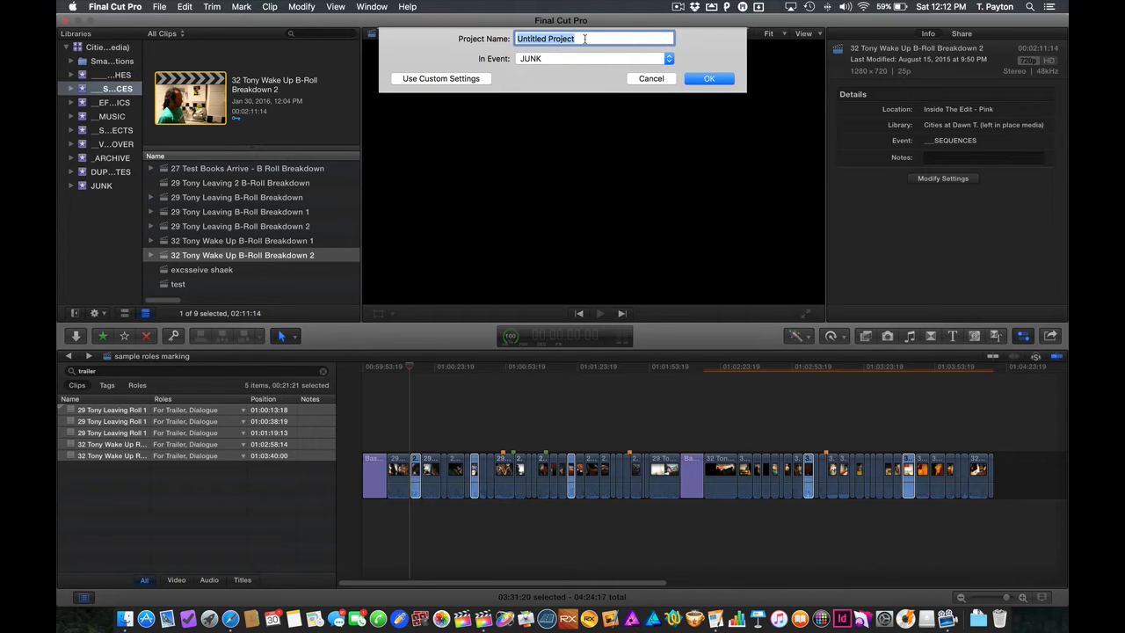
pyautogui.write('trailer')
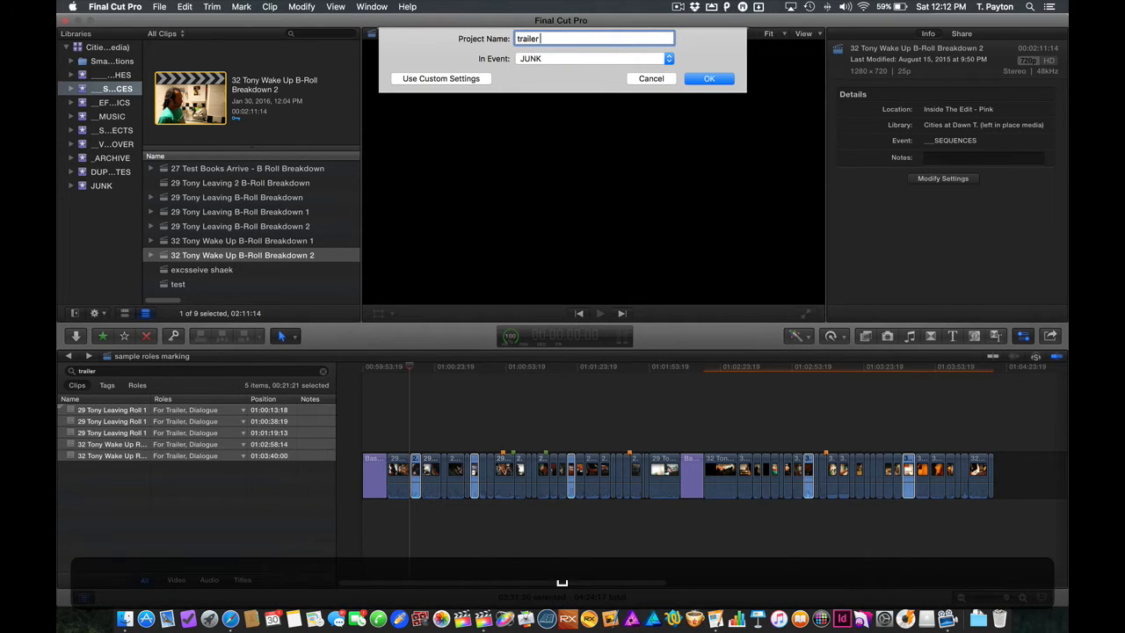
pyautogui.click(710, 77)
pyautogui.write('gap')
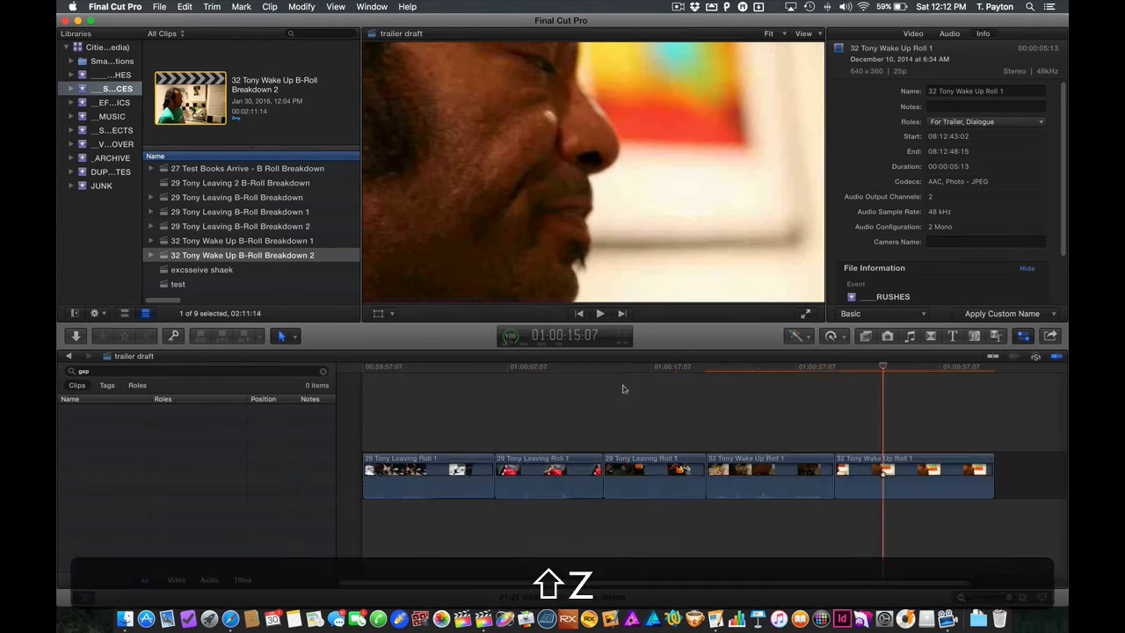
pyautogui.click(137, 385)
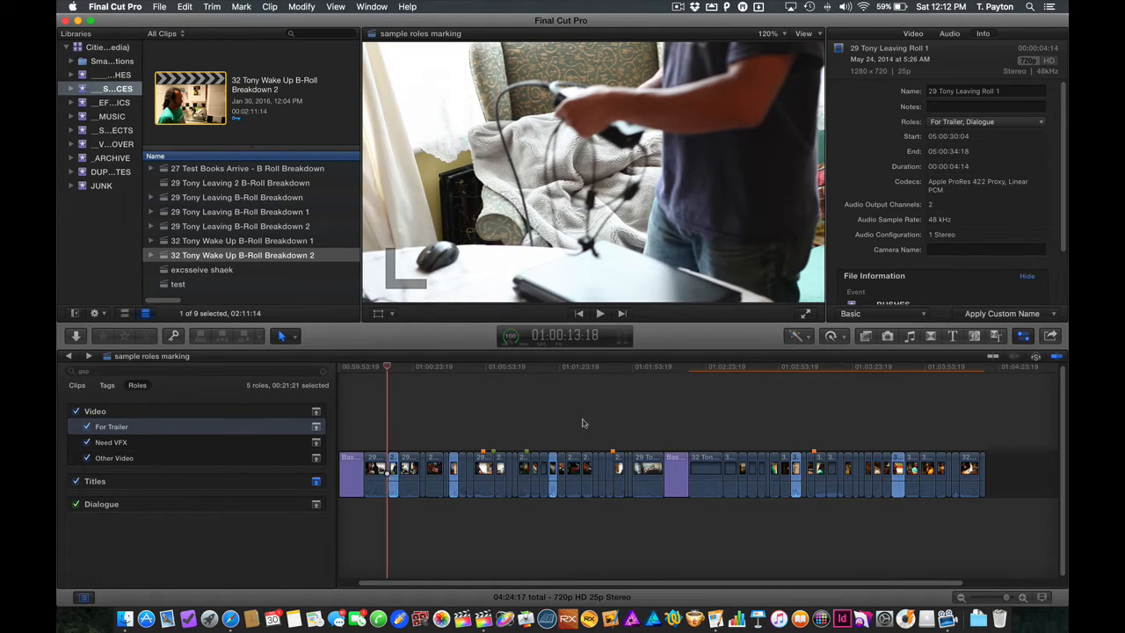
# Step: Open the 29 Tony Leaving Roll 1 clip in its own timeline from the sample roles marking project
pyautogui.click(580, 367)
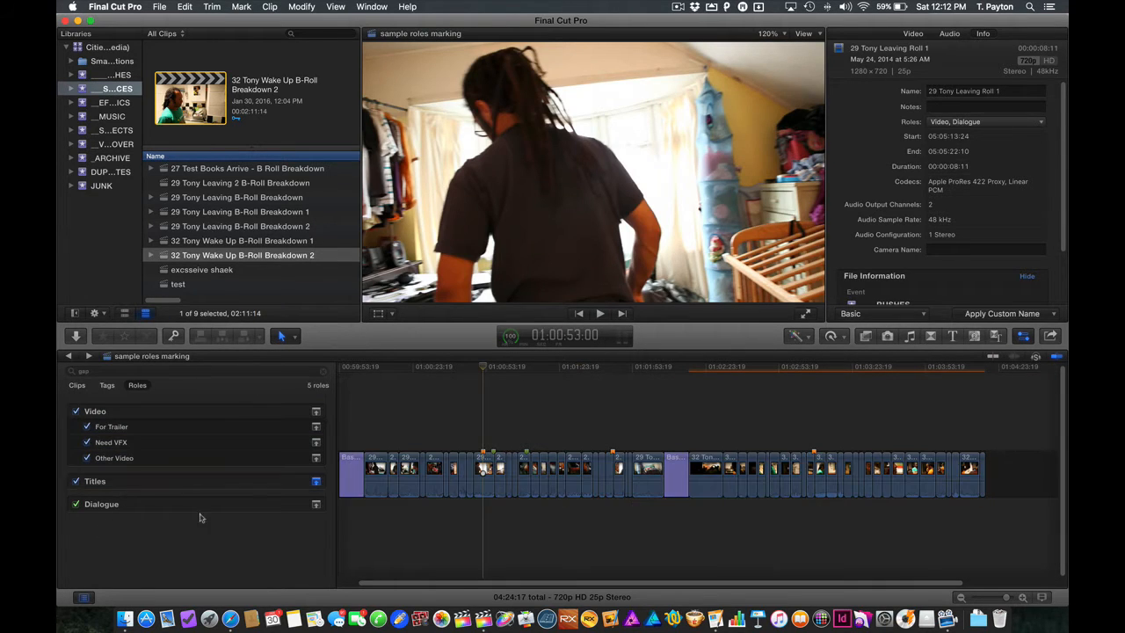
pyautogui.click(544, 368)
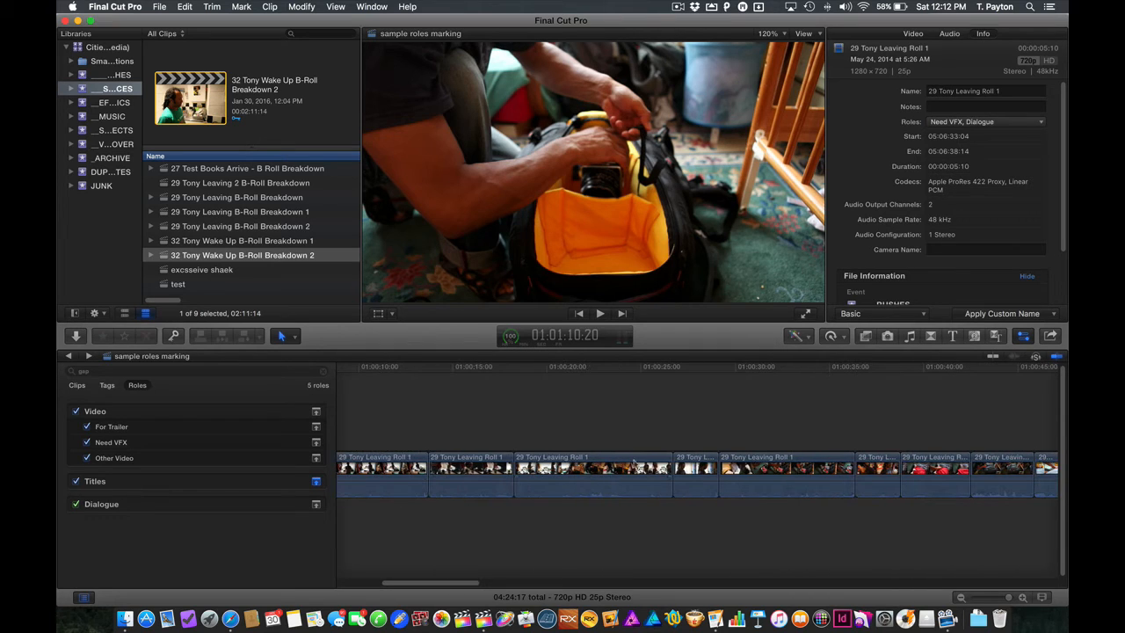
pyautogui.rightClick(552, 468)
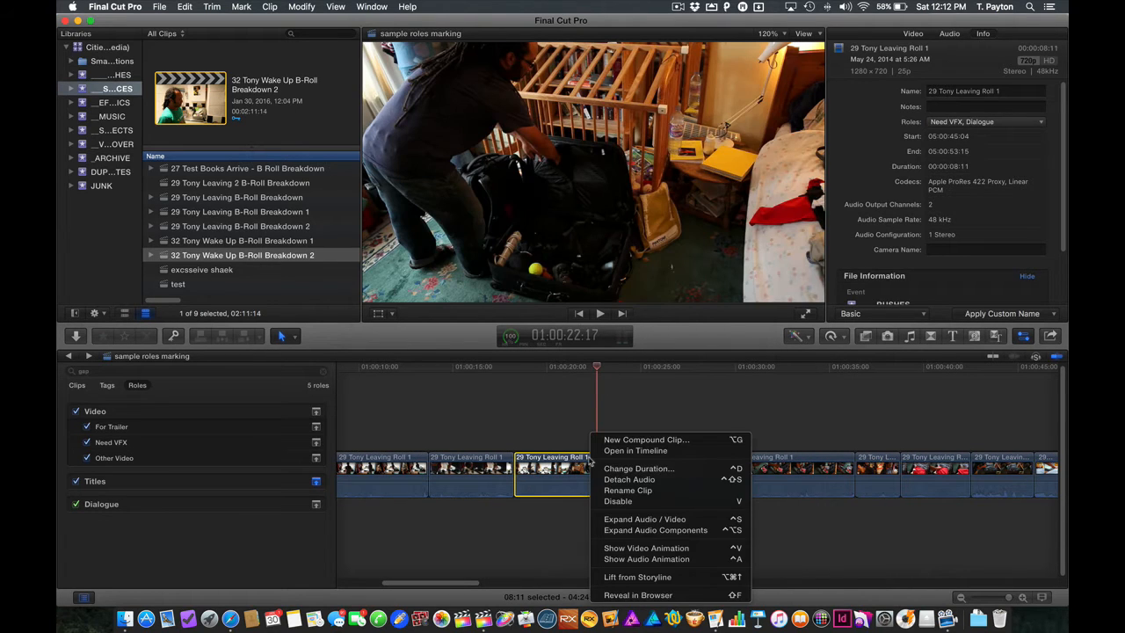
pyautogui.click(635, 450)
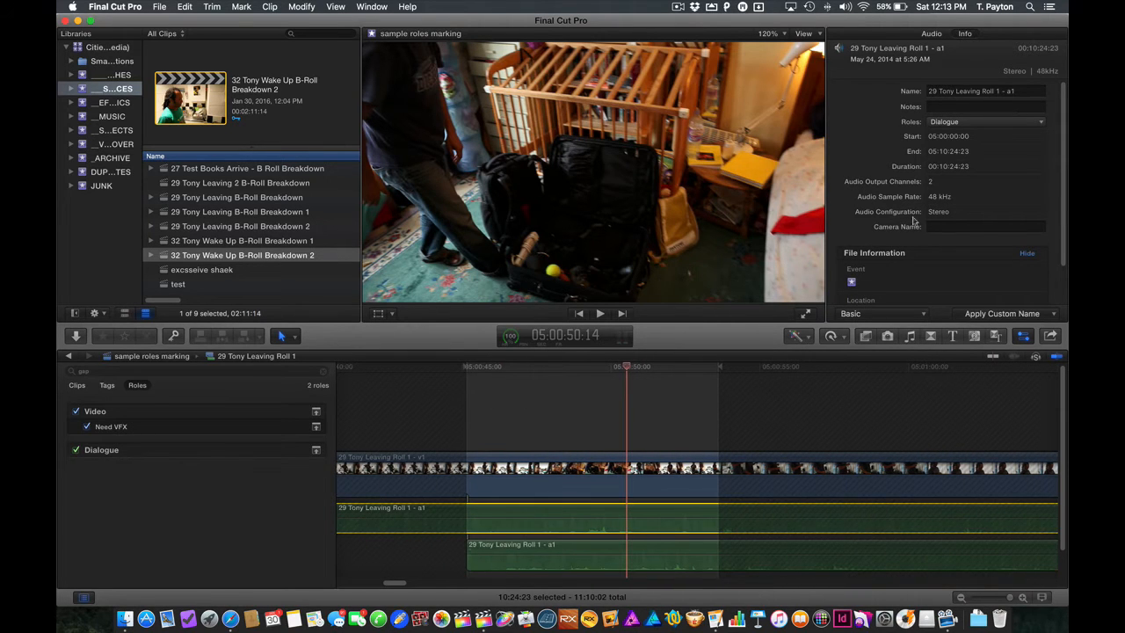
# Step: Add a 'Camera Audio' Dialogue subrole and assign Camera Audio and Lav roles to the clip's audio lanes
pyautogui.click(985, 121)
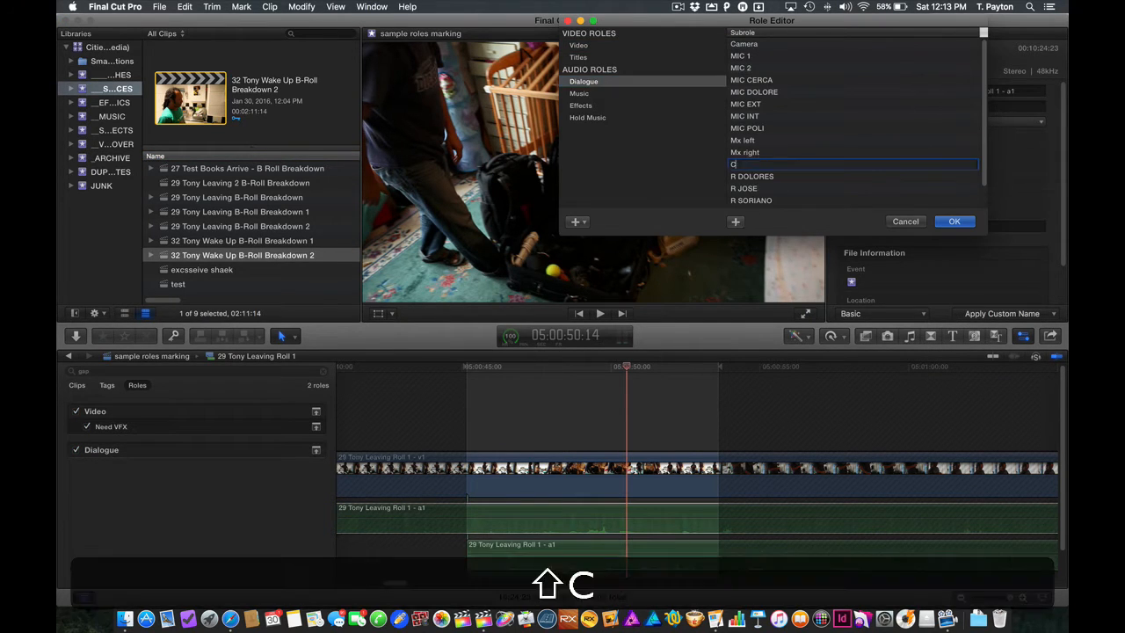
pyautogui.write('Camera Audio')
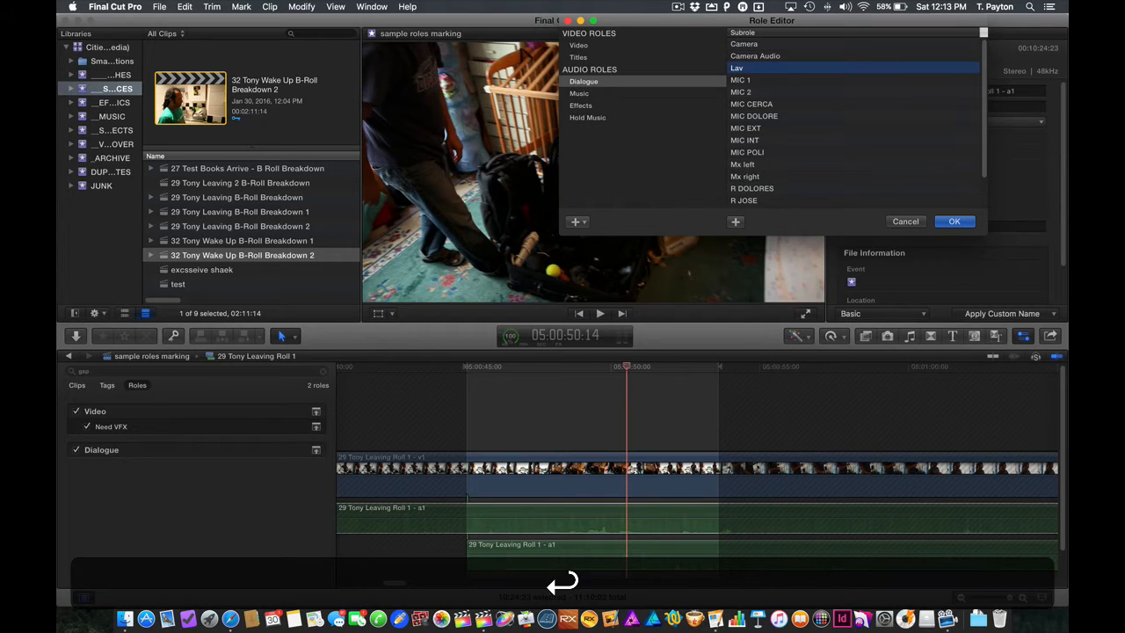
pyautogui.click(952, 222)
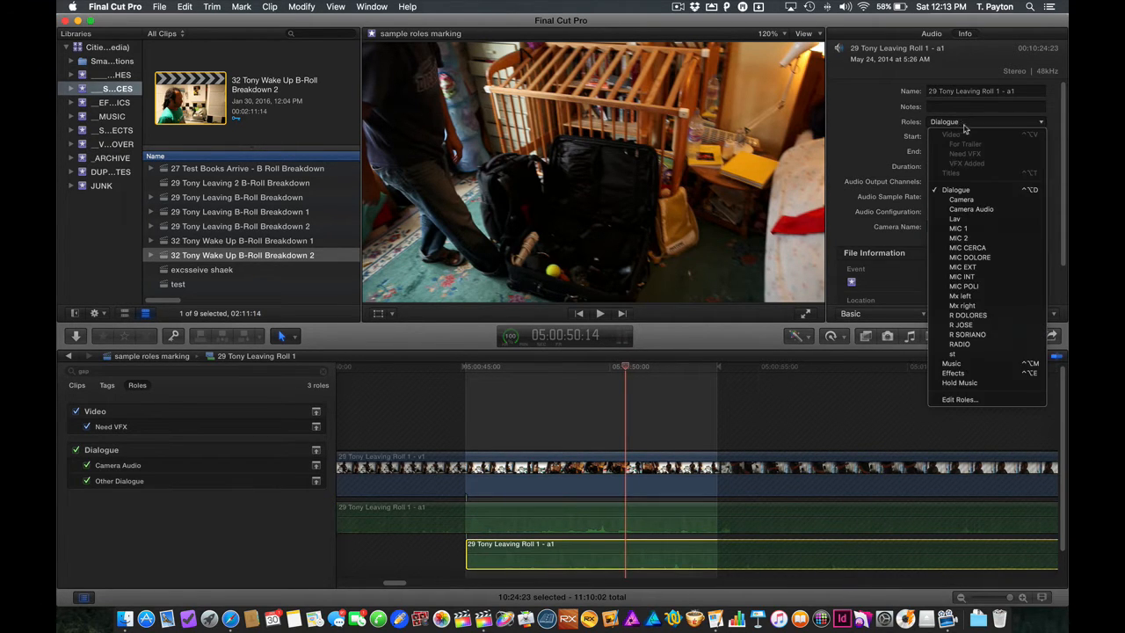
pyautogui.click(955, 218)
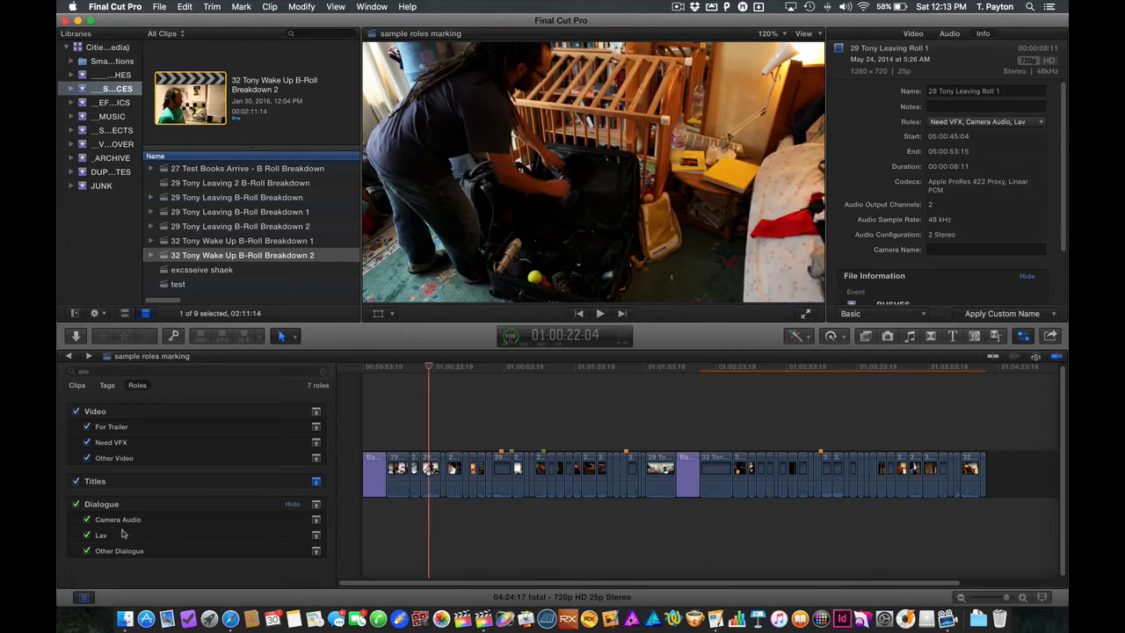
# Step: Highlight the Lav clips and switch off the camera audio component in the clip's channel configuration
pyautogui.click(116, 518)
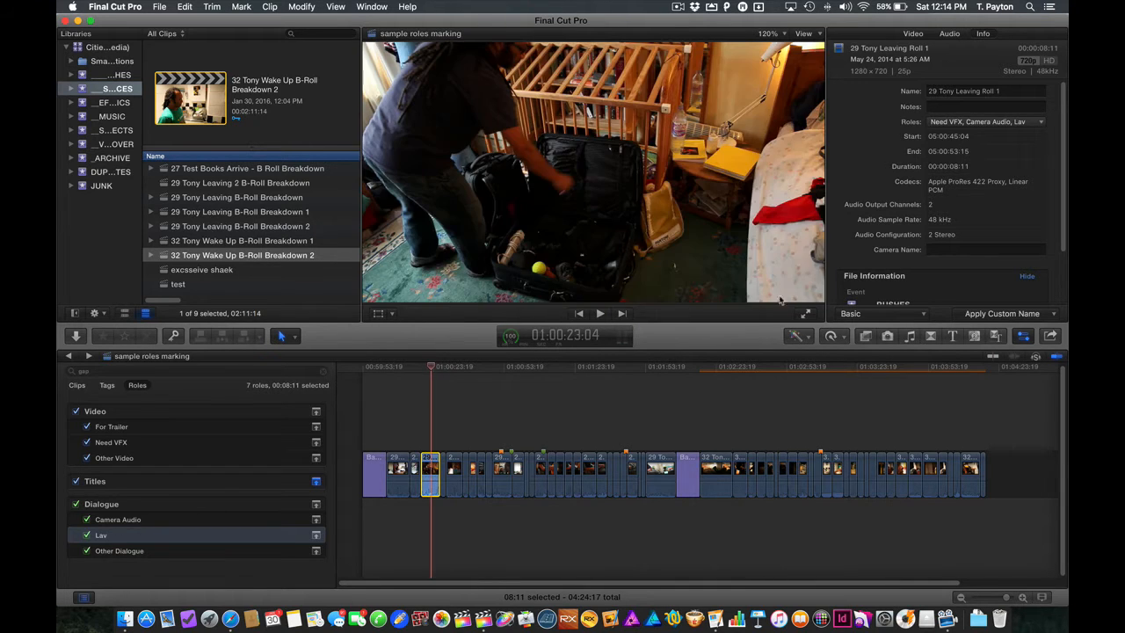
pyautogui.click(949, 34)
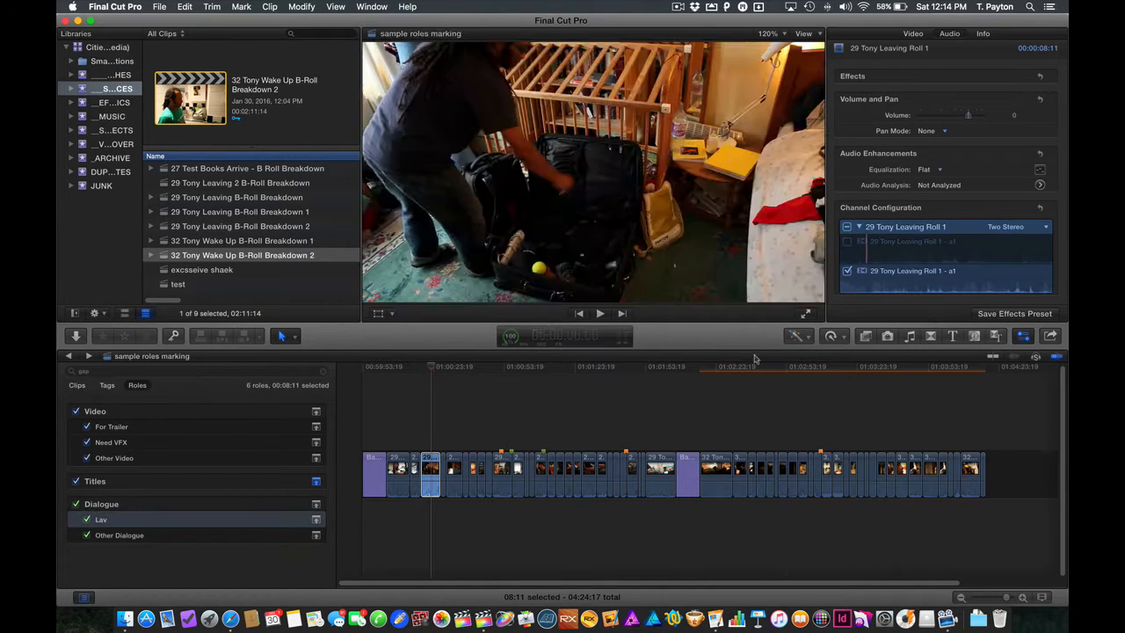
pyautogui.click(431, 471)
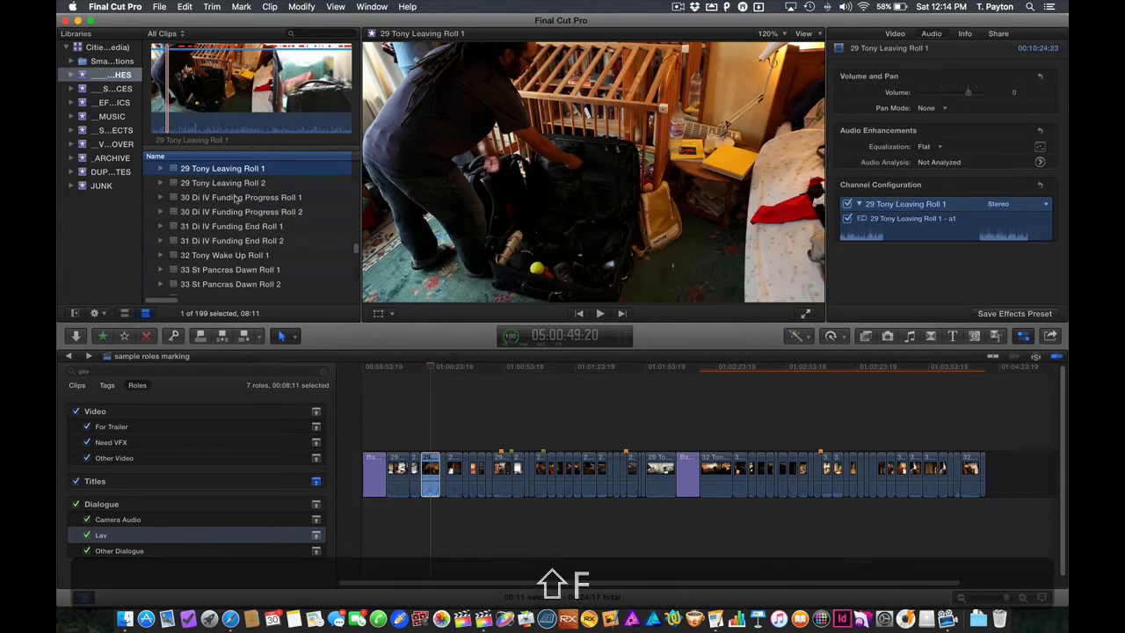
# Step: Create a multicam clip named 'test multicam clip' in the JUNK event from 29 Tony Leaving Roll 1
pyautogui.rightClick(221, 169)
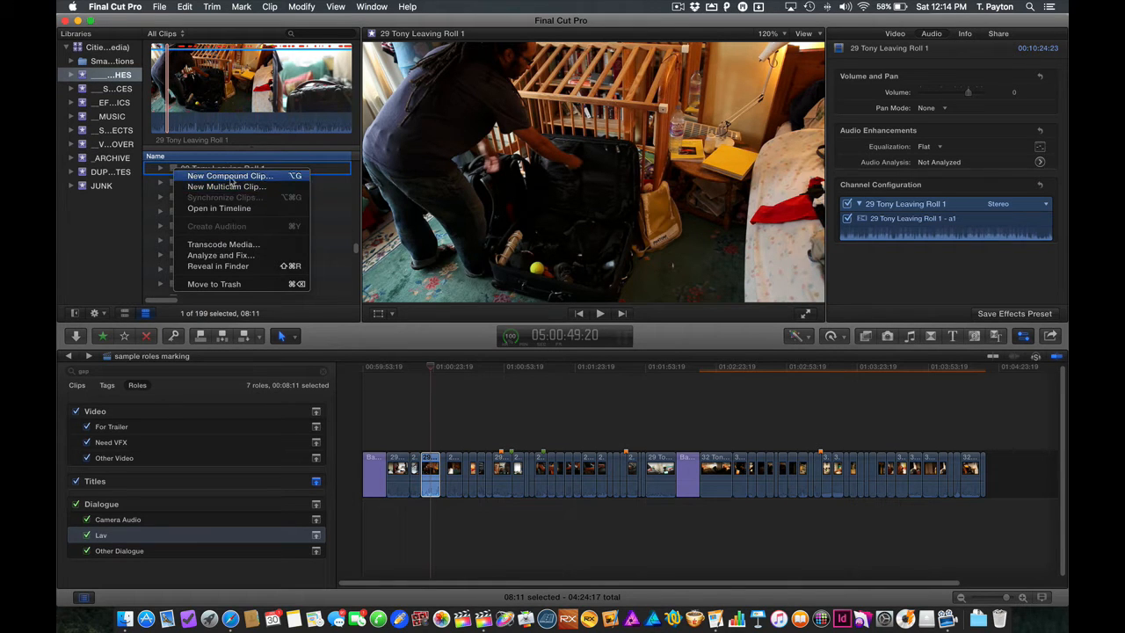
pyautogui.click(160, 7)
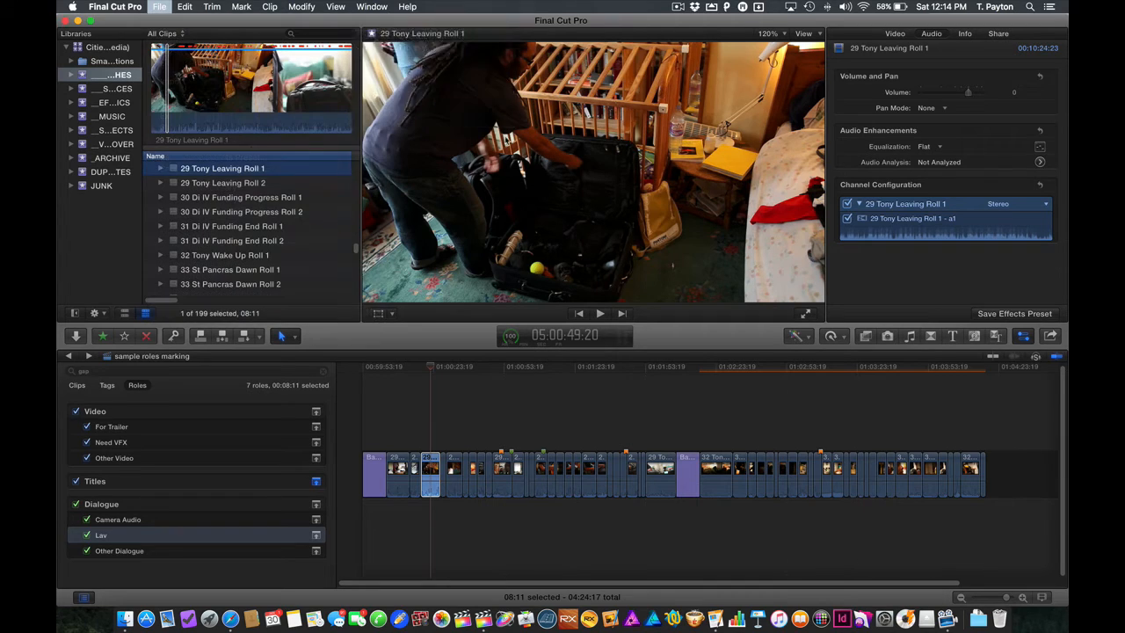
pyautogui.click(159, 7)
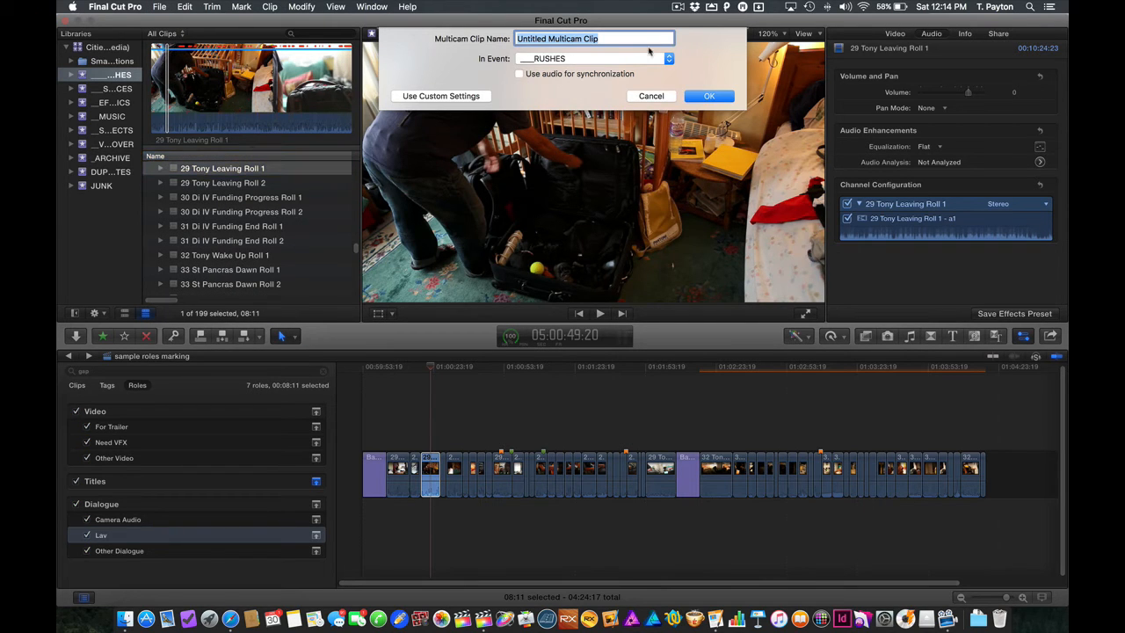
pyautogui.write('test multicam clip')
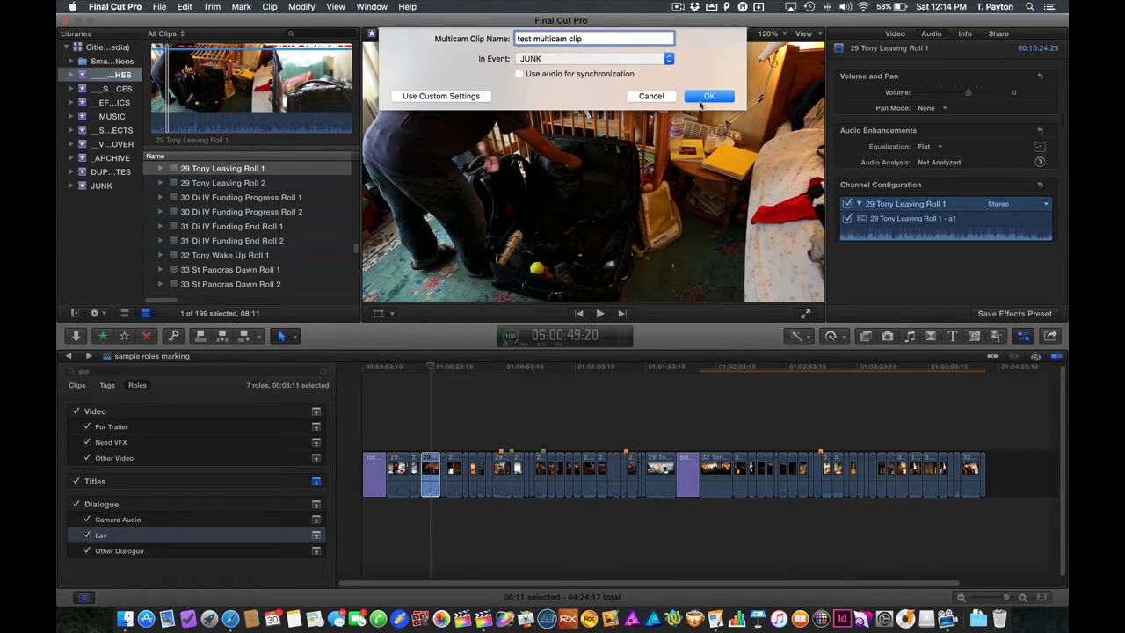
pyautogui.click(710, 95)
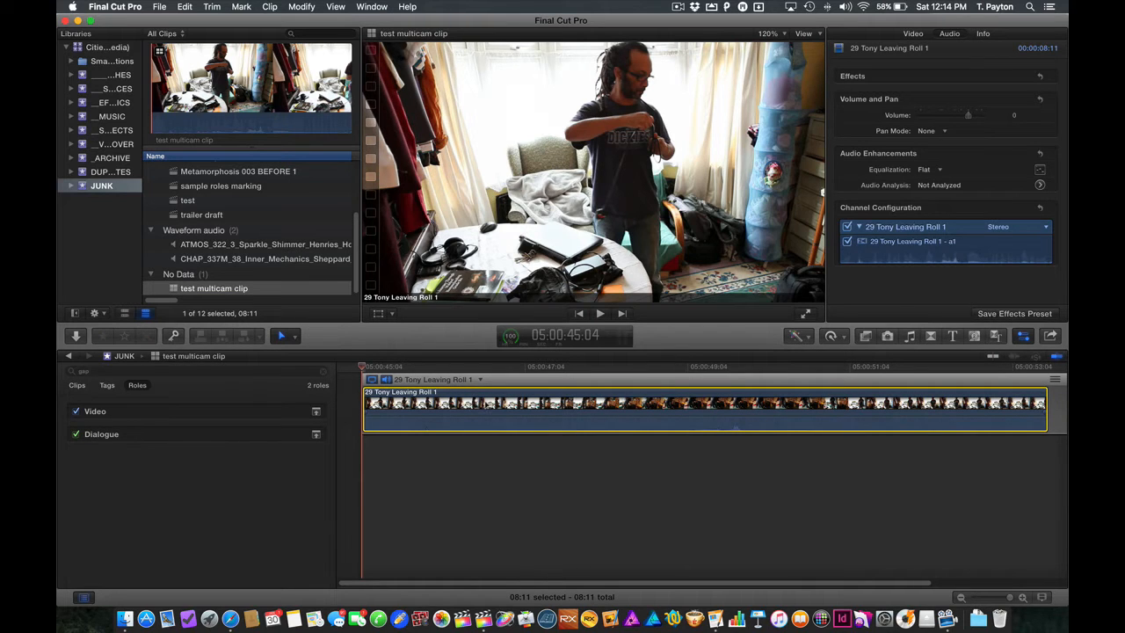
# Step: Add a second angle to test multicam clip holding the Lav audio from the Tony Leaving Roll 1 source
pyautogui.press('shift+g')
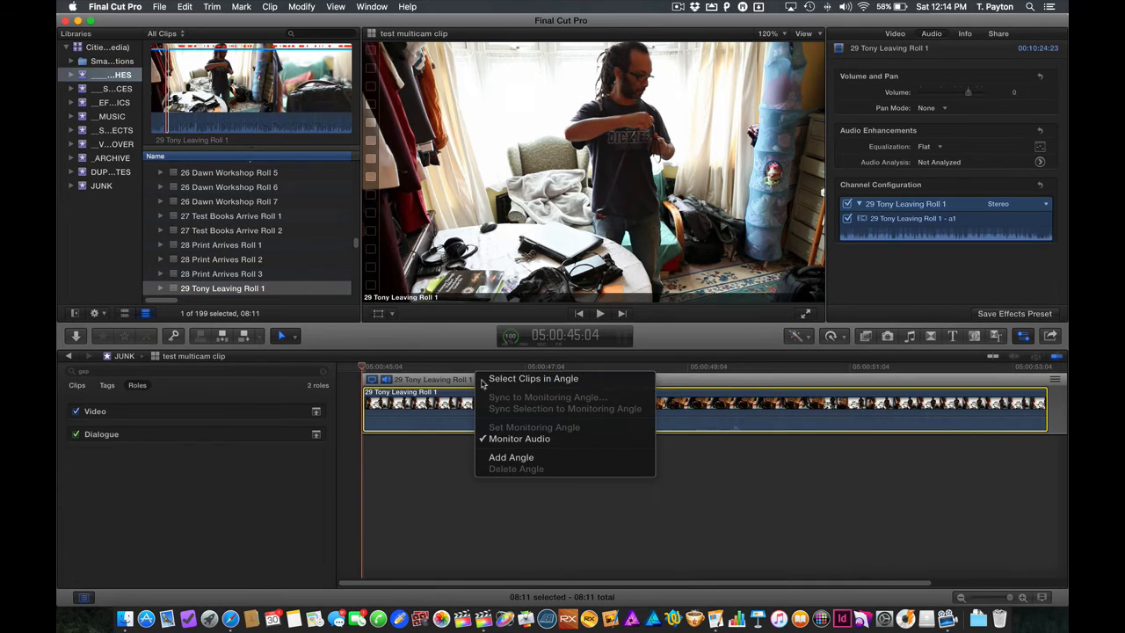
pyautogui.click(510, 457)
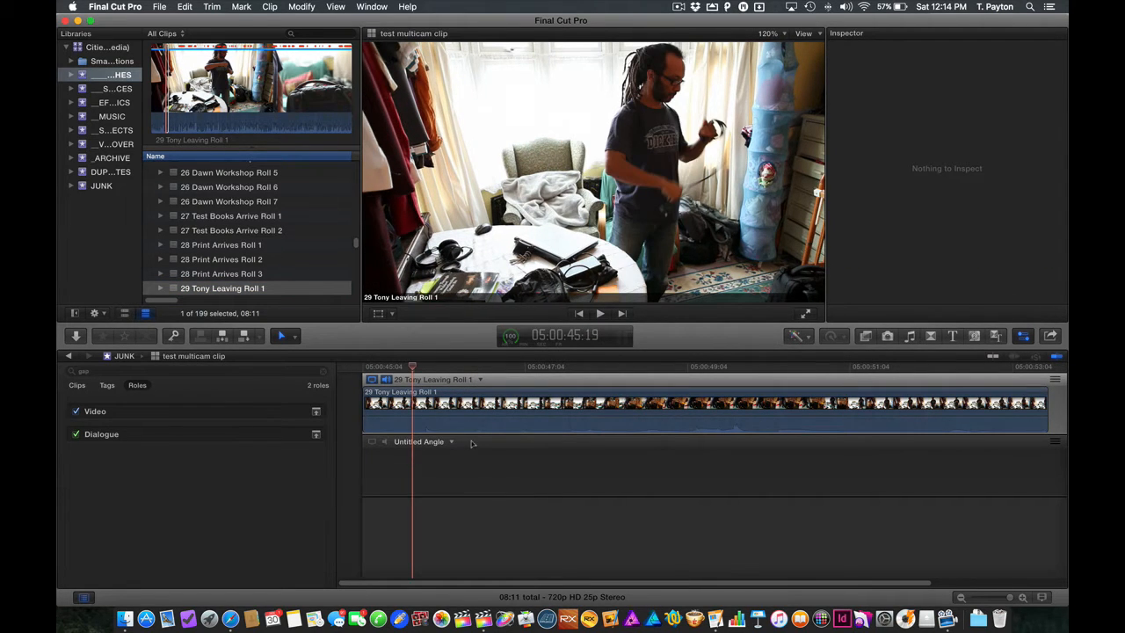
pyautogui.click(221, 288)
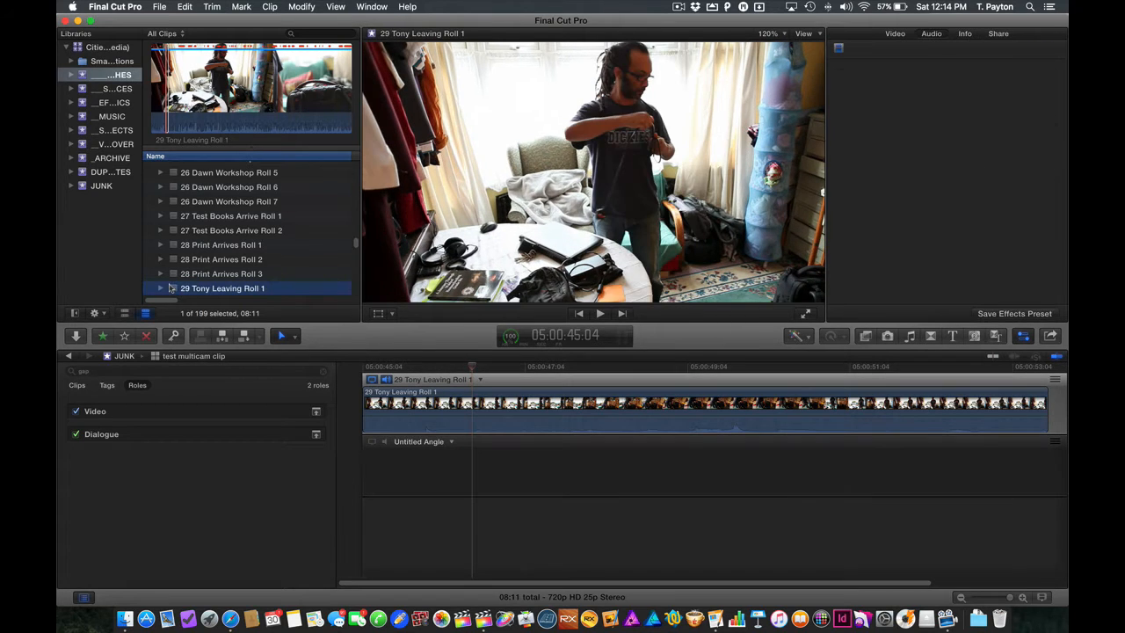
pyautogui.click(260, 336)
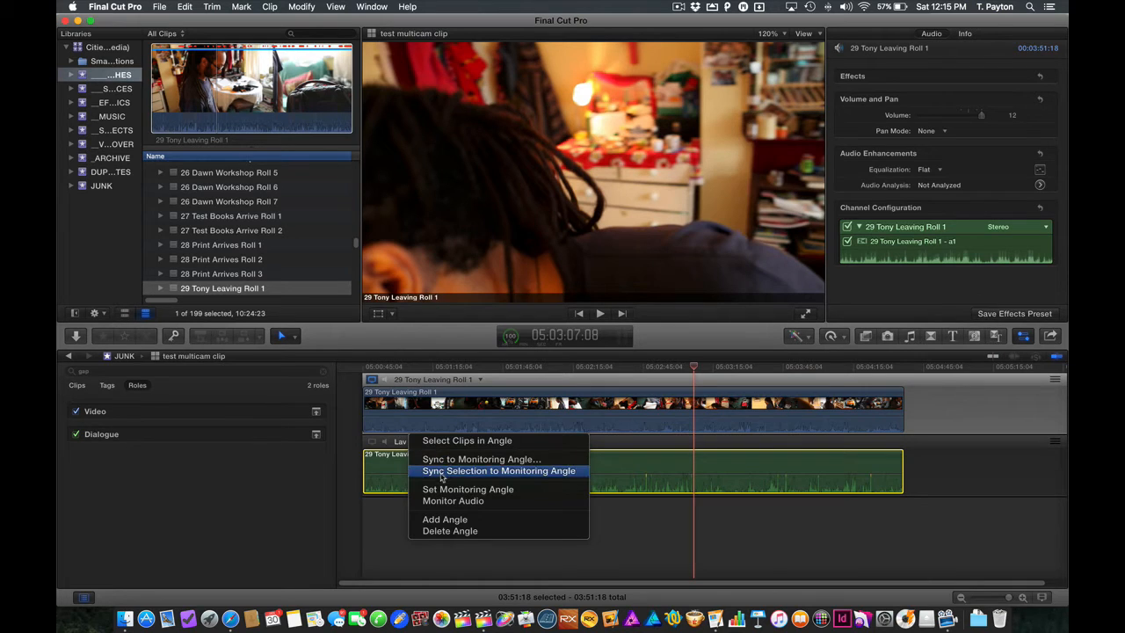
# Step: Sync the Lav audio angle to the monitoring camera angle so it lines up with the video
pyautogui.click(499, 471)
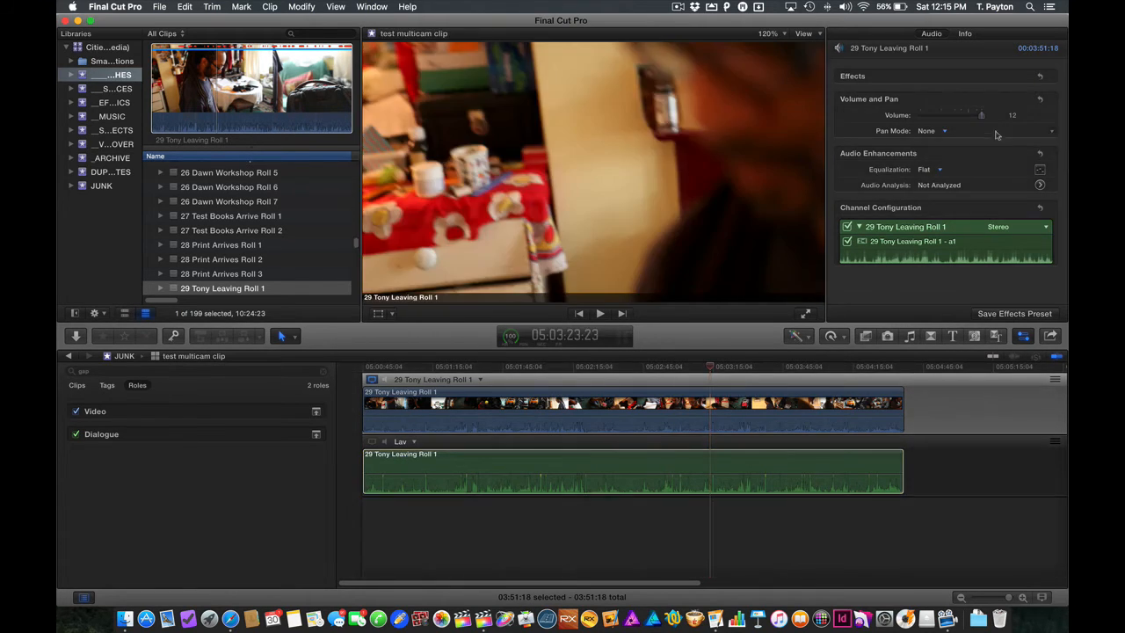
pyautogui.click(963, 33)
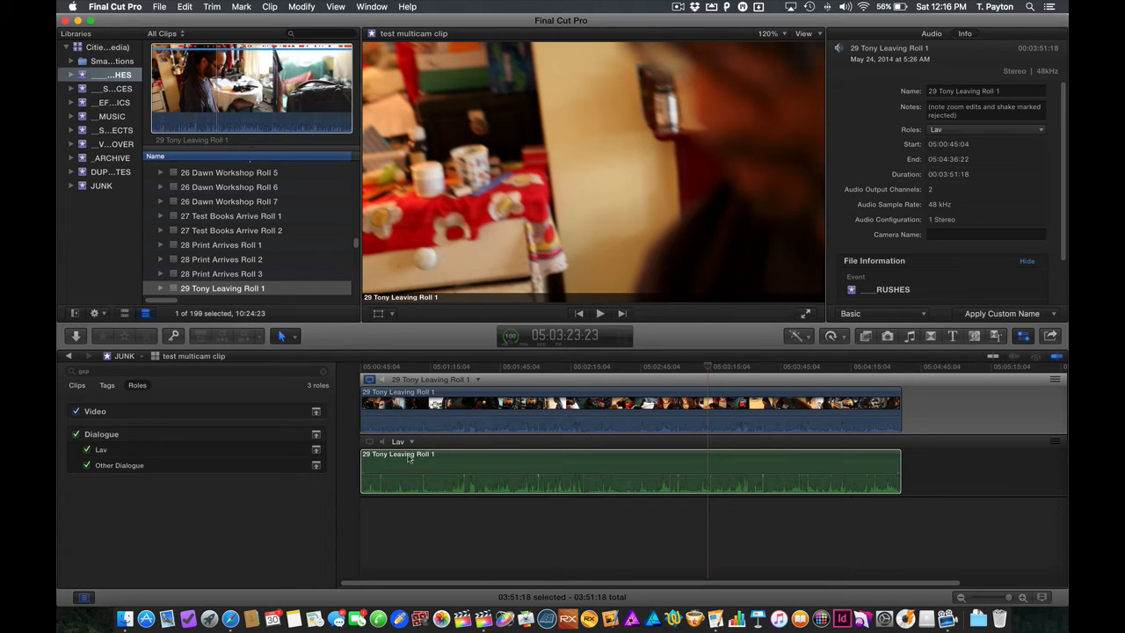
pyautogui.moveTo(408, 454)
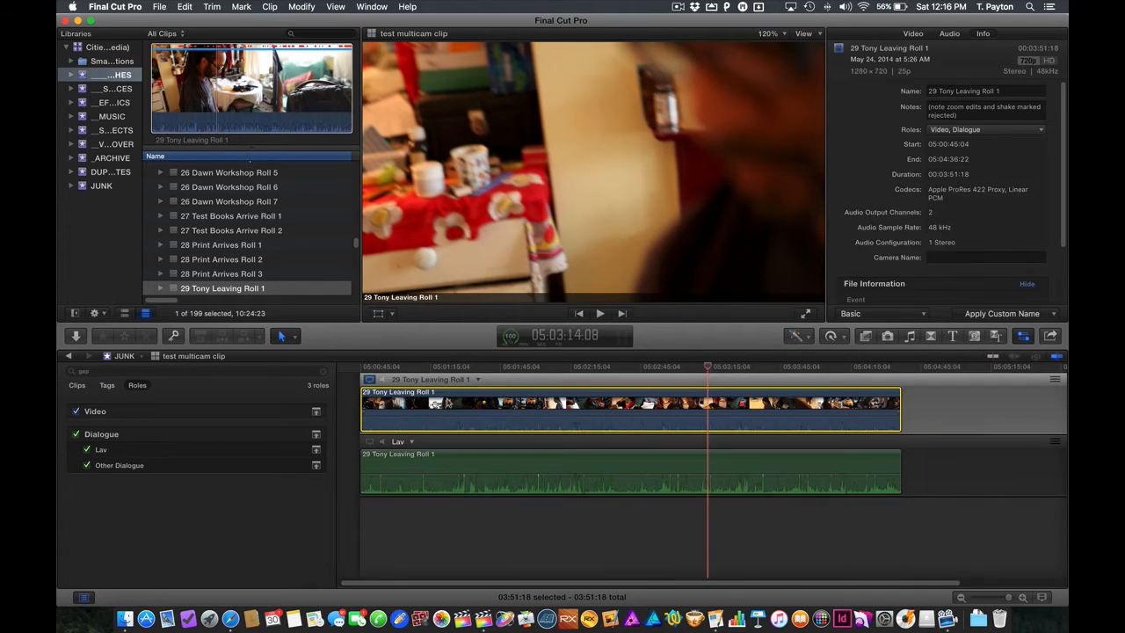
# Step: Assign the Dialogue > Camera subrole to the camera clip's audio in the Info inspector
pyautogui.click(1040, 130)
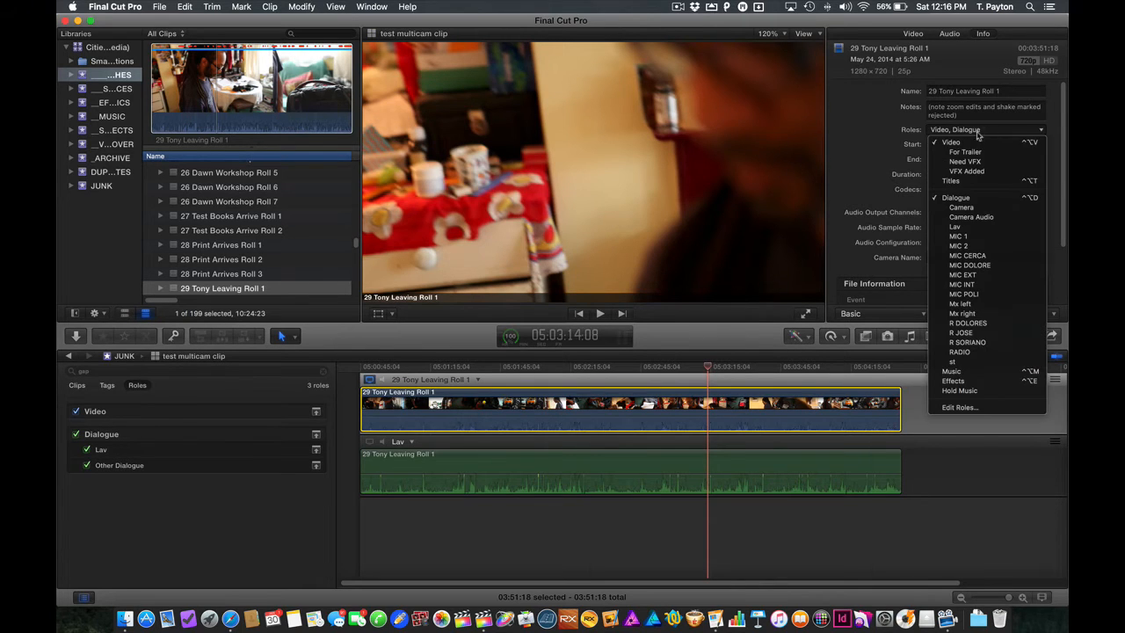
pyautogui.click(960, 208)
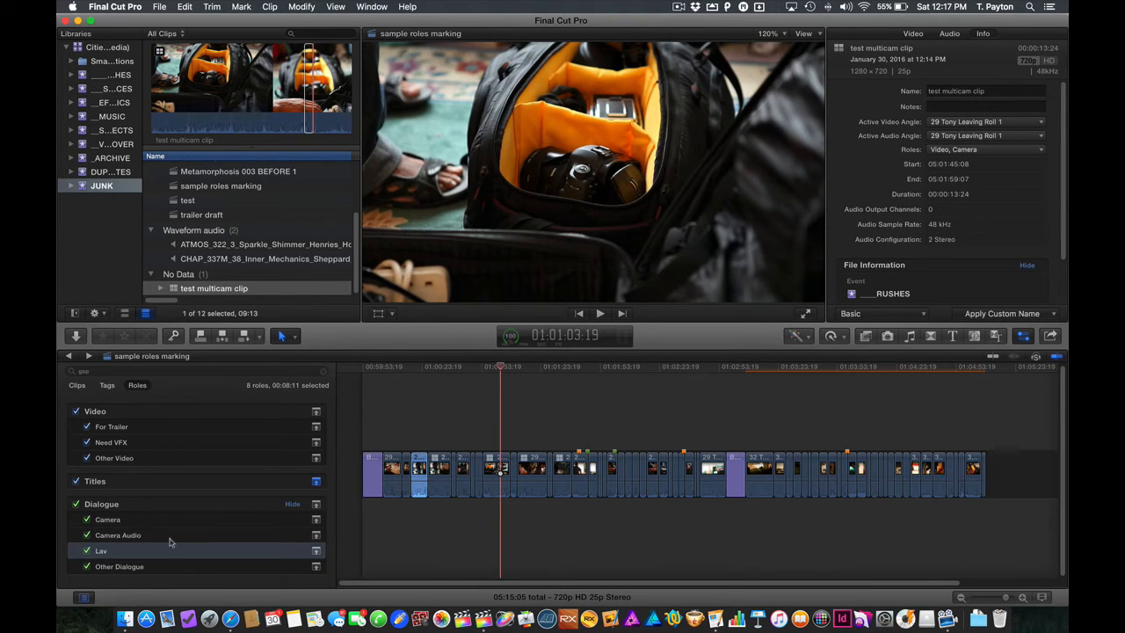
# Step: Alternately highlight the Camera and Lav subrole clips in the roles index, ending on Camera
pyautogui.click(107, 519)
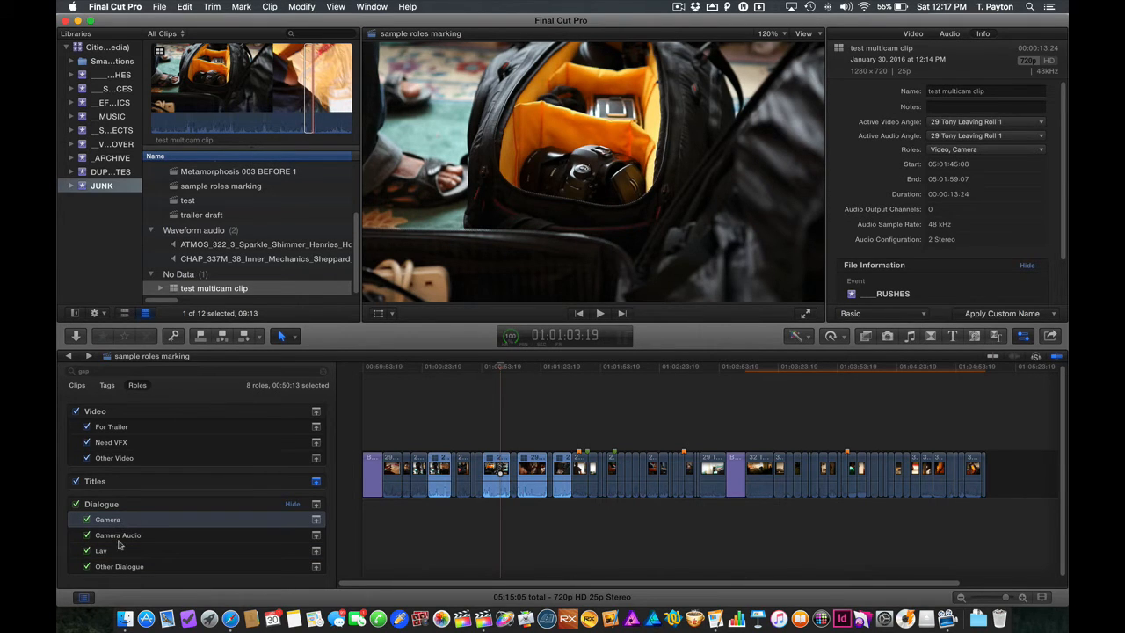
pyautogui.click(102, 550)
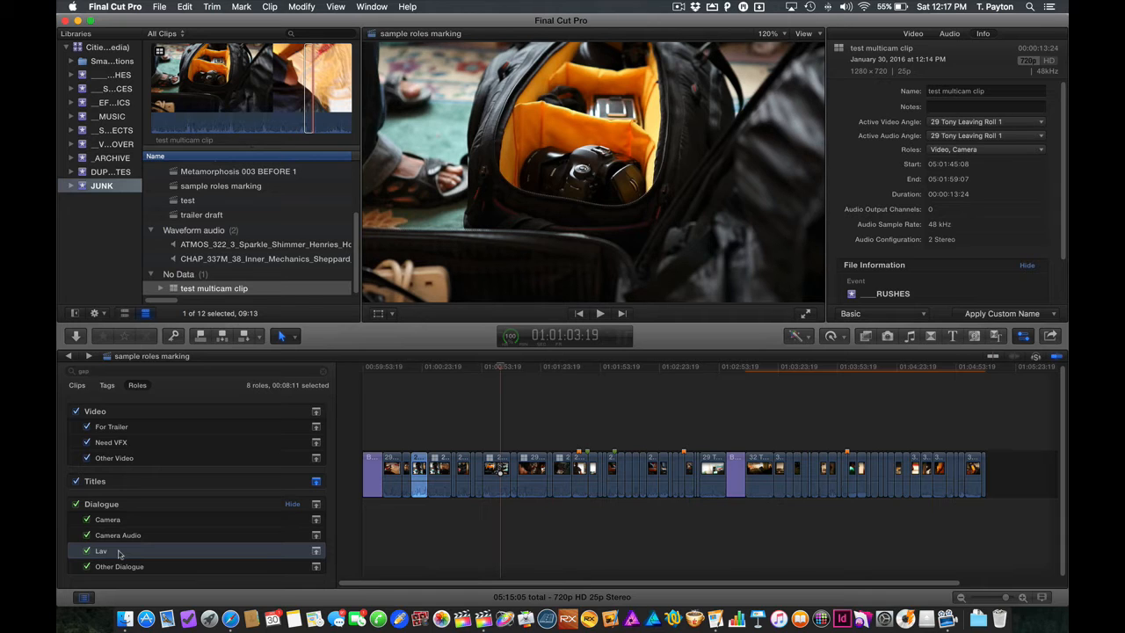
pyautogui.click(107, 518)
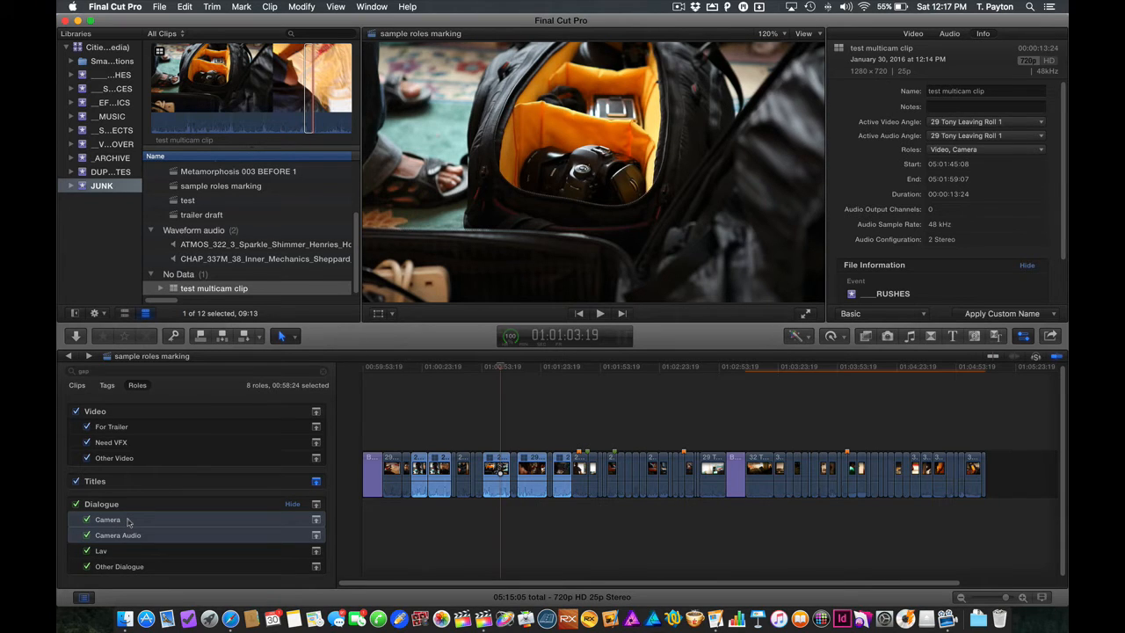
pyautogui.moveTo(116, 535)
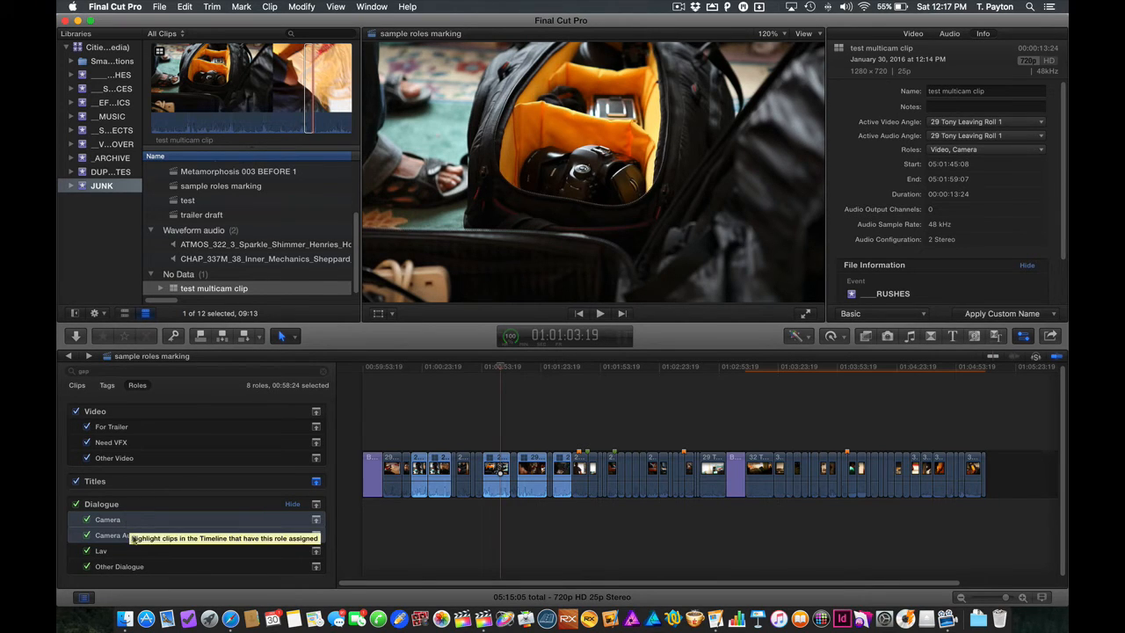
pyautogui.click(102, 551)
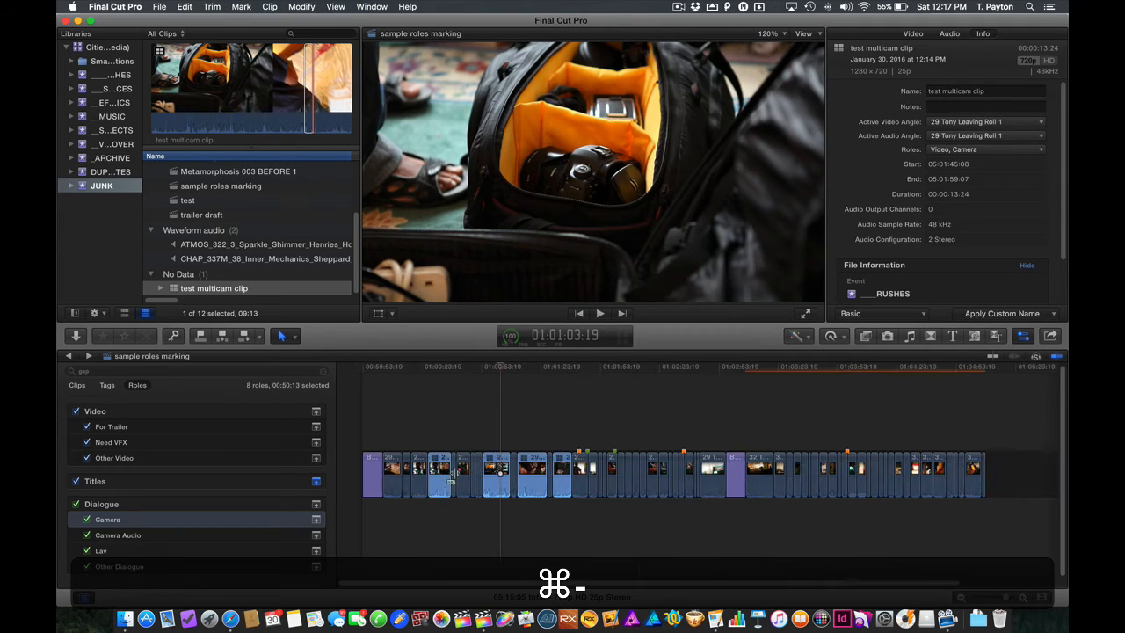
# Step: Filter the timeline index for 'camera', select the matching multicam clips and show their Audio inspector
pyautogui.press('cmd+2')
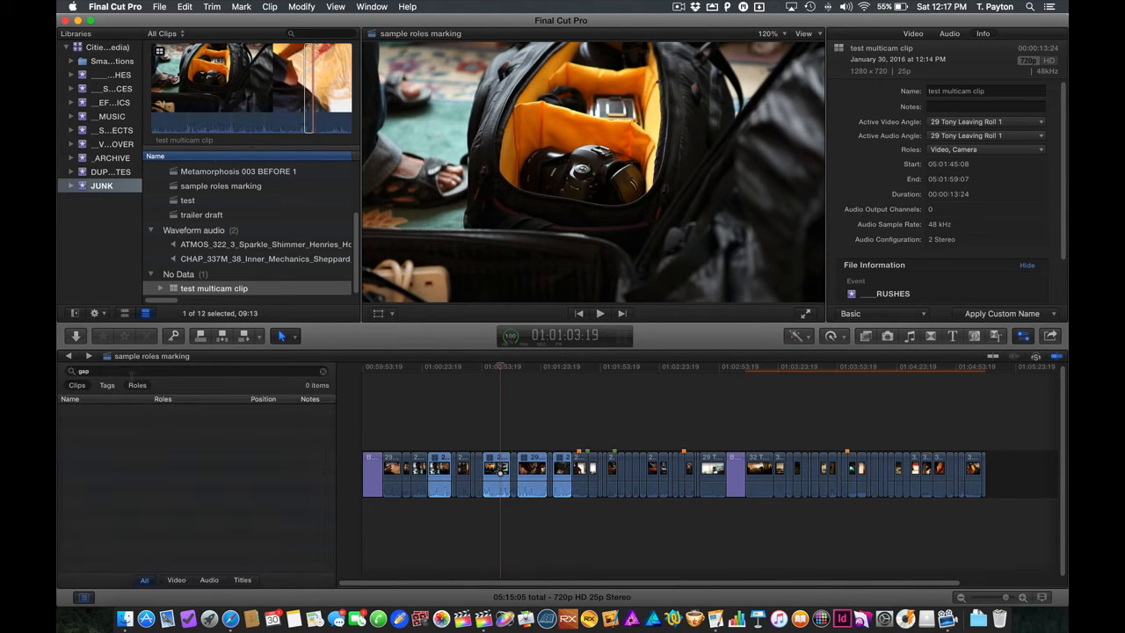
pyautogui.write('camera')
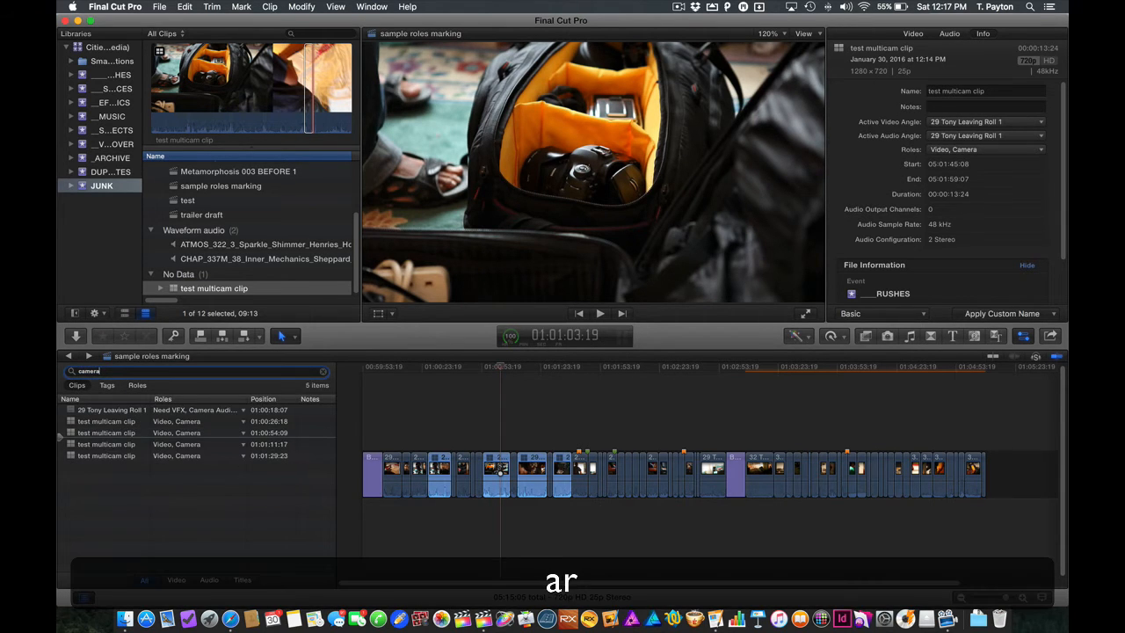
pyautogui.click(105, 410)
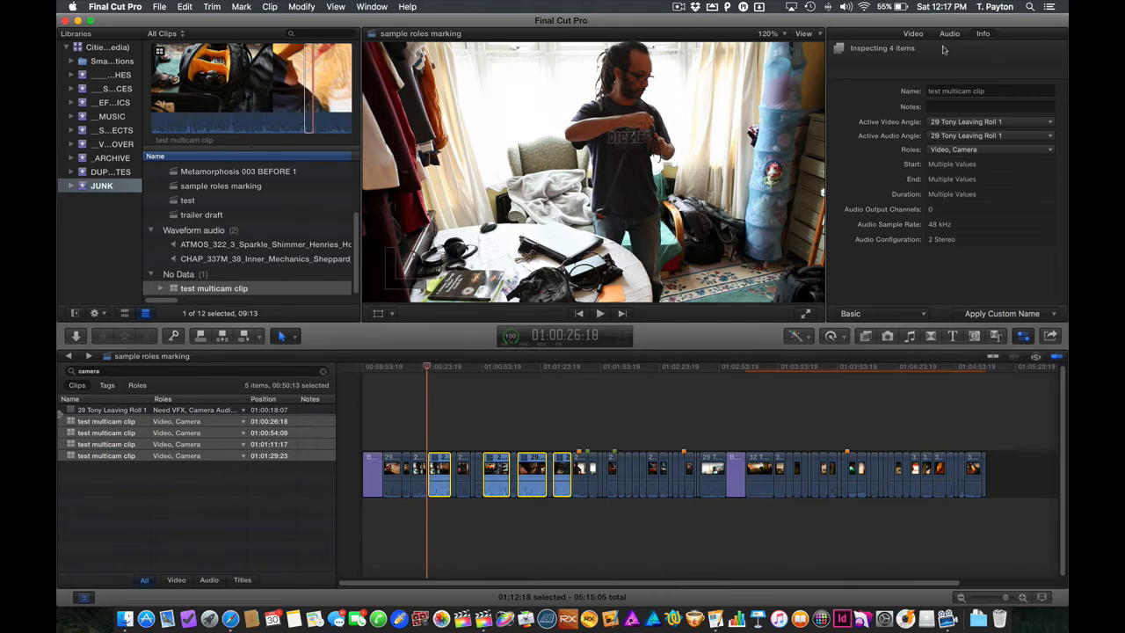
pyautogui.click(949, 34)
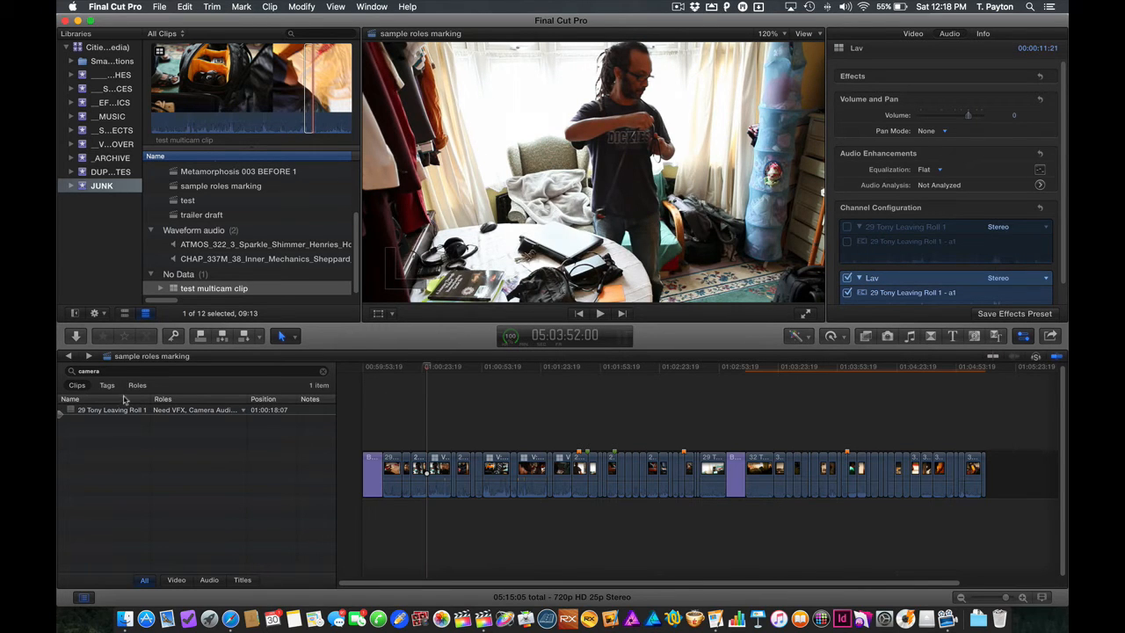
# Step: Highlight Lav and Camera Audio clips in the Roles index, then enter the test multicam clip's angle editor
pyautogui.click(137, 385)
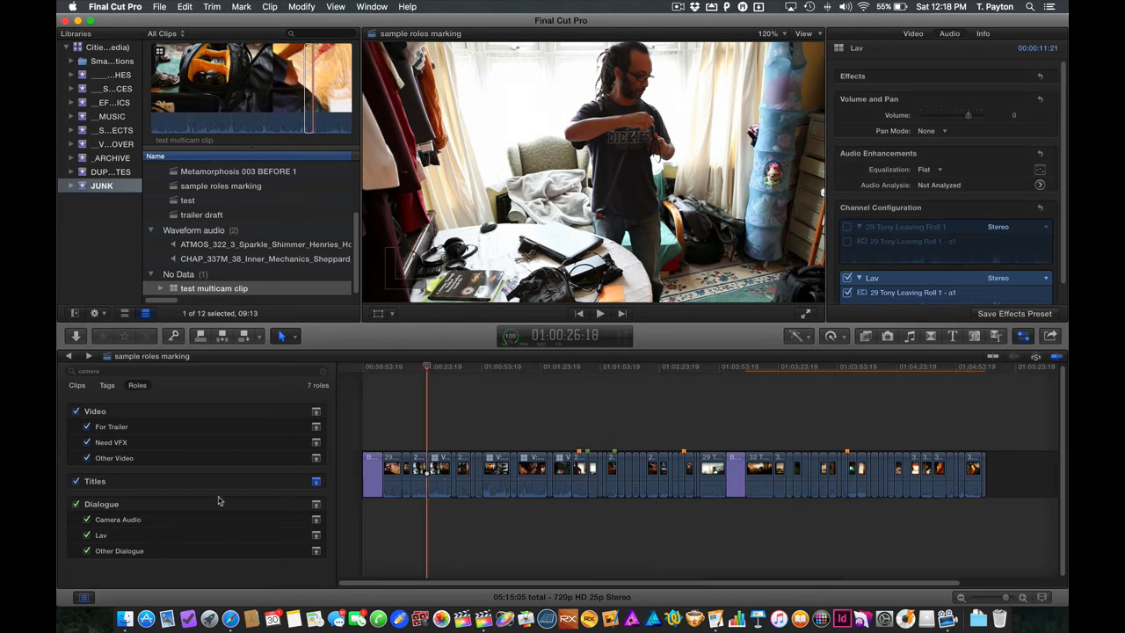
pyautogui.click(101, 535)
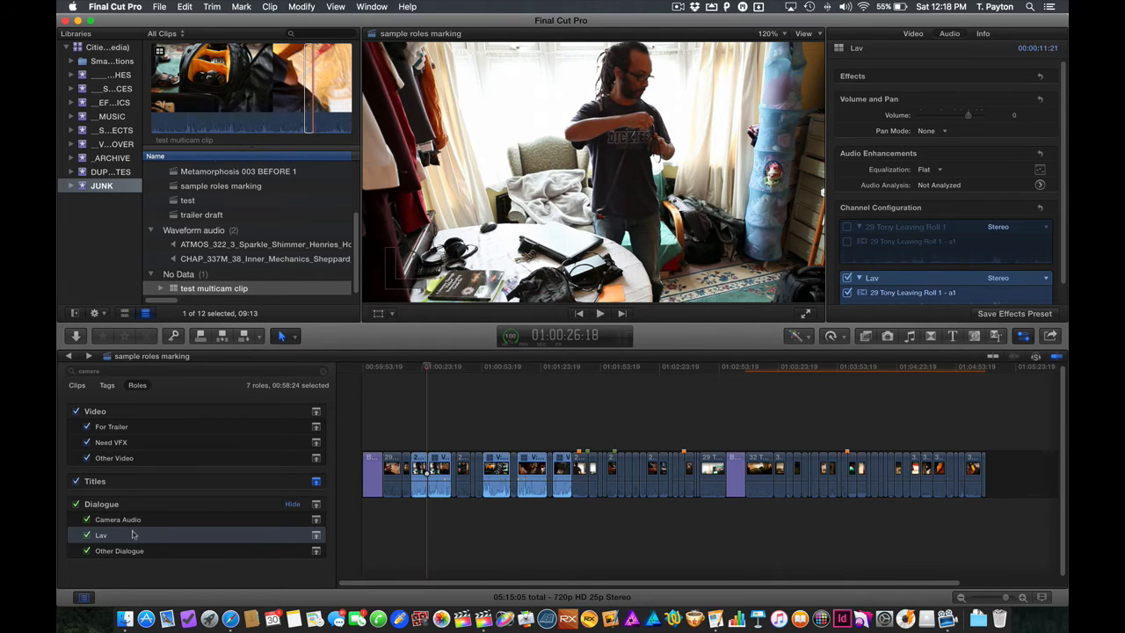
pyautogui.click(116, 519)
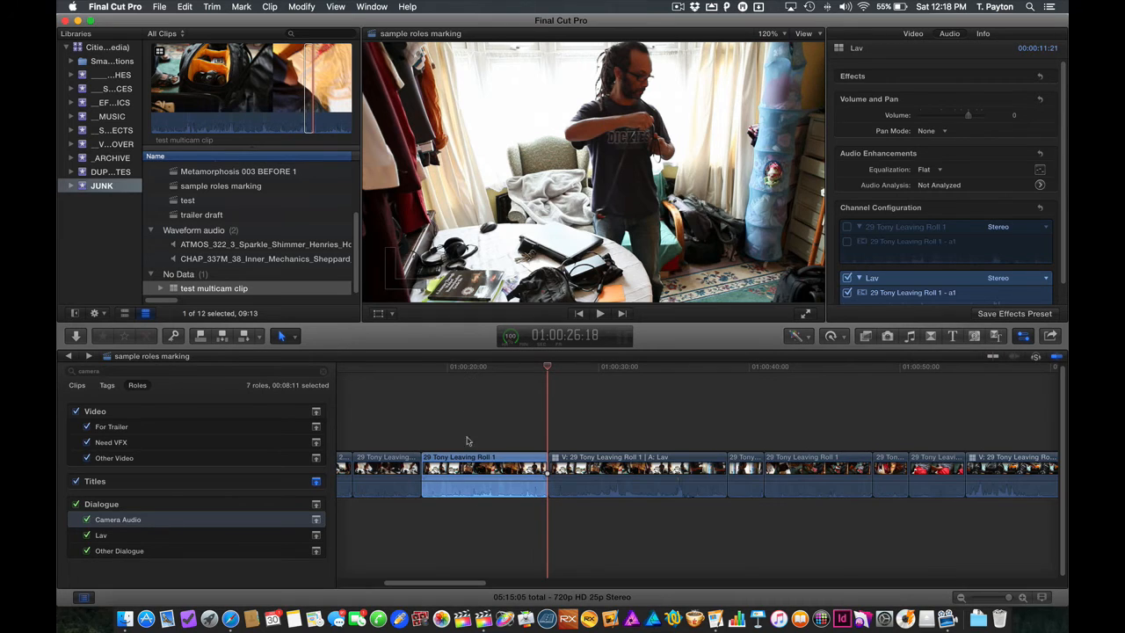
pyautogui.click(483, 471)
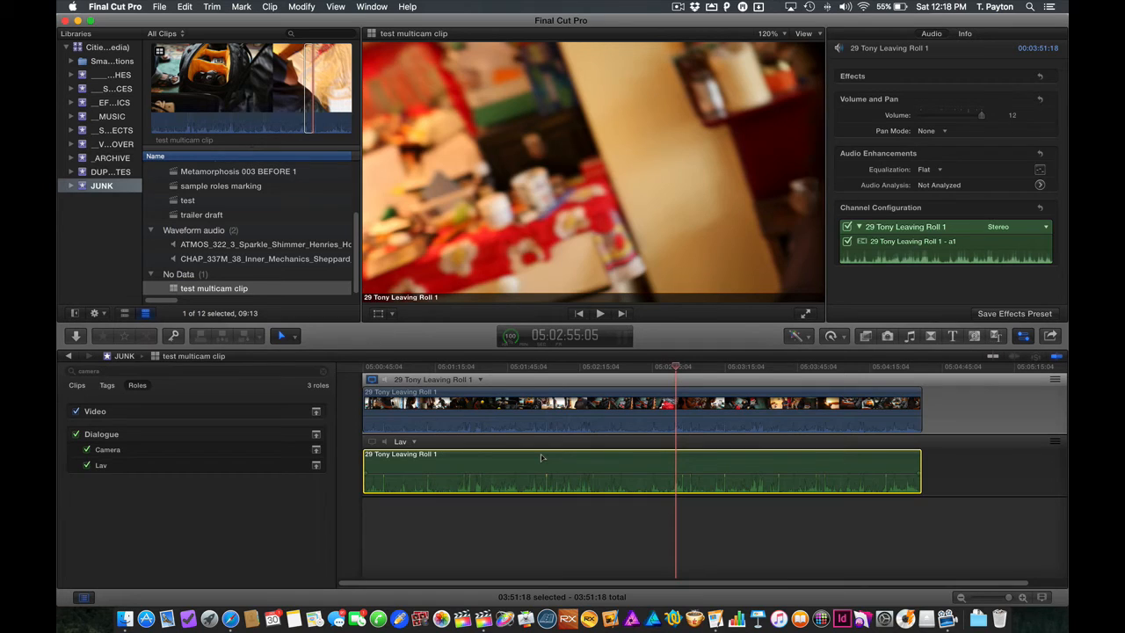
# Step: Add a third angle to the test multicam clip from the Lav angle's menu
pyautogui.rightClick(413, 457)
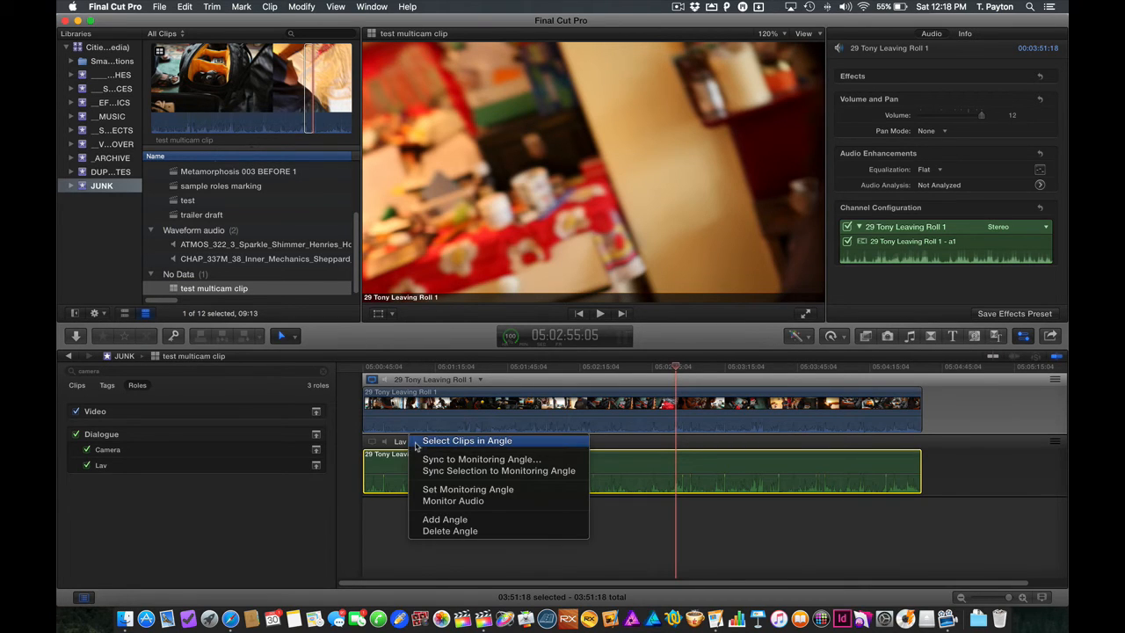
pyautogui.moveTo(499, 471)
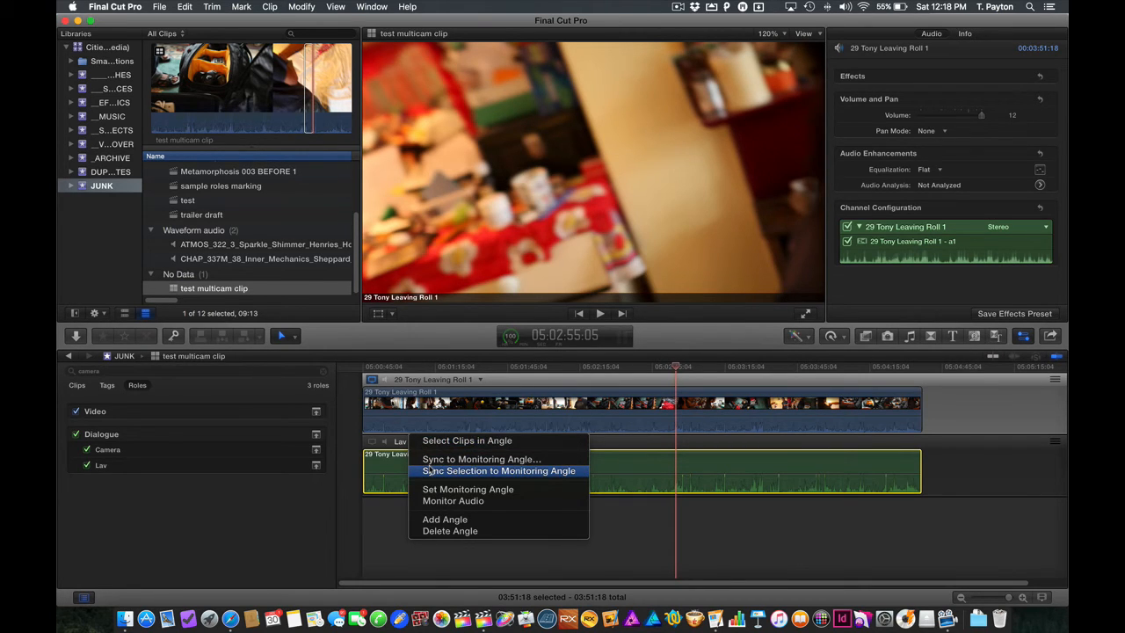
pyautogui.moveTo(442, 521)
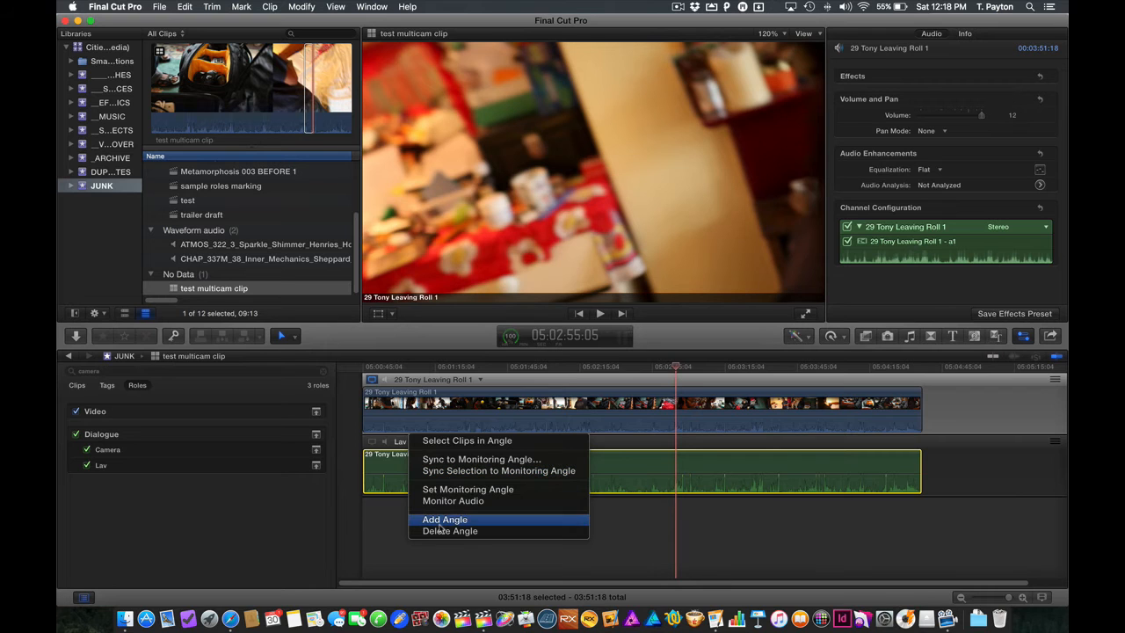
pyautogui.click(444, 519)
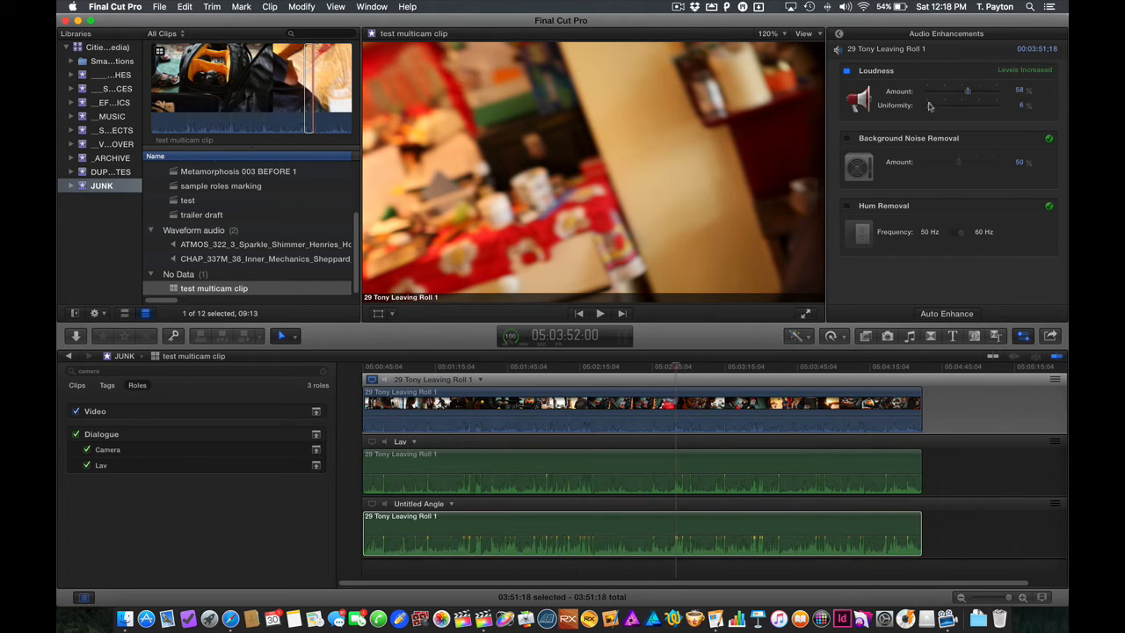
# Step: Adjust Loudness Amount and Uniformity on the third angle's audio and name the angle Lav RX Fix
pyautogui.moveTo(967, 105); pyautogui.dragTo(1005, 105)
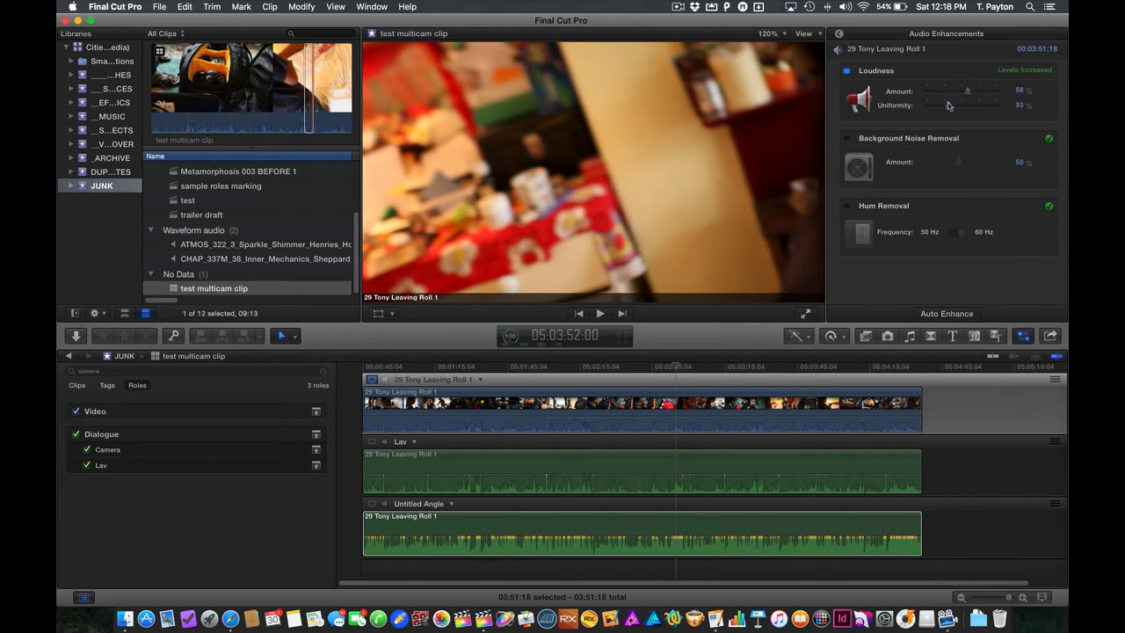
pyautogui.moveTo(967, 89); pyautogui.dragTo(947, 90)
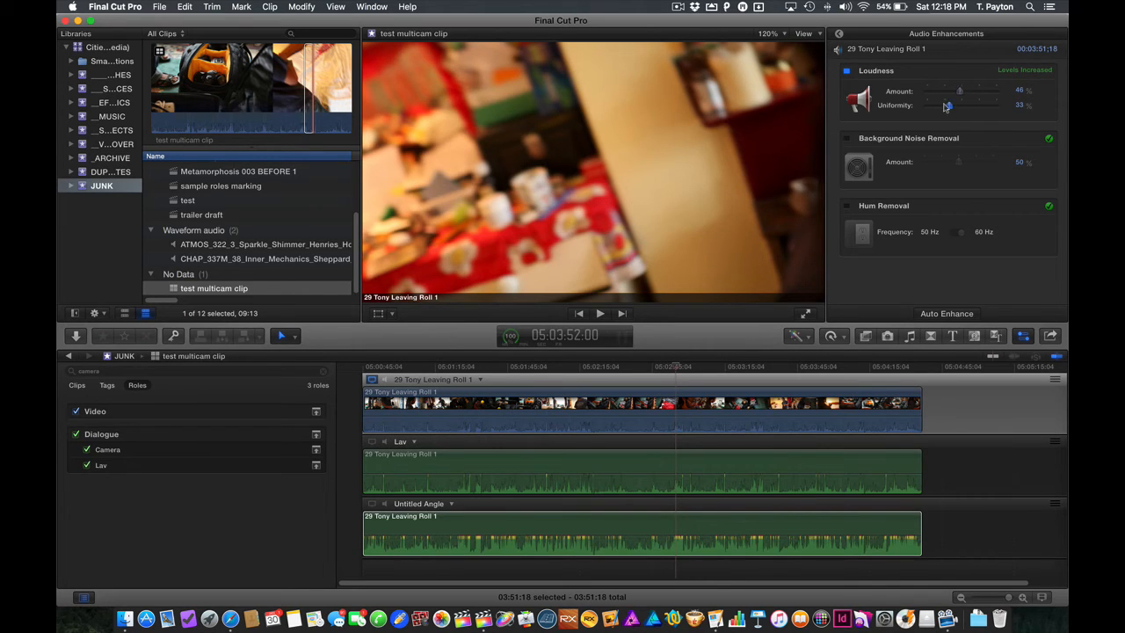
pyautogui.moveTo(960, 92); pyautogui.dragTo(953, 92)
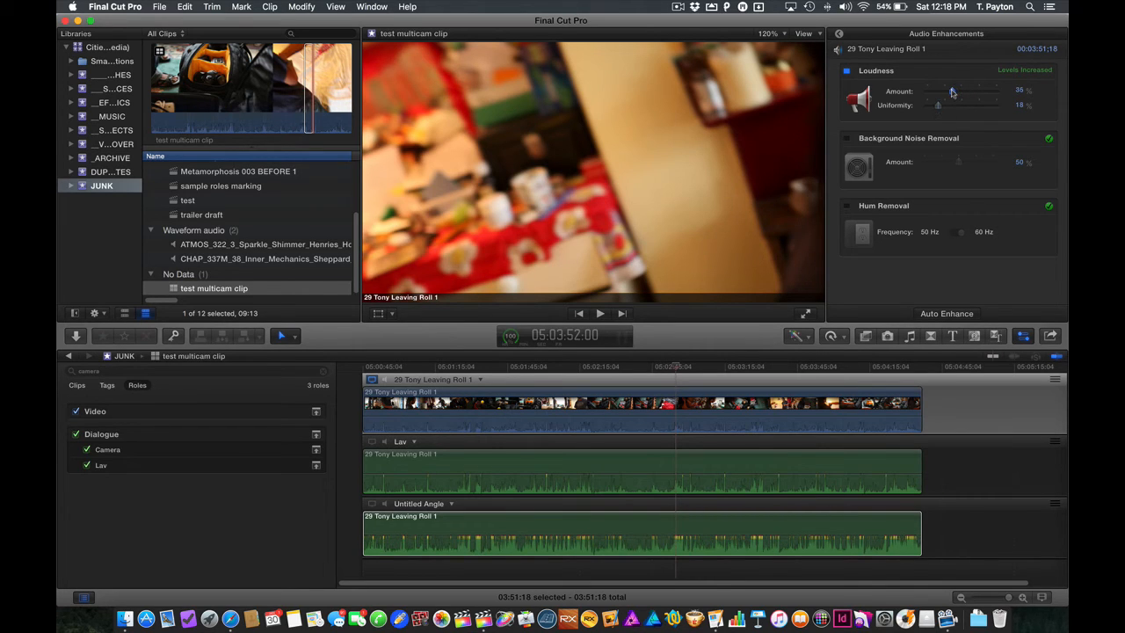
pyautogui.moveTo(953, 92); pyautogui.dragTo(948, 92)
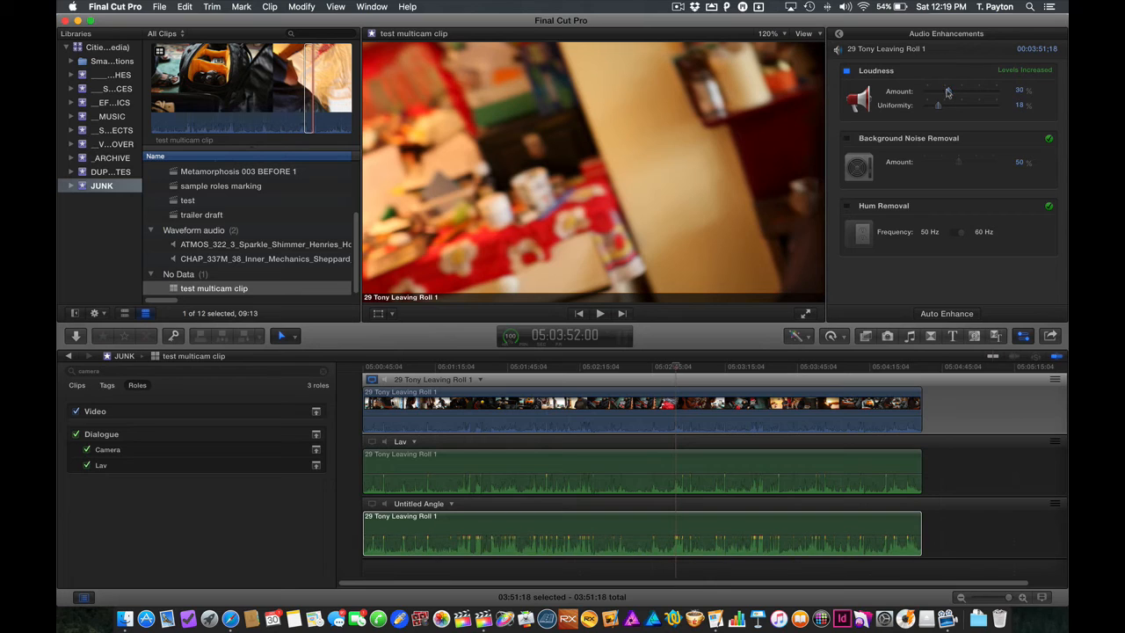
pyautogui.moveTo(464, 535)
pyautogui.write('Lav')
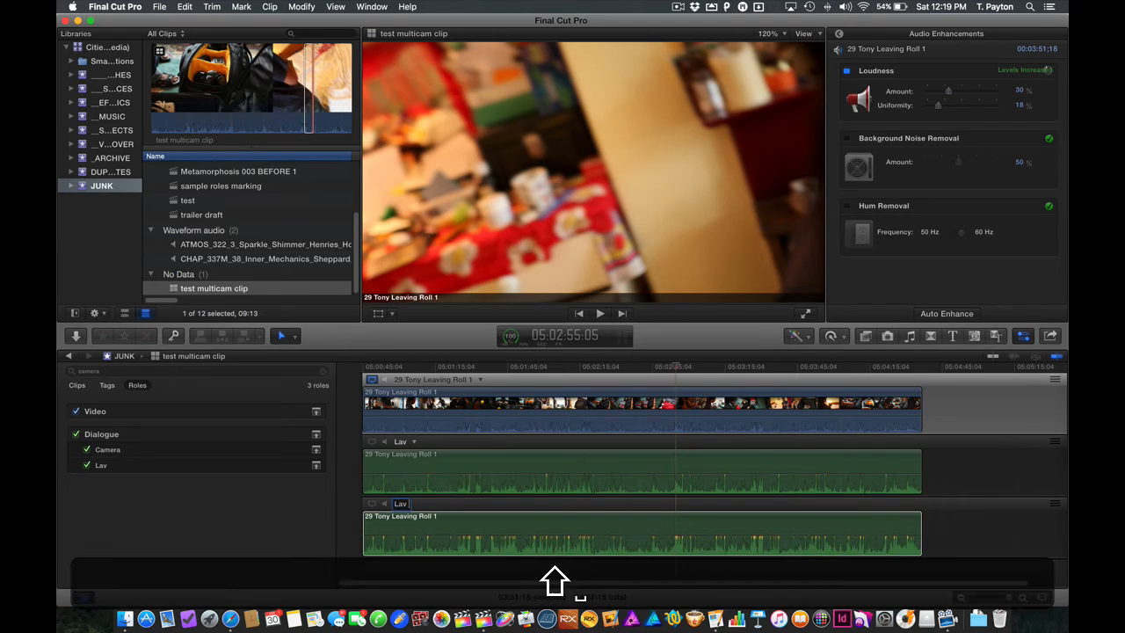
pyautogui.click(642, 531)
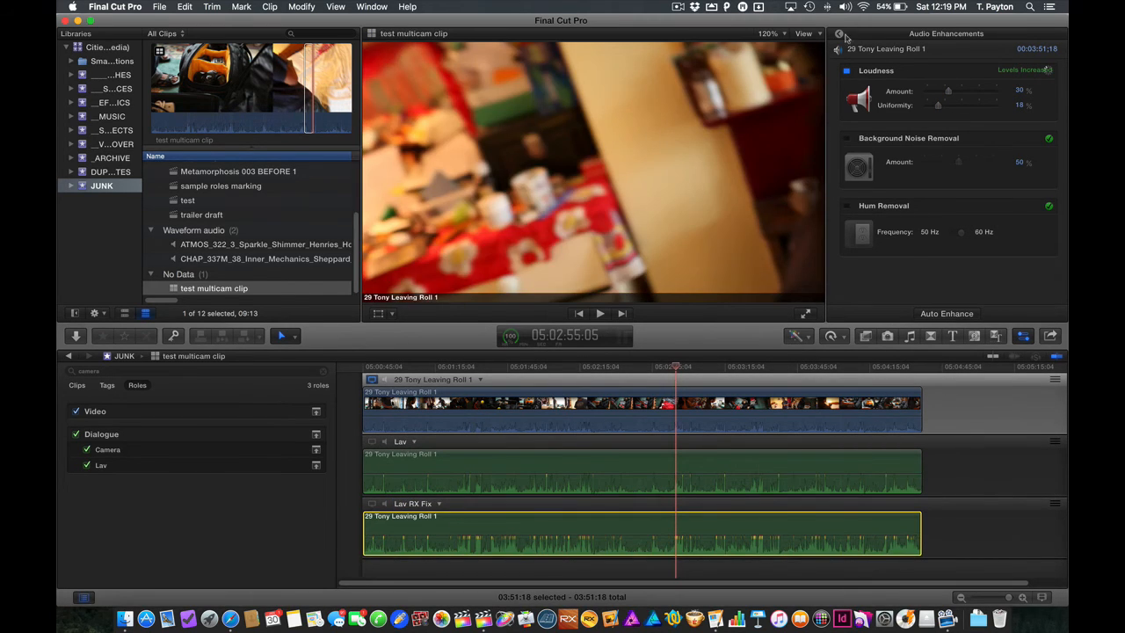
pyautogui.click(931, 34)
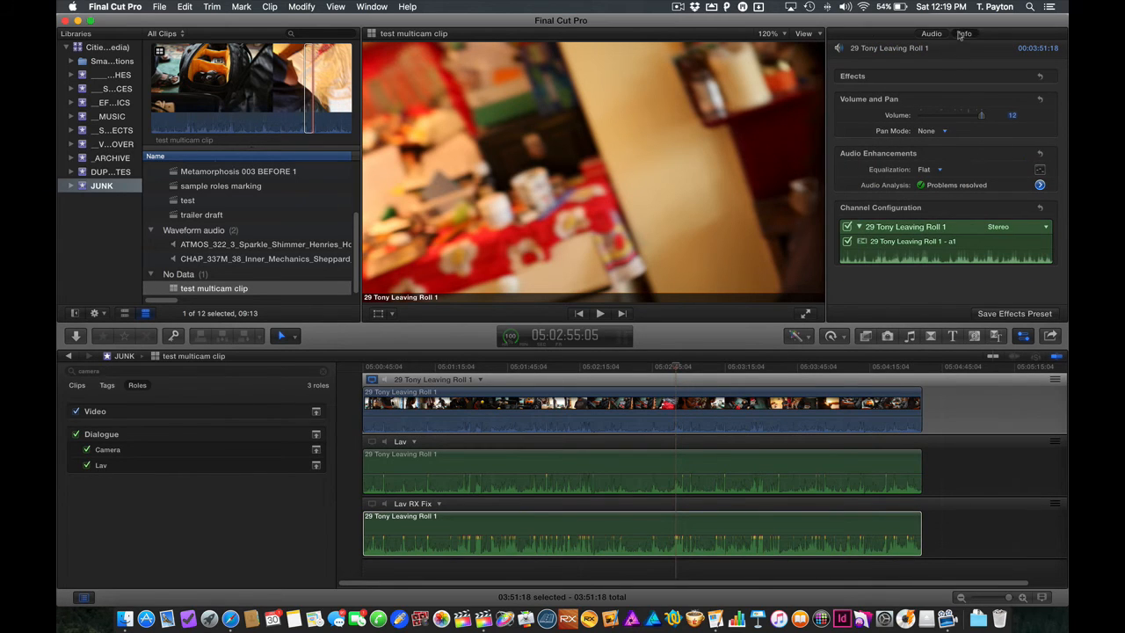
# Step: In Edit Roles, add a new Dialogue subrole for the sweetened Lav RX audio
pyautogui.click(963, 33)
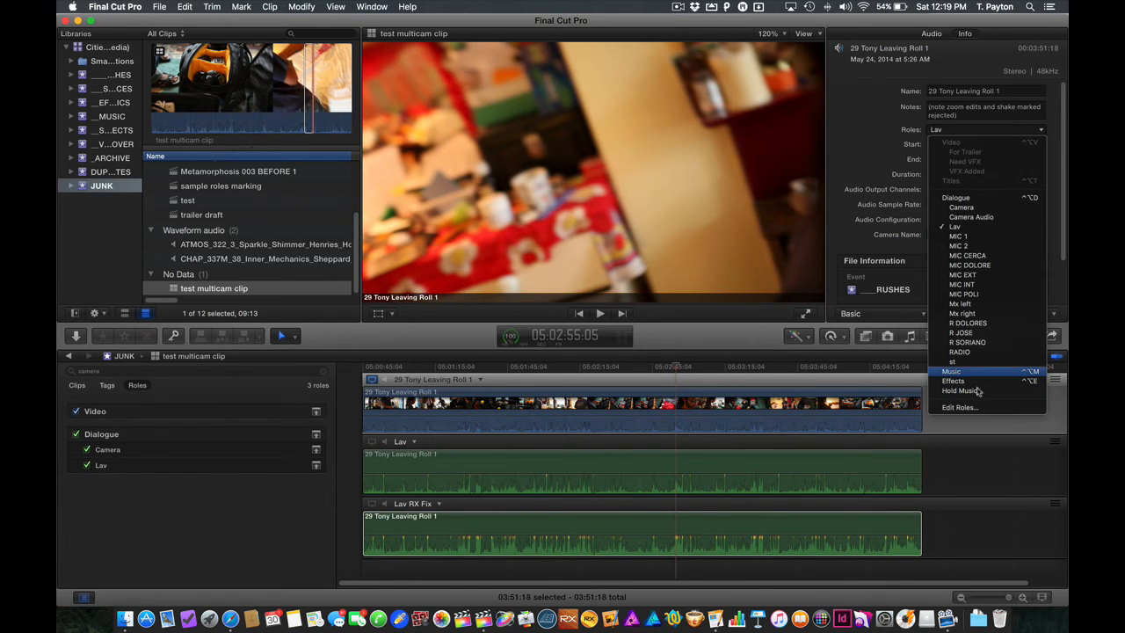
pyautogui.click(959, 407)
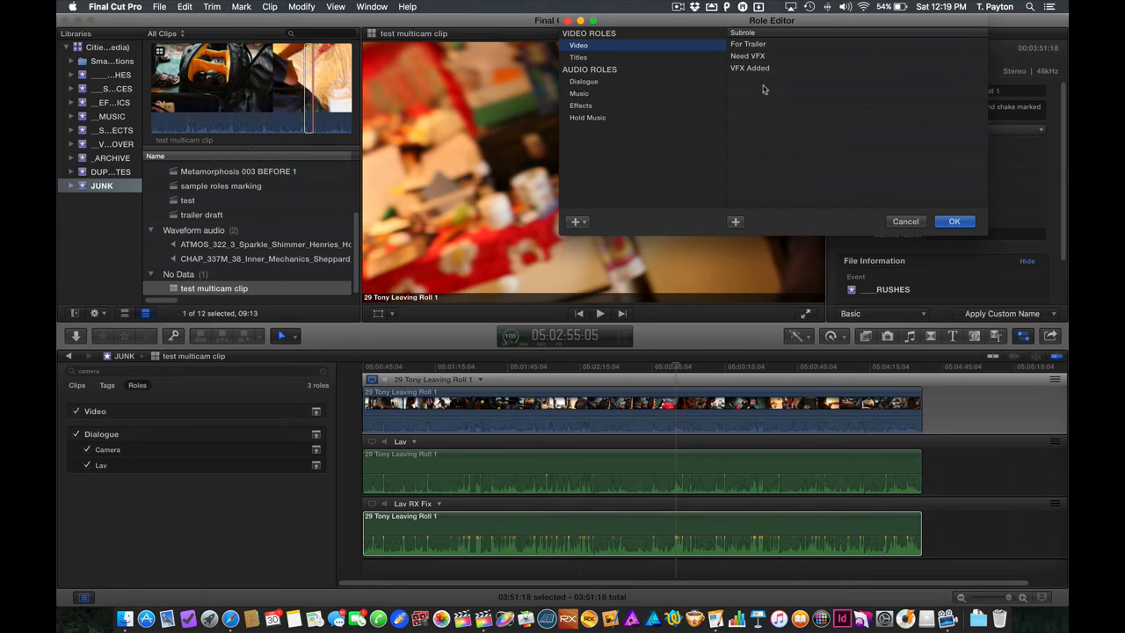
pyautogui.click(583, 80)
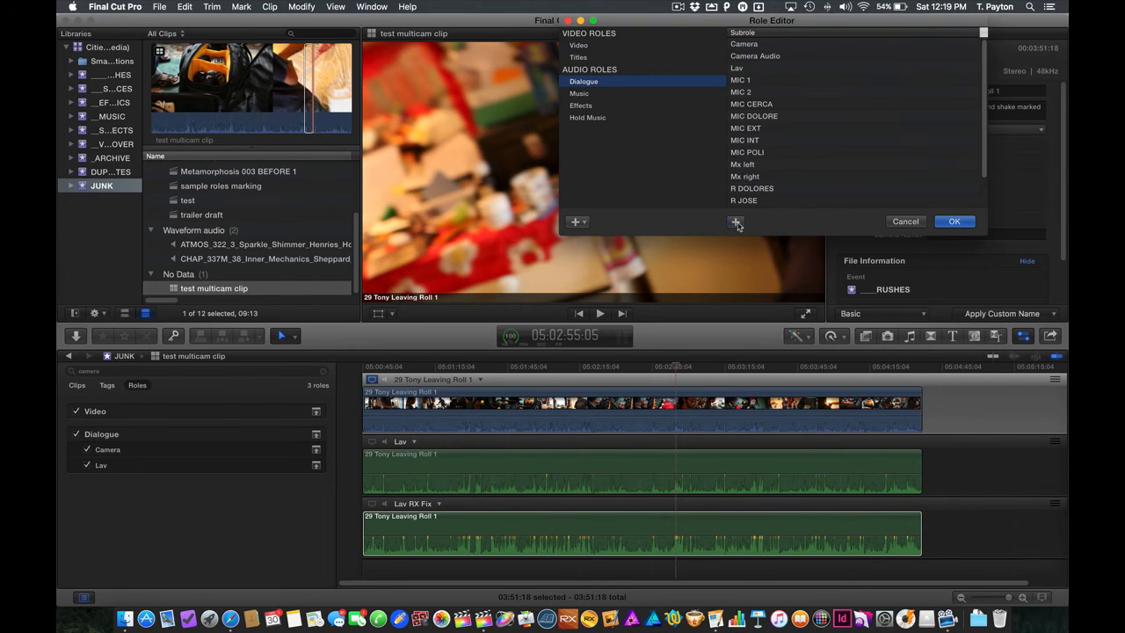
pyautogui.click(735, 221)
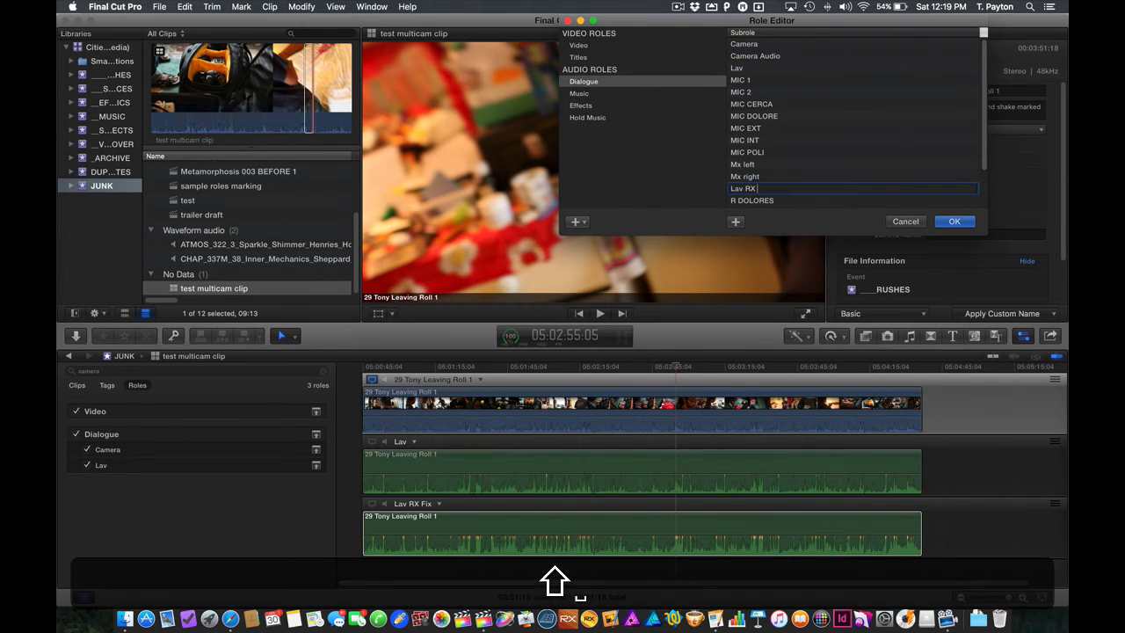
pyautogui.write('Fi')
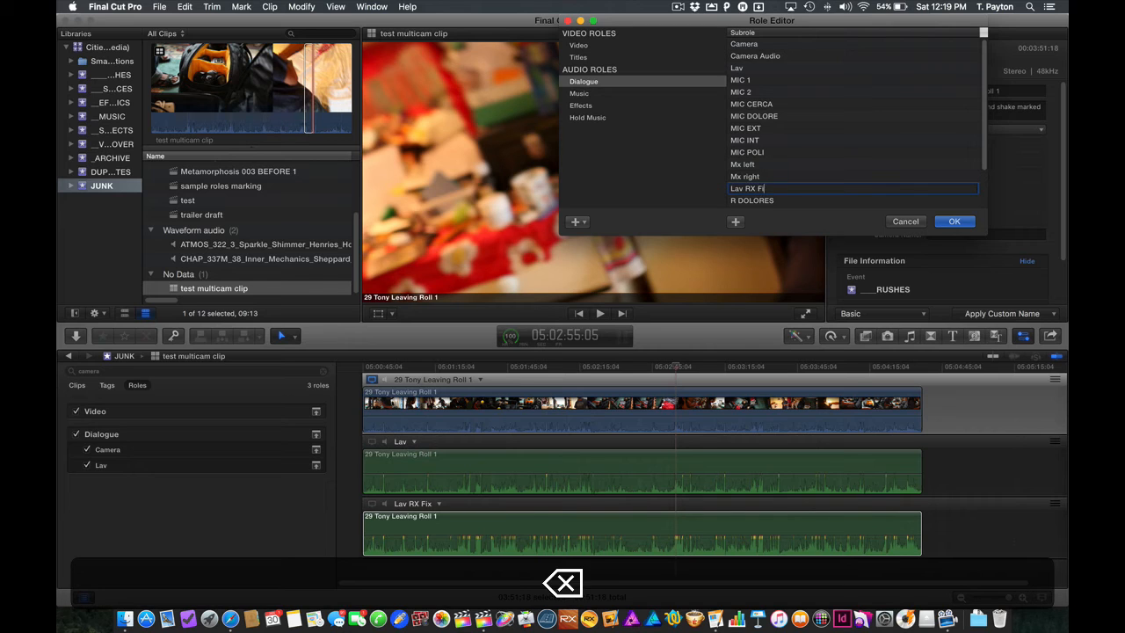
pyautogui.write('Sweetener')
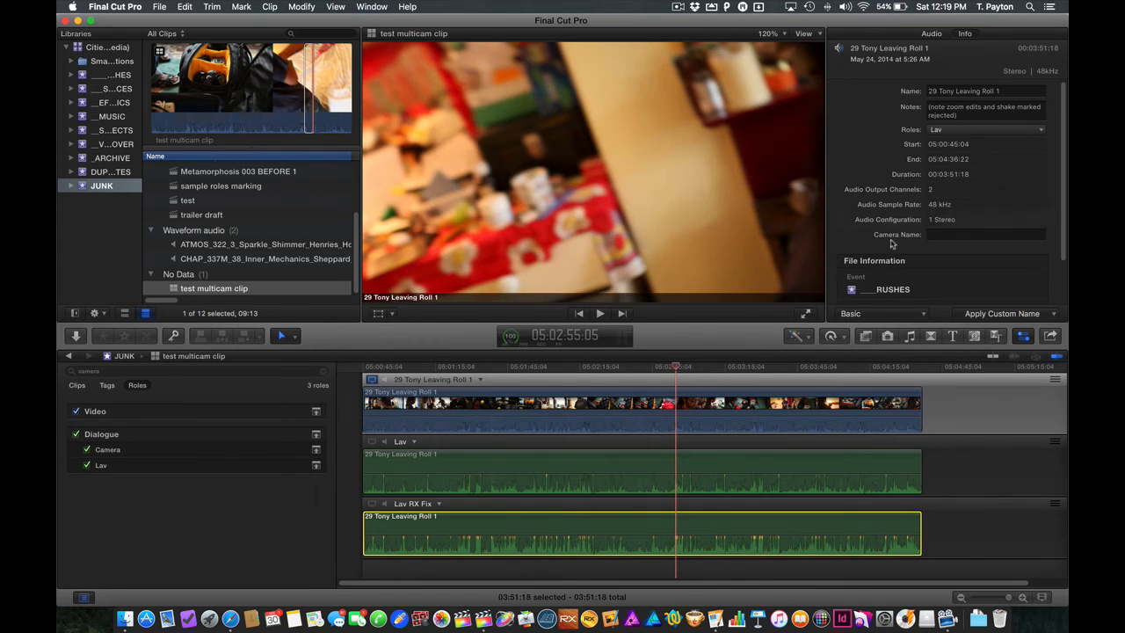
pyautogui.moveTo(74, 360)
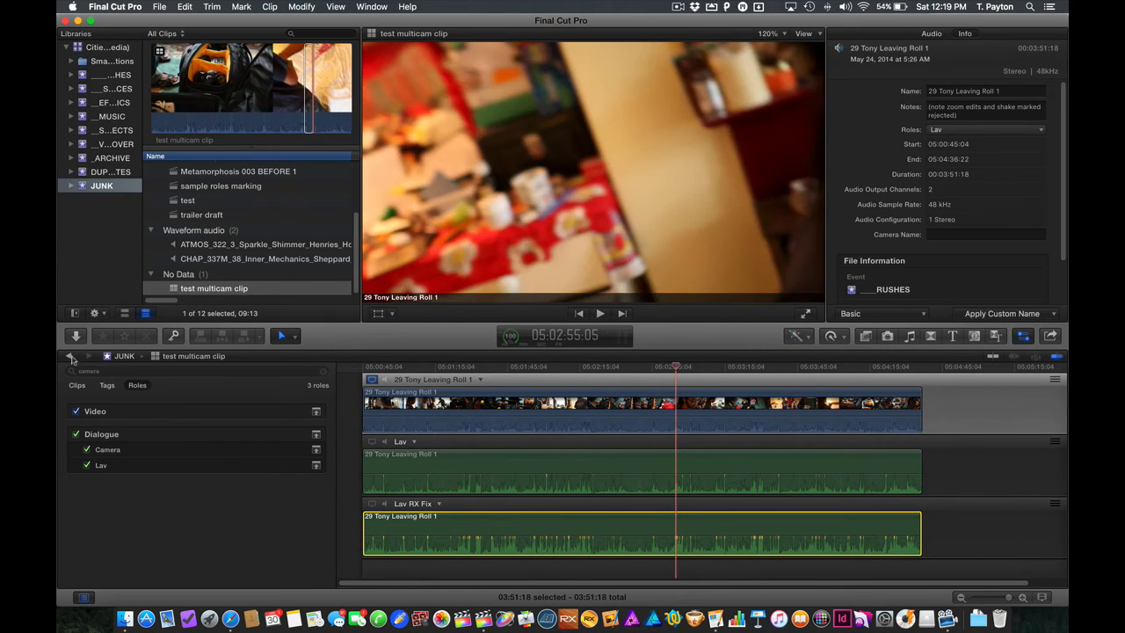
# Step: Reopen the sample roles marking project
pyautogui.doubleClick(222, 187)
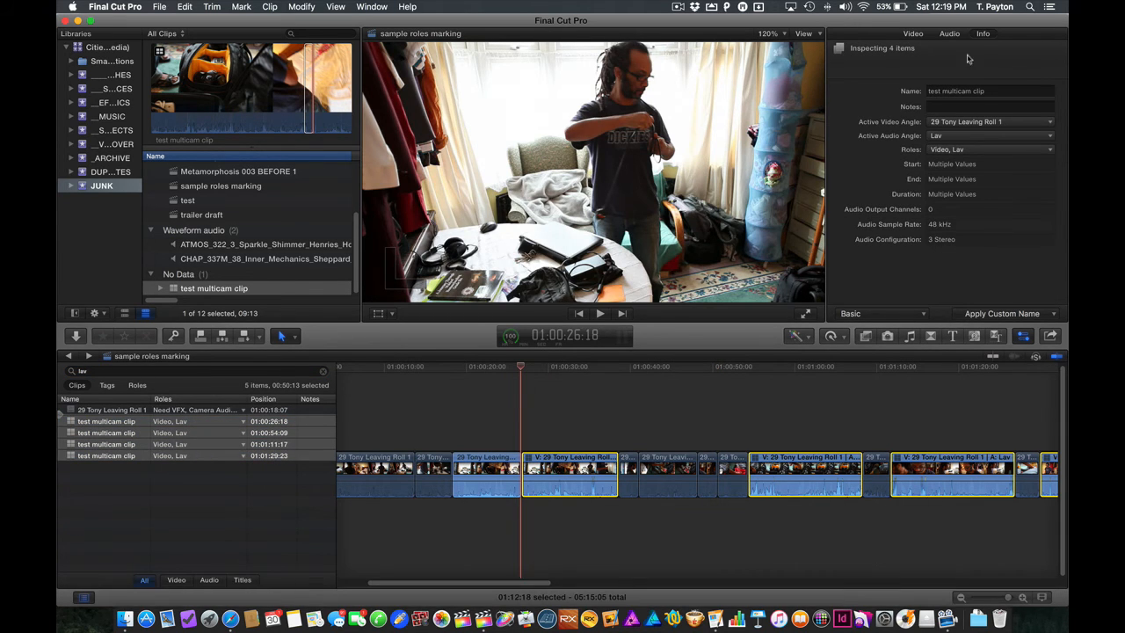
# Step: Select a multicam clip, show the Roles index and enter the test multicam clip's angles
pyautogui.click(949, 33)
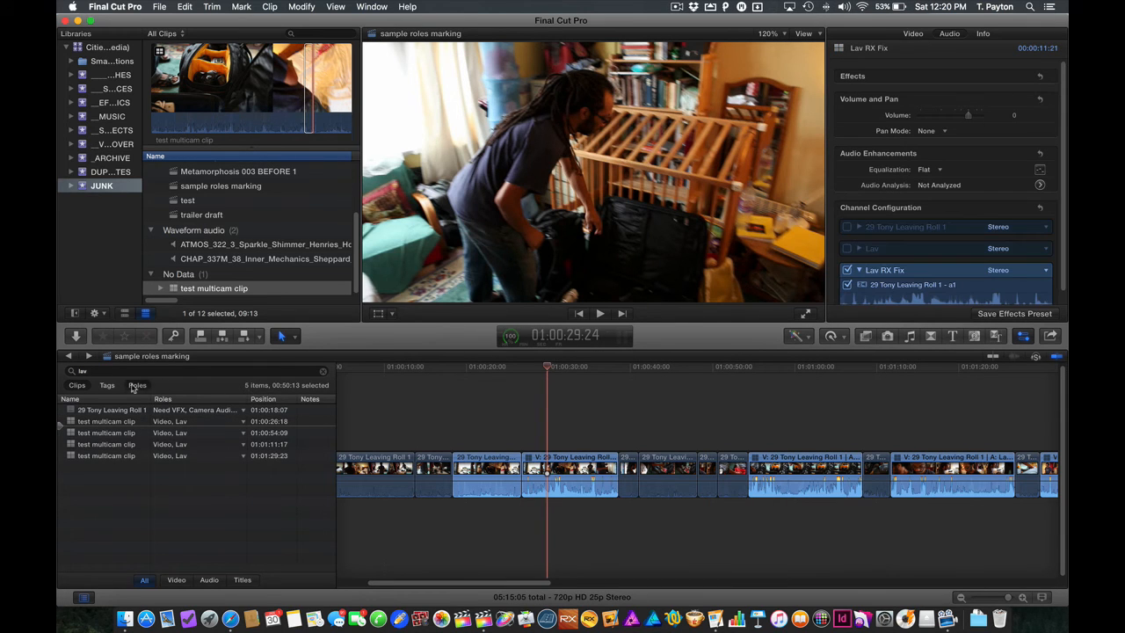
pyautogui.click(137, 384)
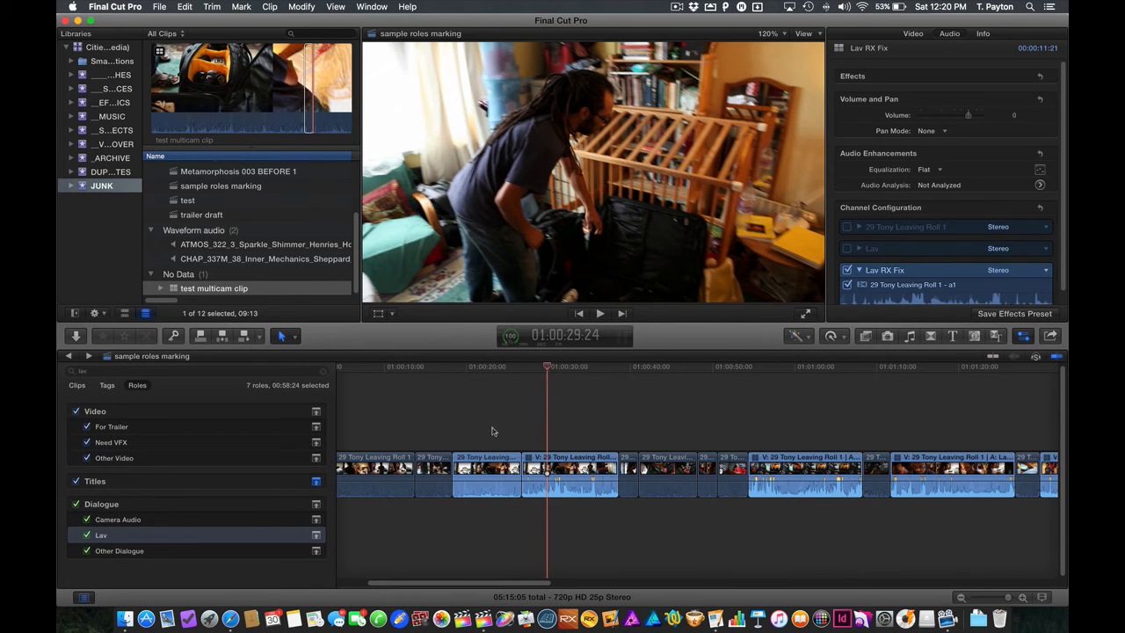
pyautogui.click(486, 474)
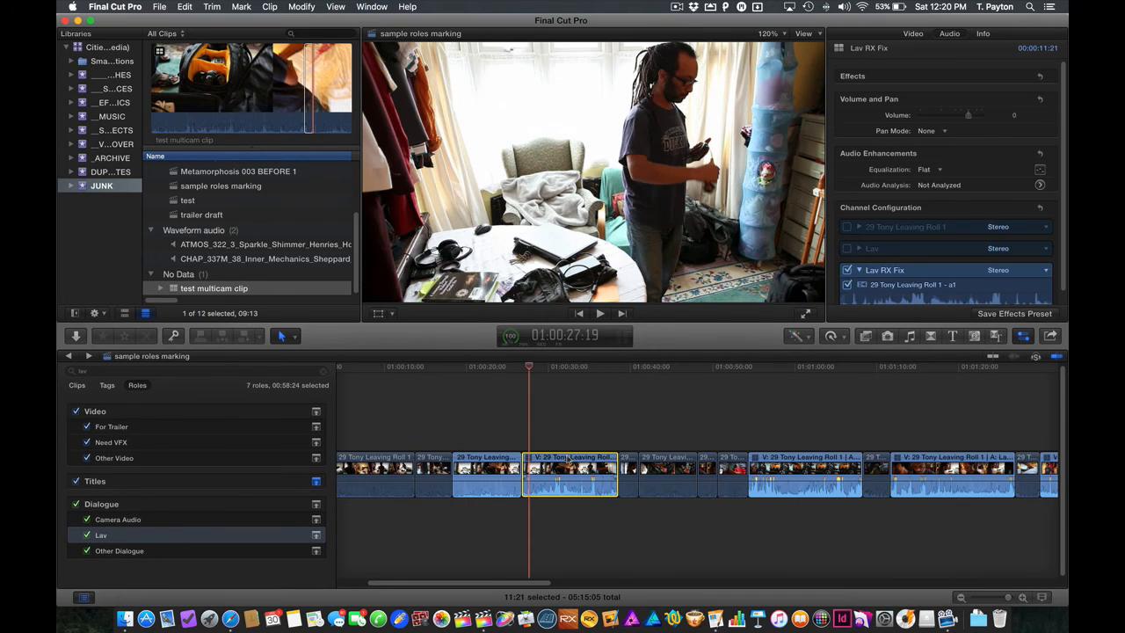
pyautogui.doubleClick(214, 288)
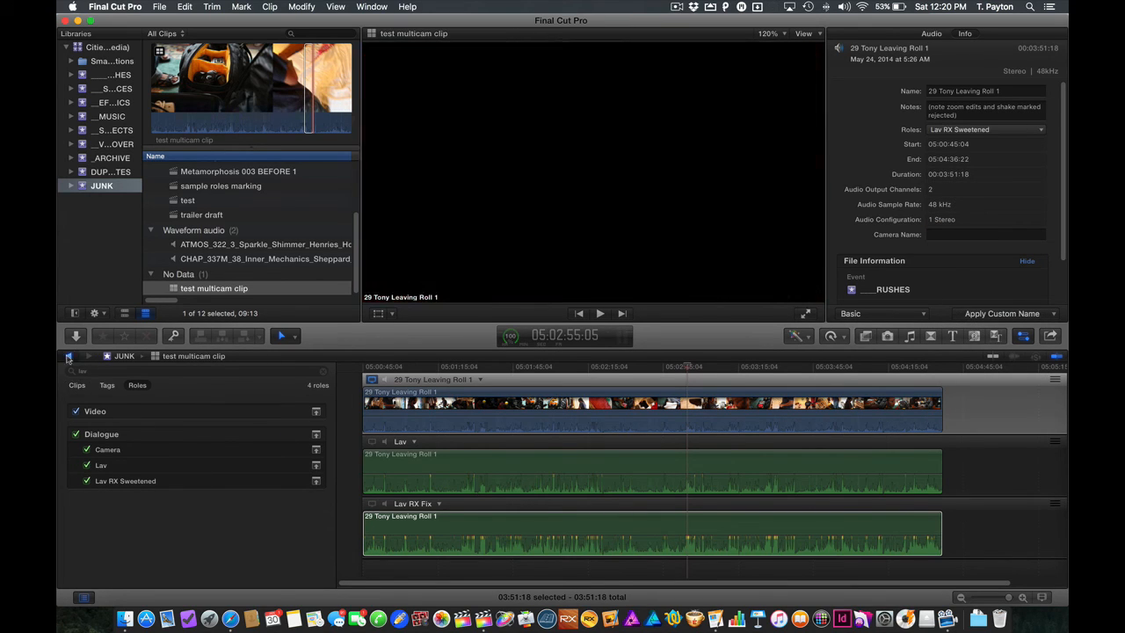
# Step: Return to the sample project and highlight clips tagged with the Lav RX Sweetened subrole
pyautogui.doubleClick(221, 186)
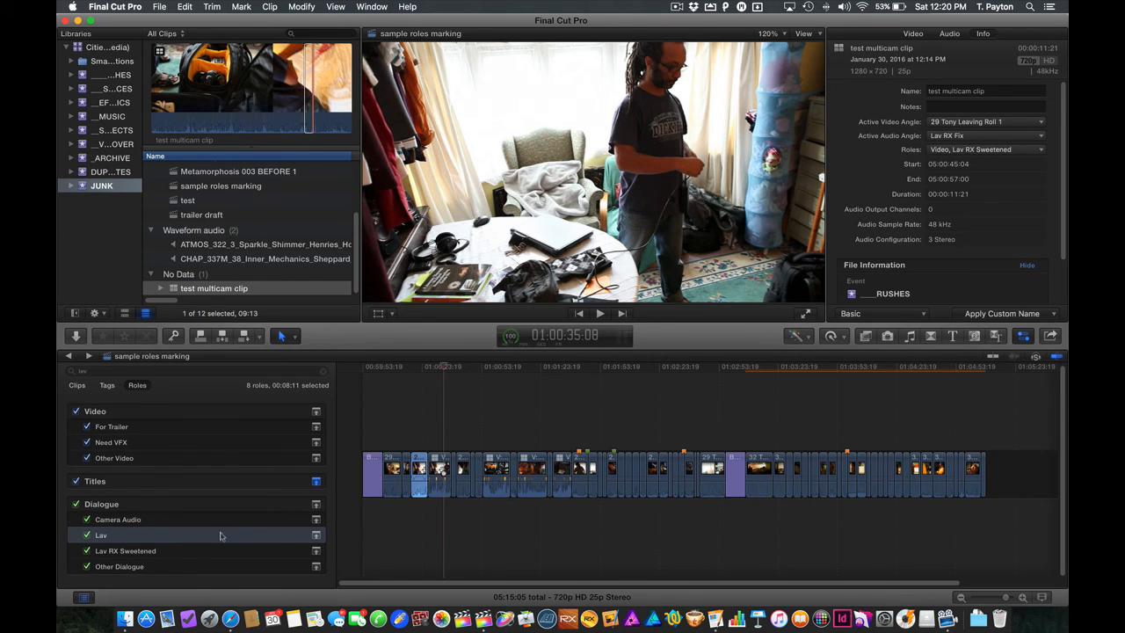
pyautogui.click(127, 551)
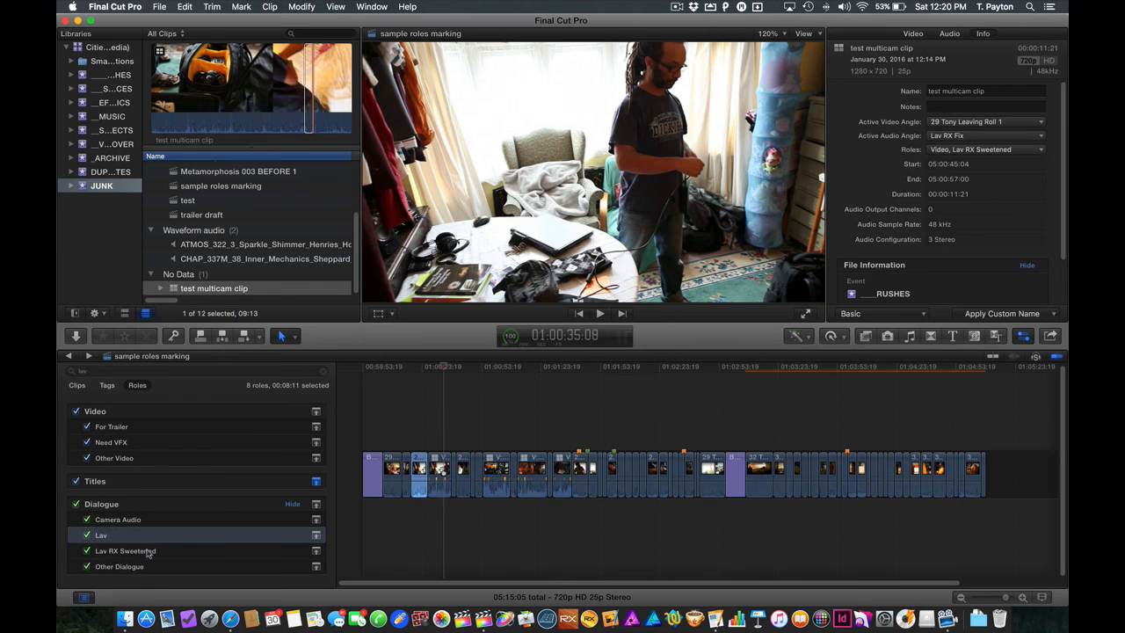
pyautogui.click(125, 550)
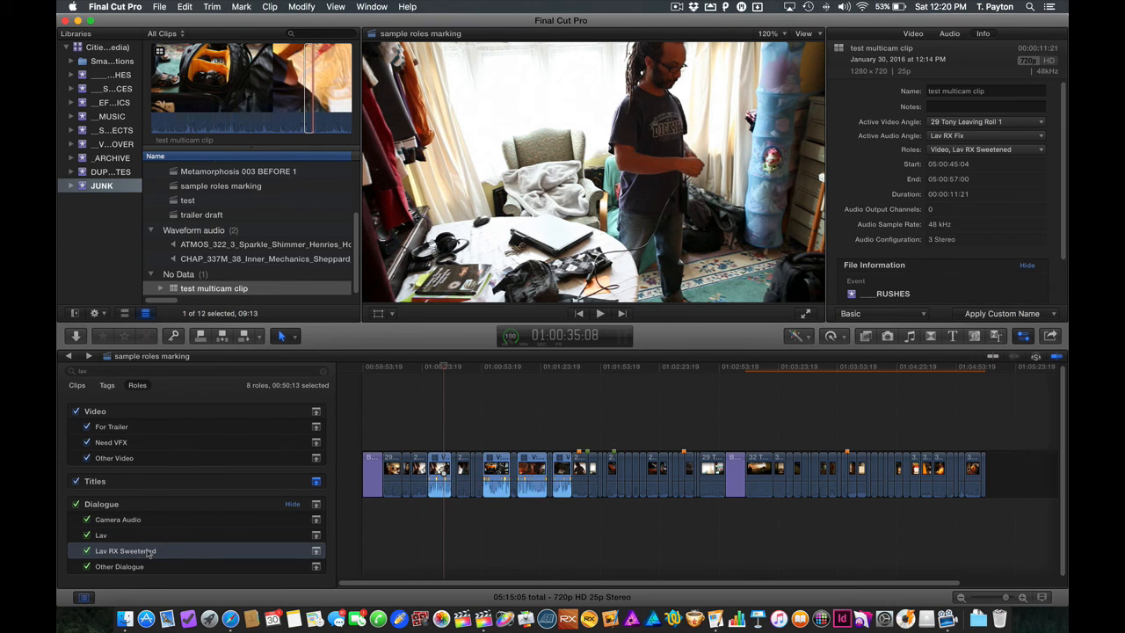